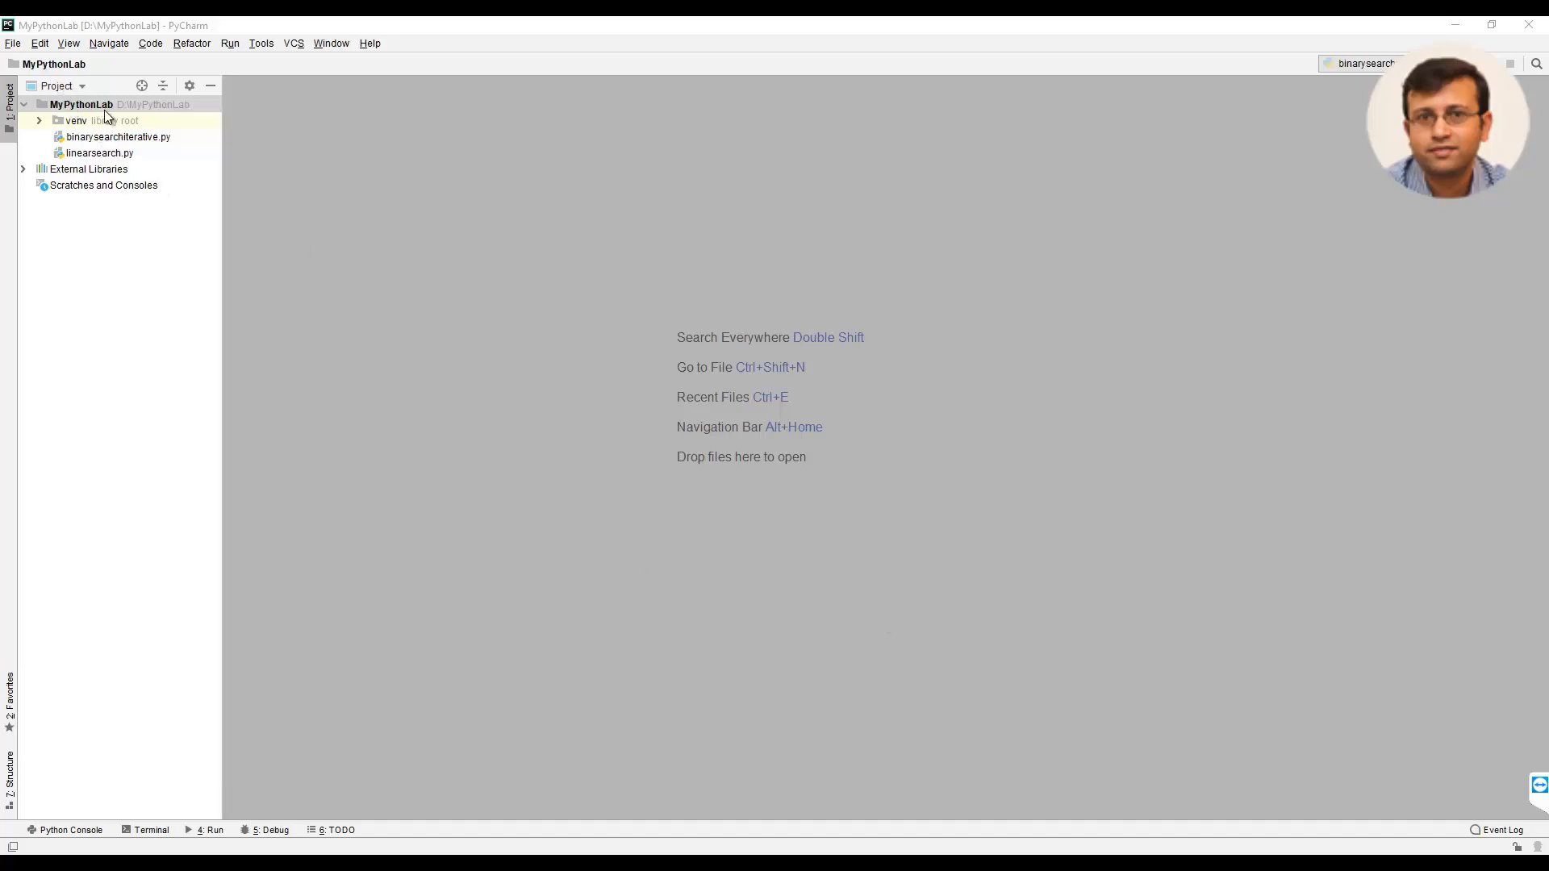
- Create a new Python file named binarysearchrecursive in the MyPythonLab project
right_click(80, 104)
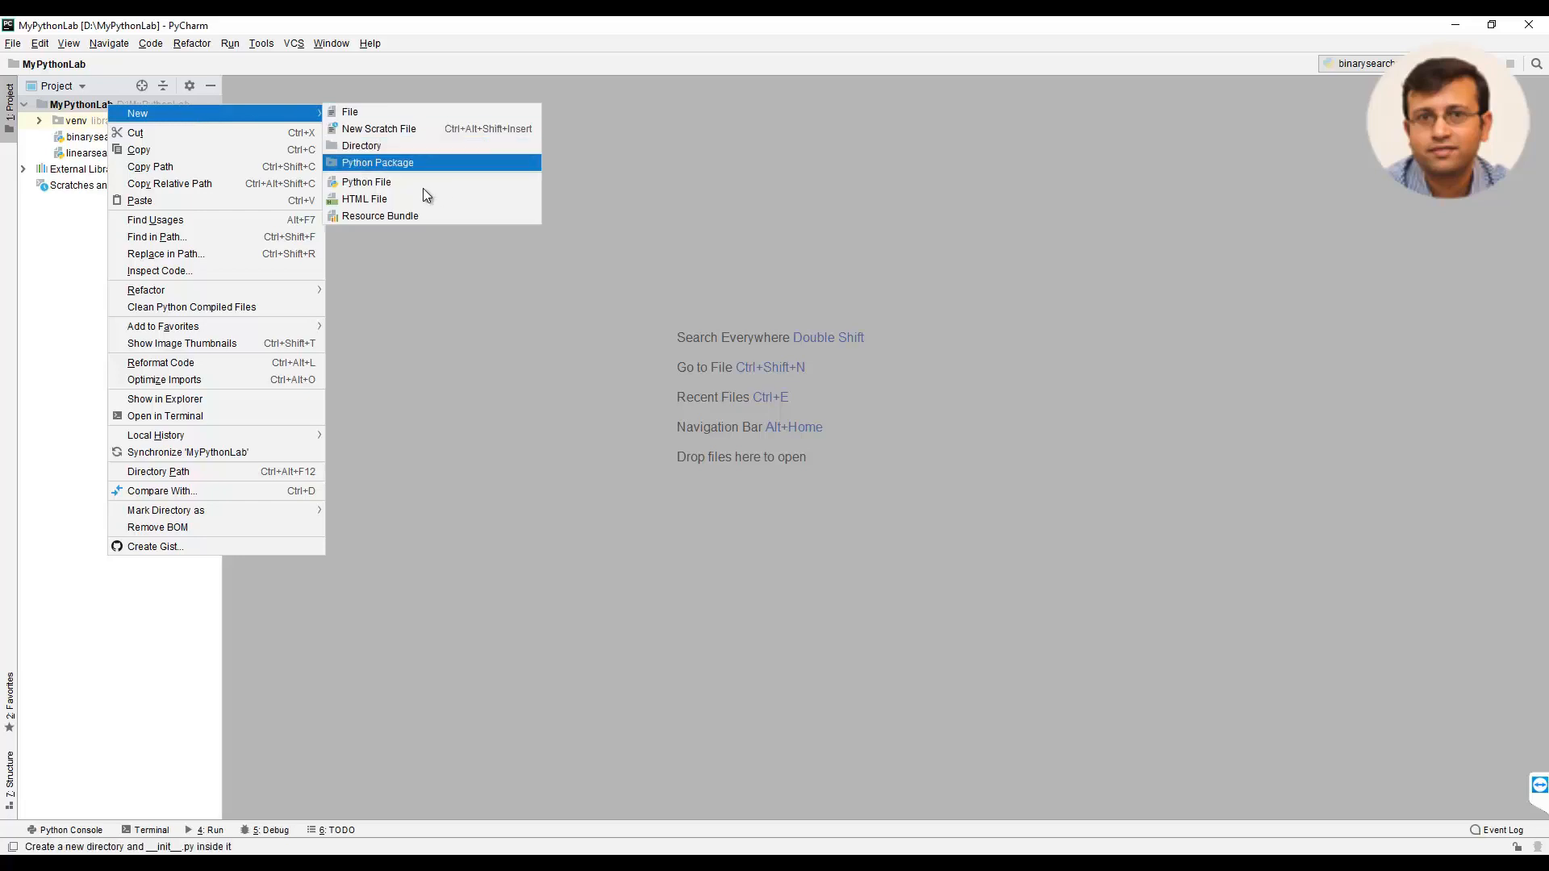
left_click(367, 181)
type("binarysear")
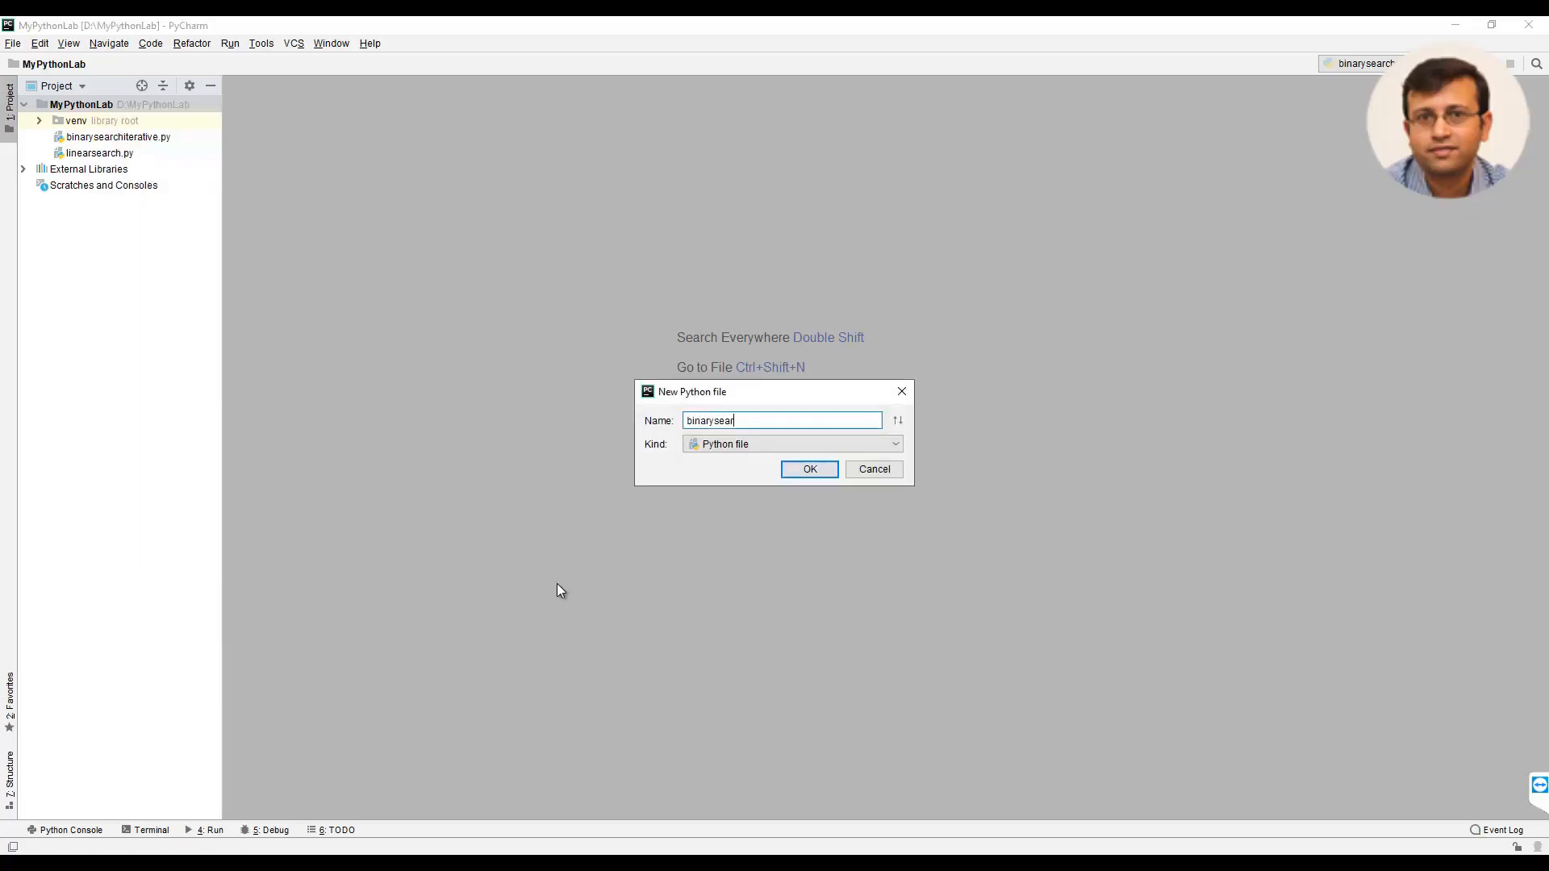
type("chrec")
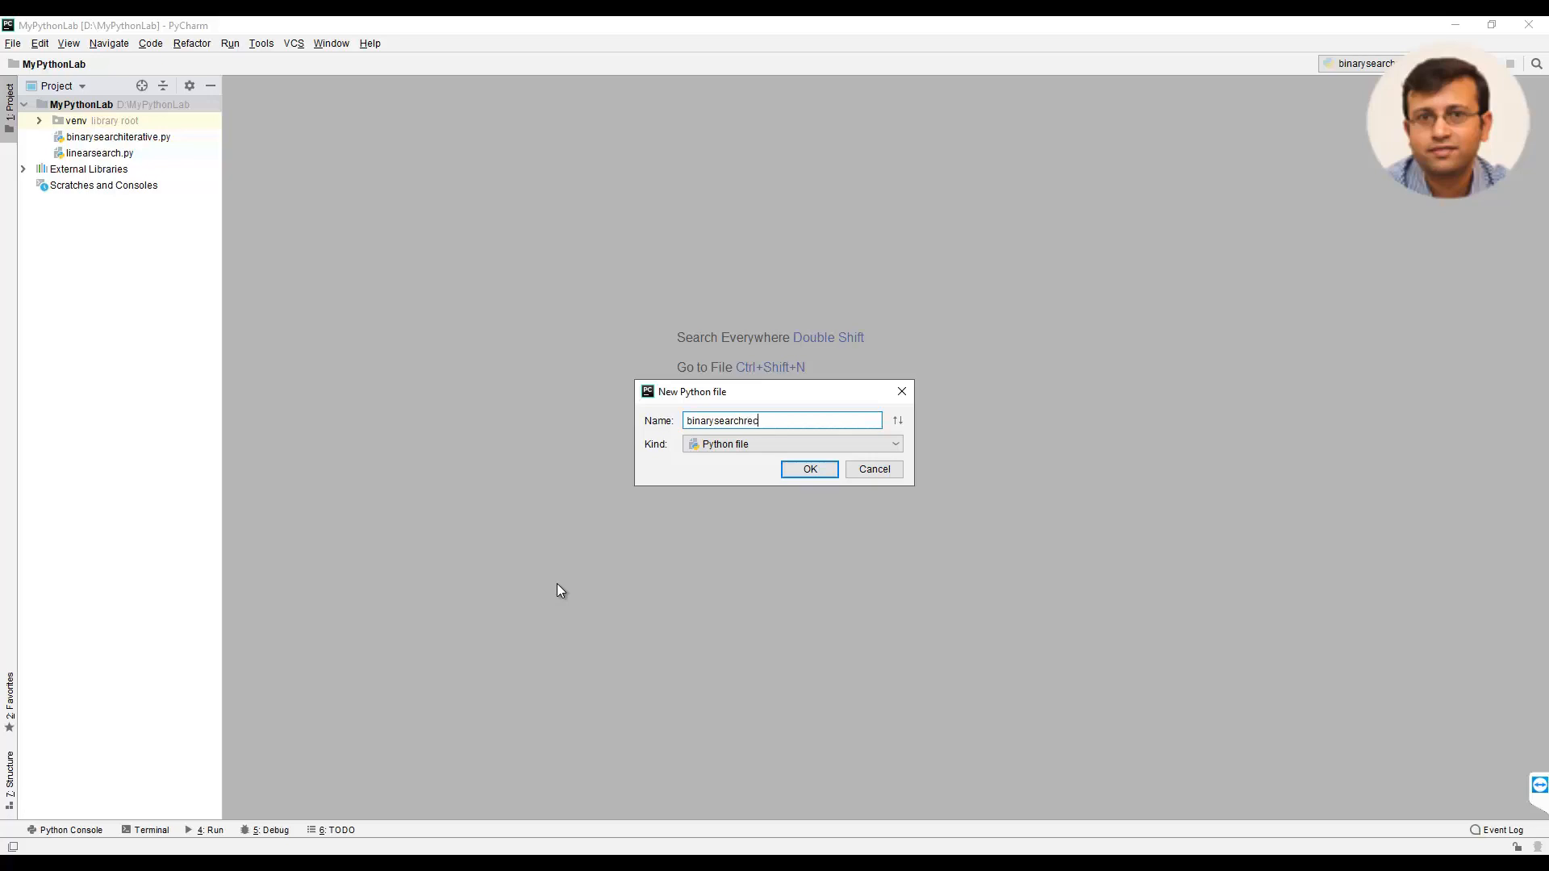
left_click(809, 468)
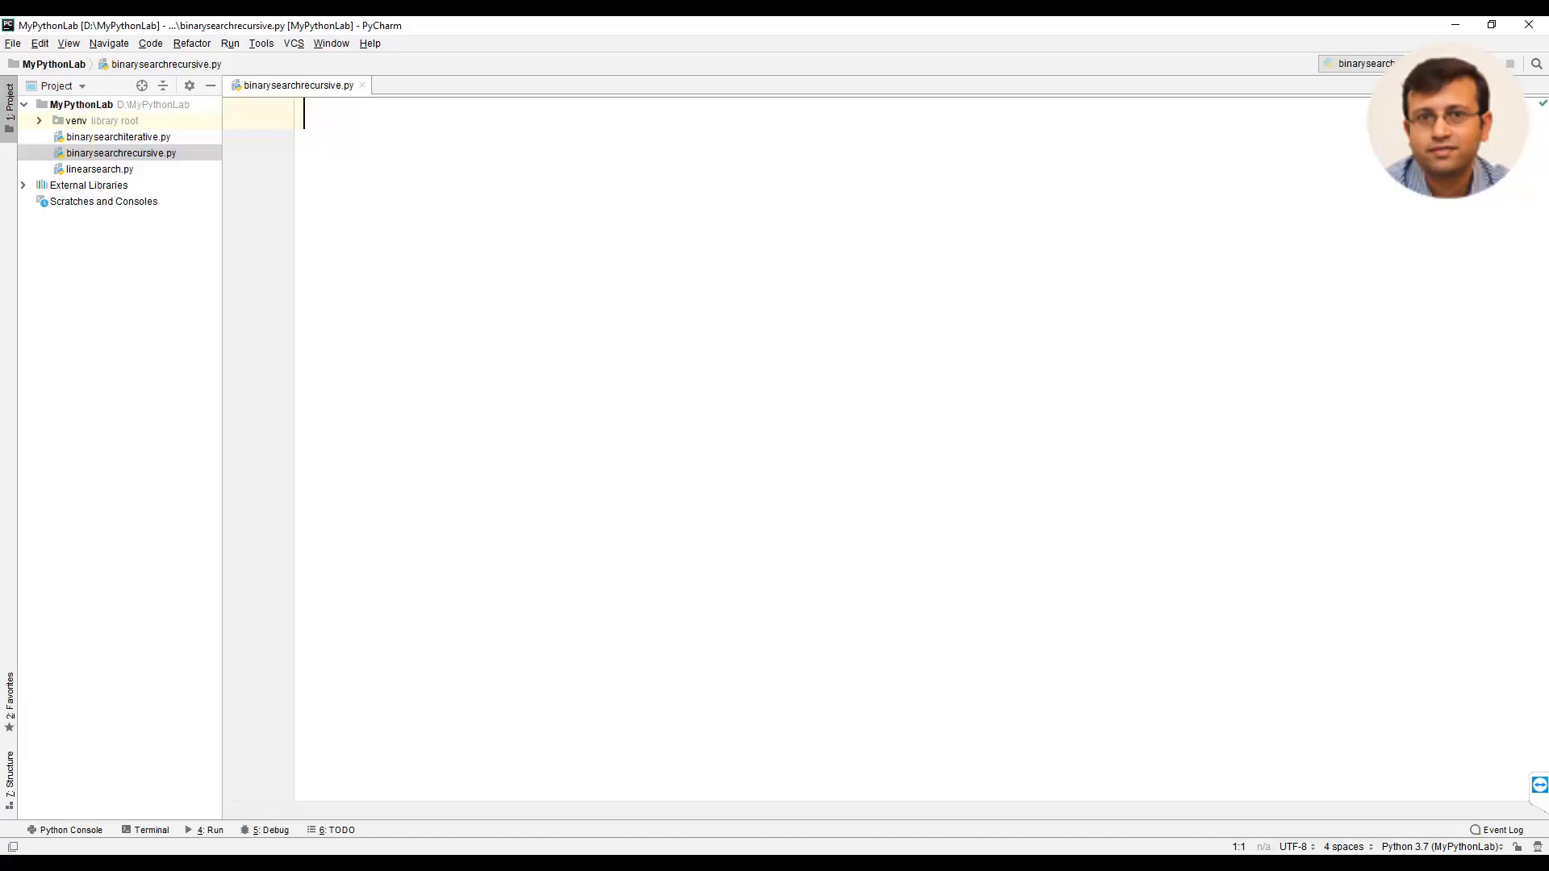
- Write the function header def binarysearch(A, key, low, high):
type("def binarysearch(A,")
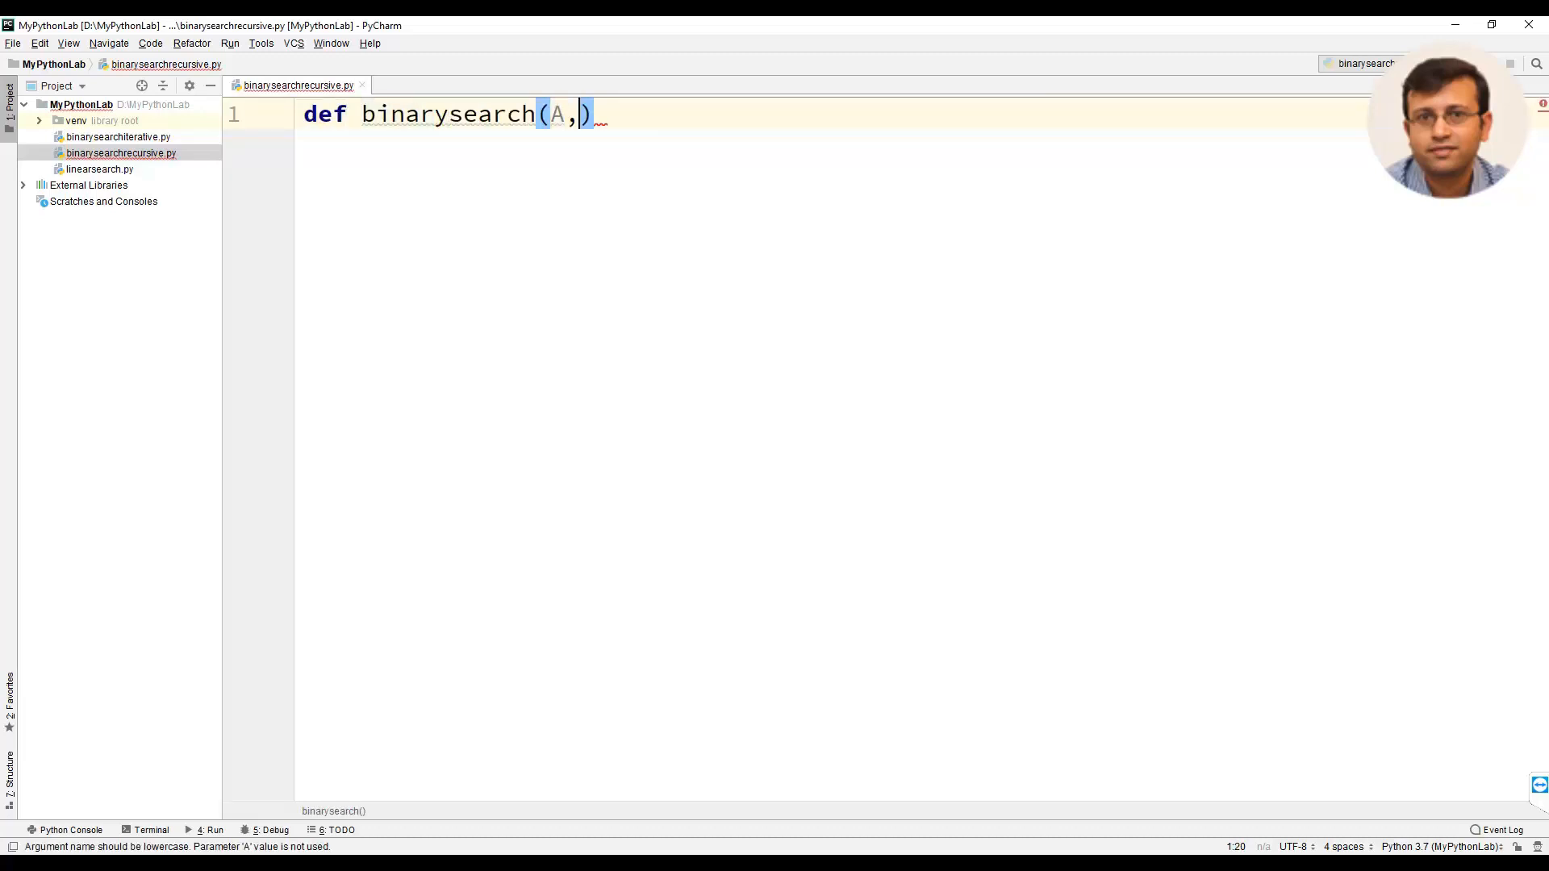
type("key")
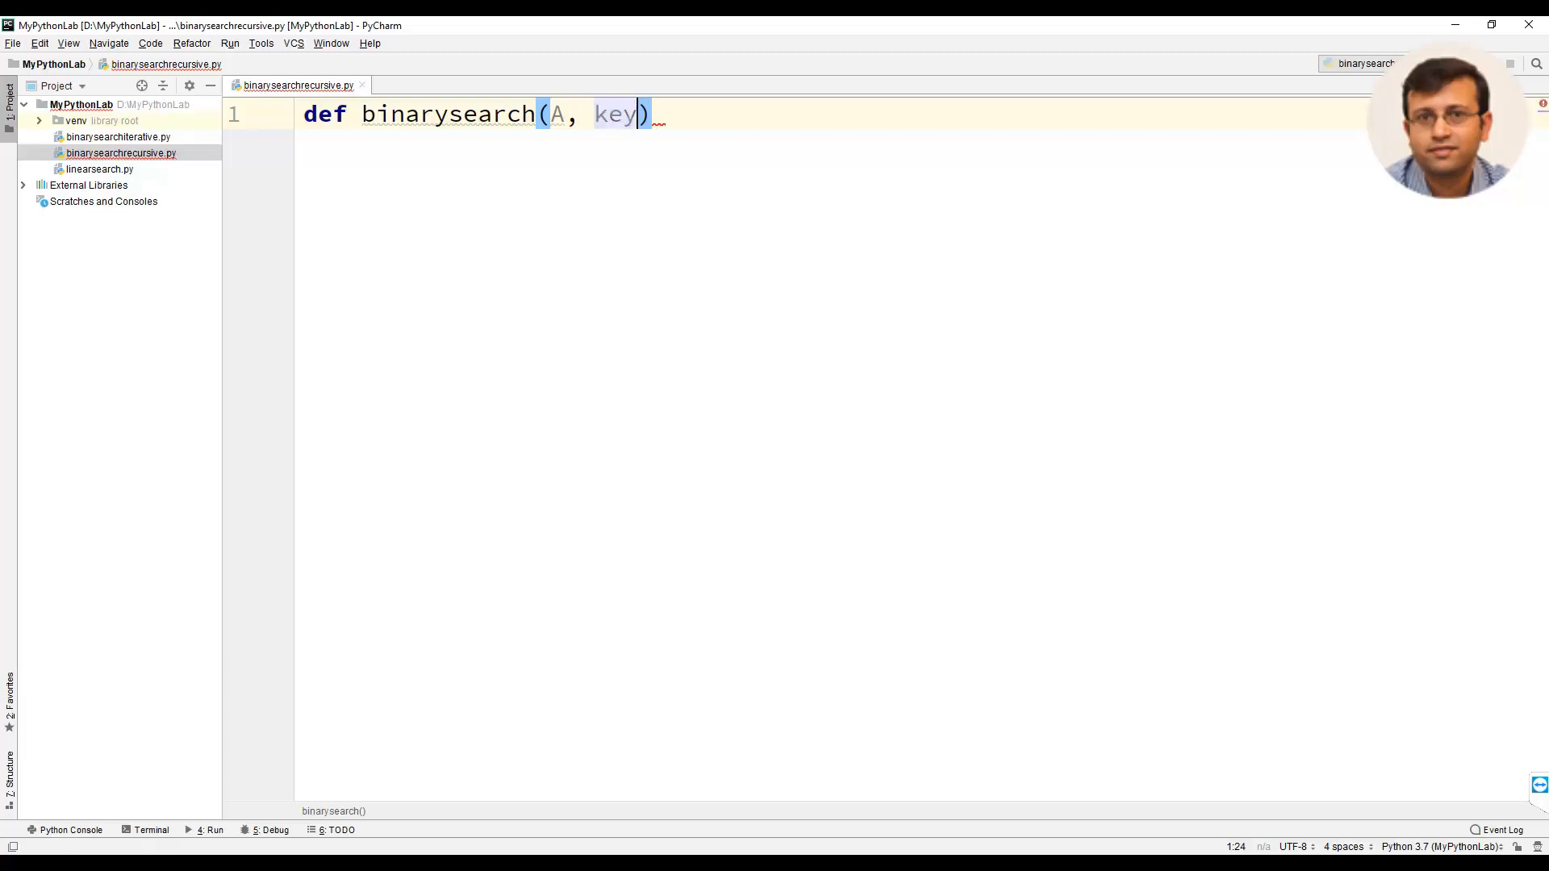
type(", l")
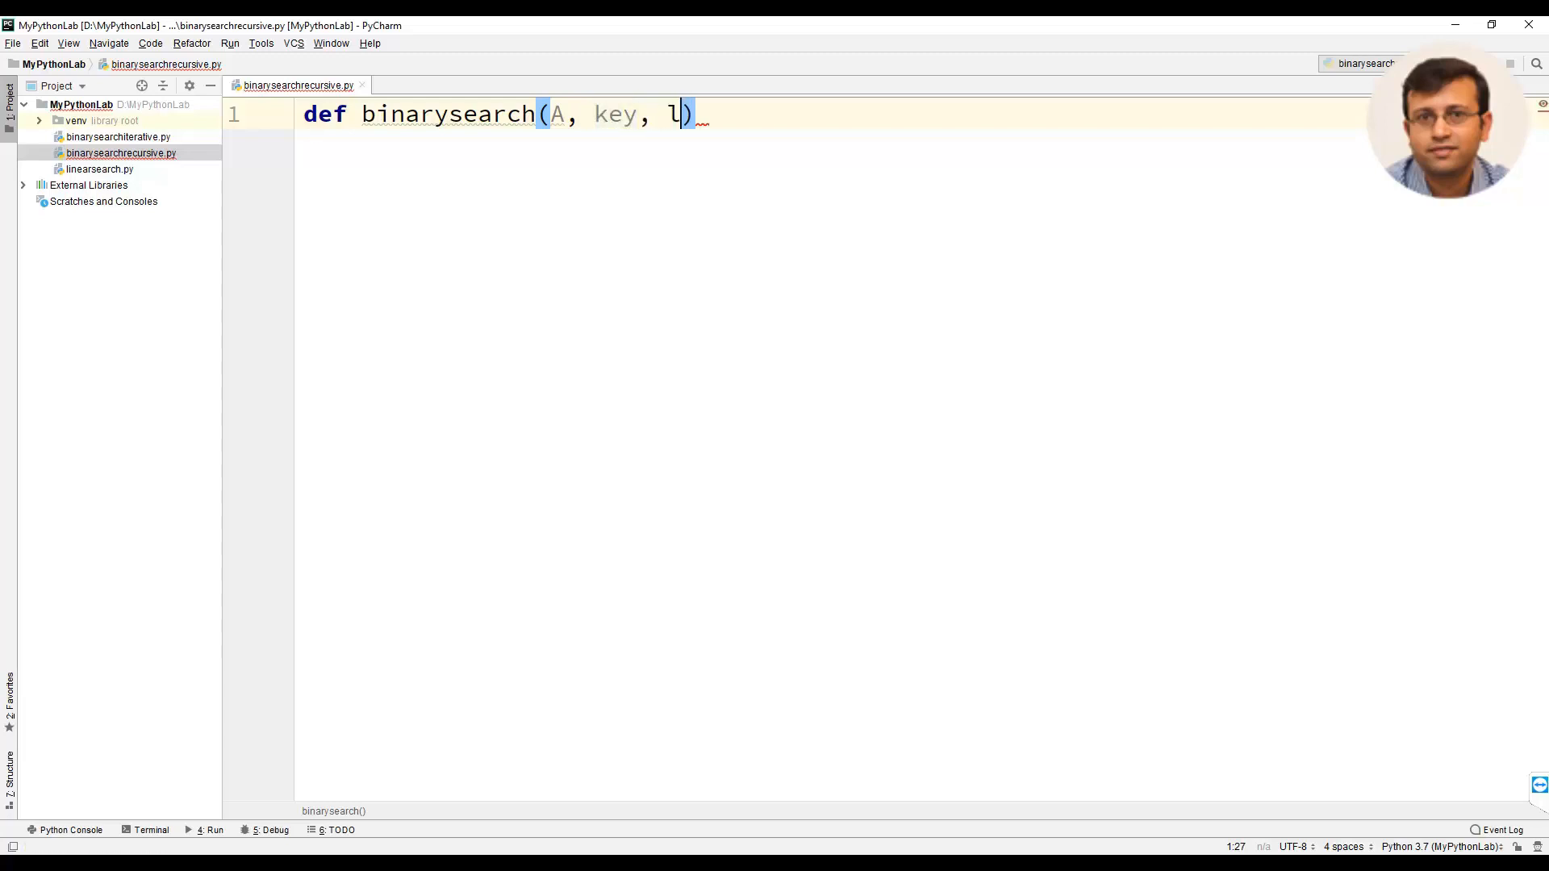
type("ow, h")
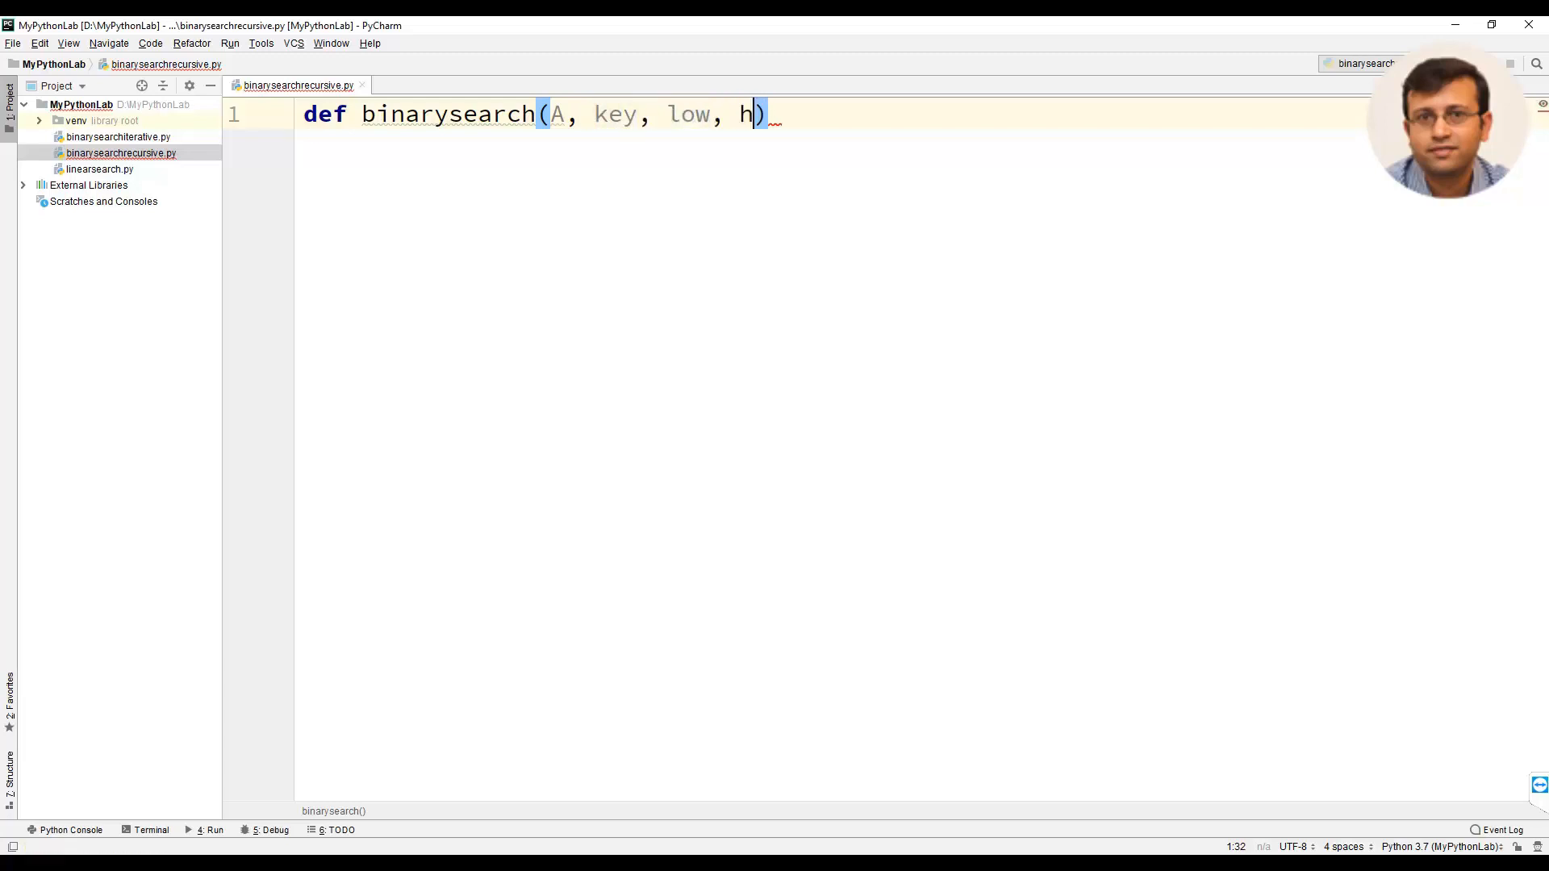
type("igh")
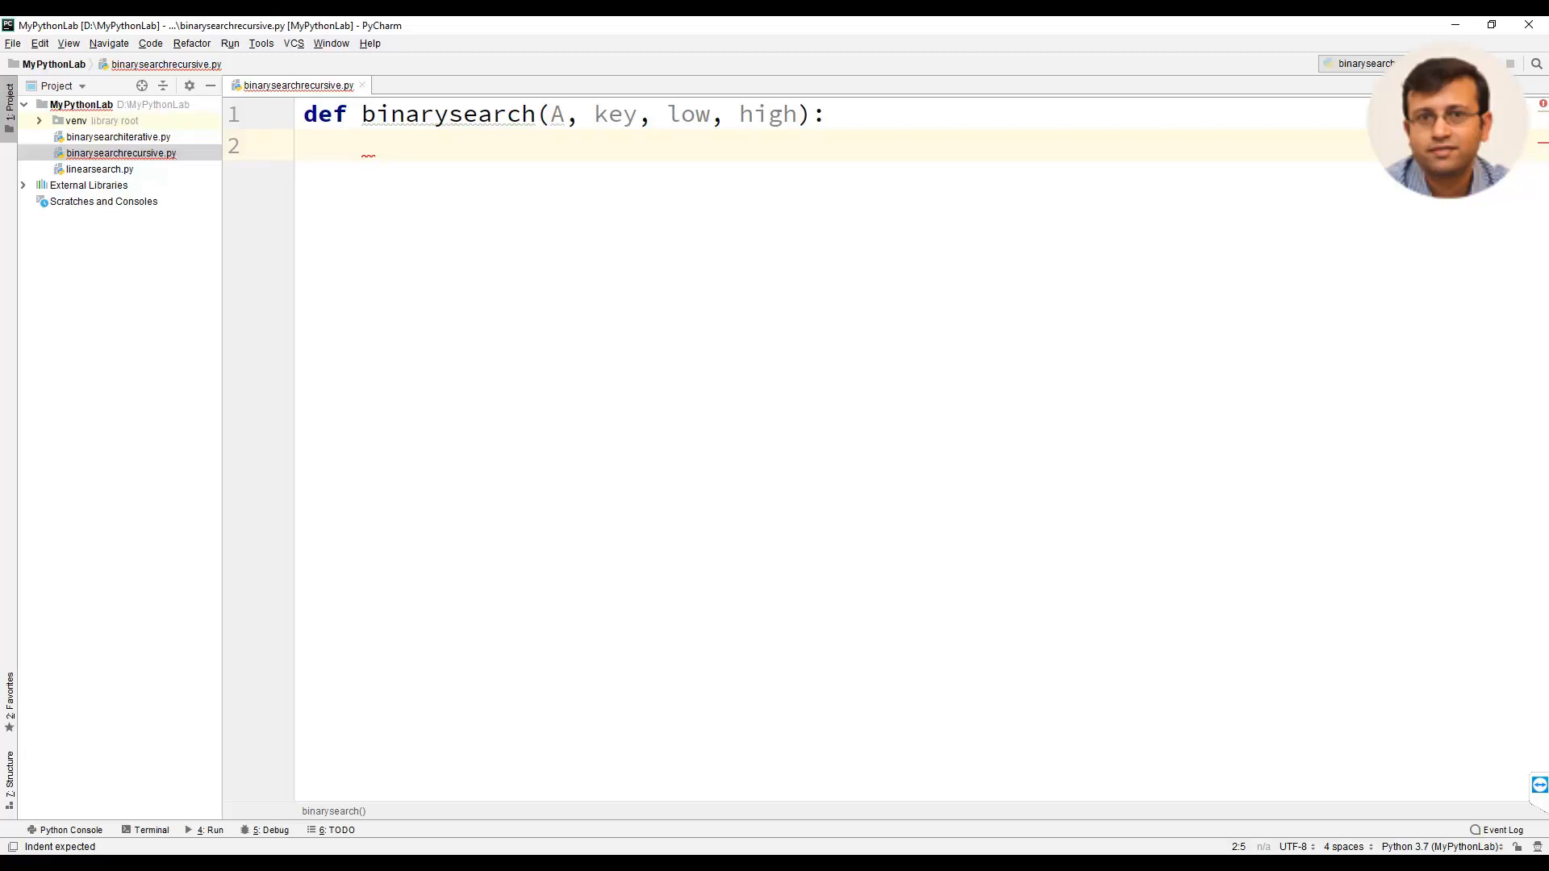
- Add the low > high return False check and an else computing mid = (low + high) // 2
type("if low")
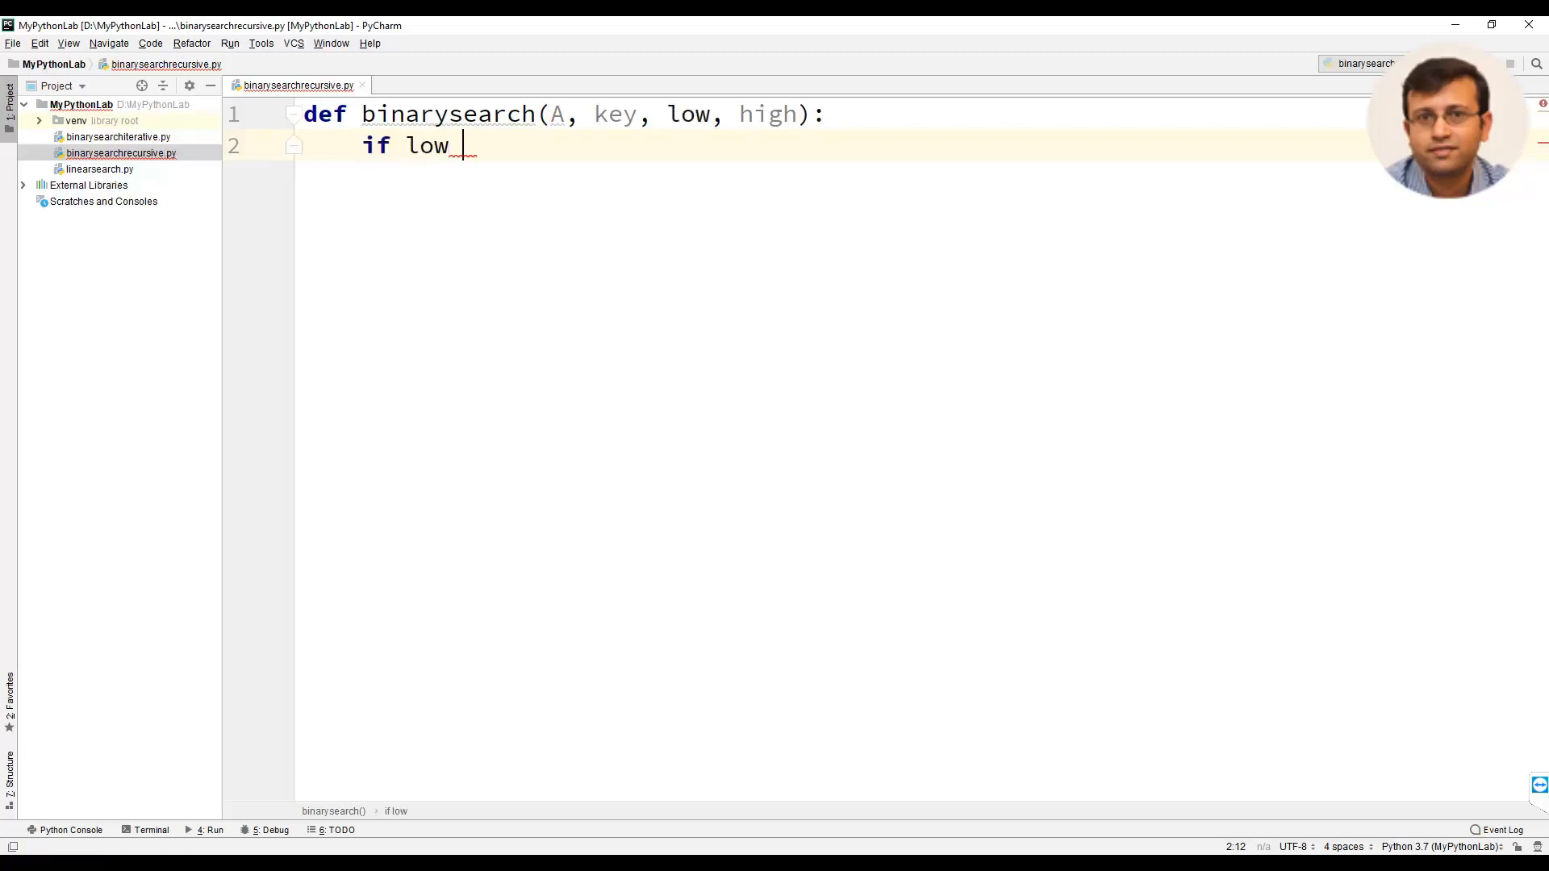
type("> hi")
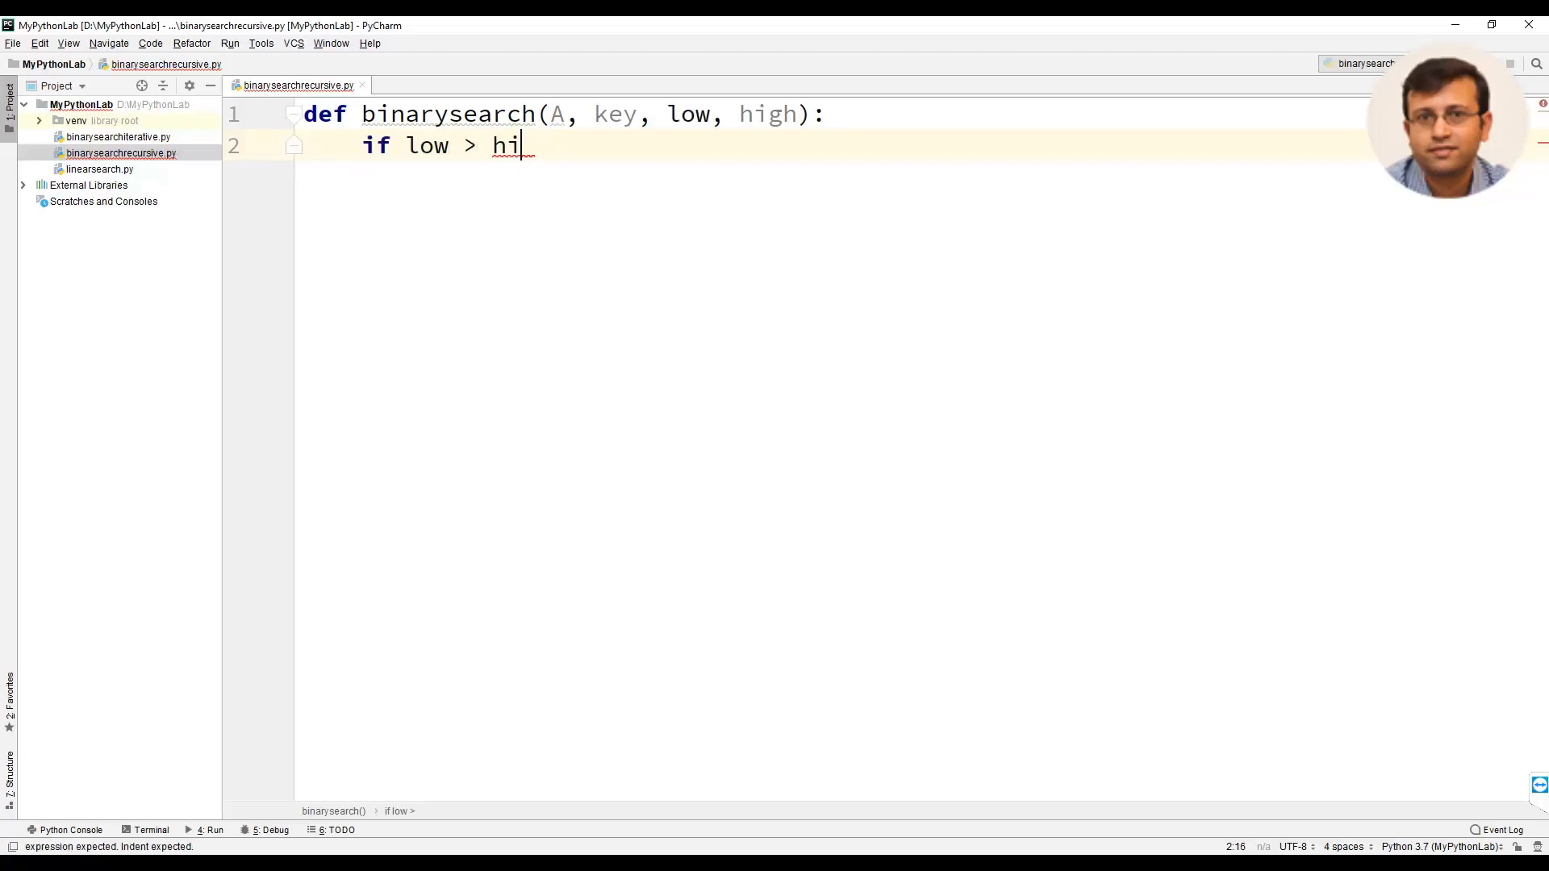
type("gh :")
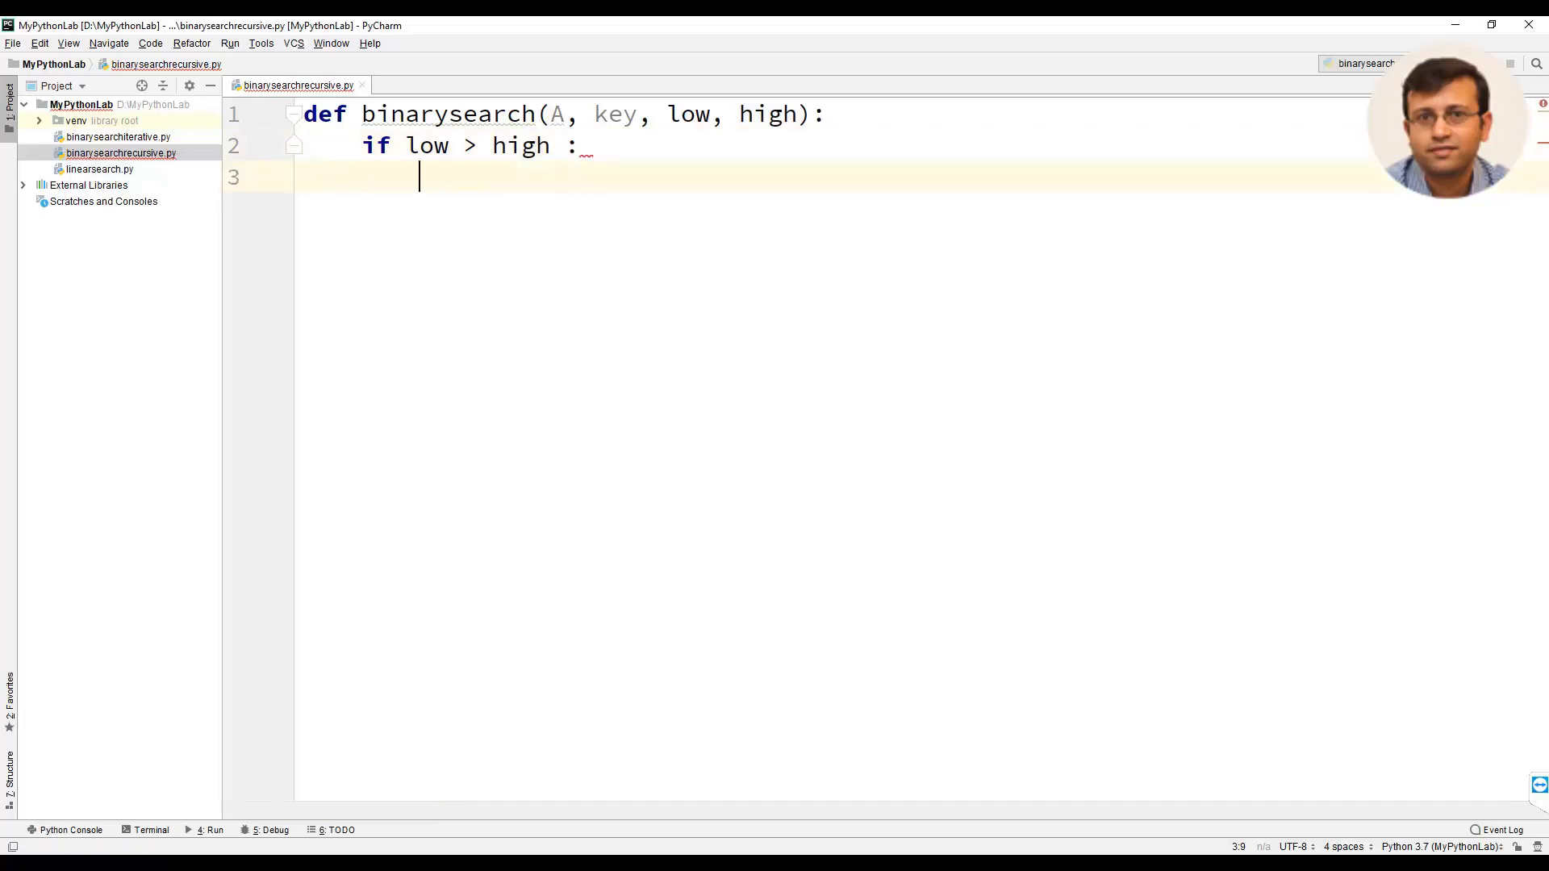
type("return False")
type("else")
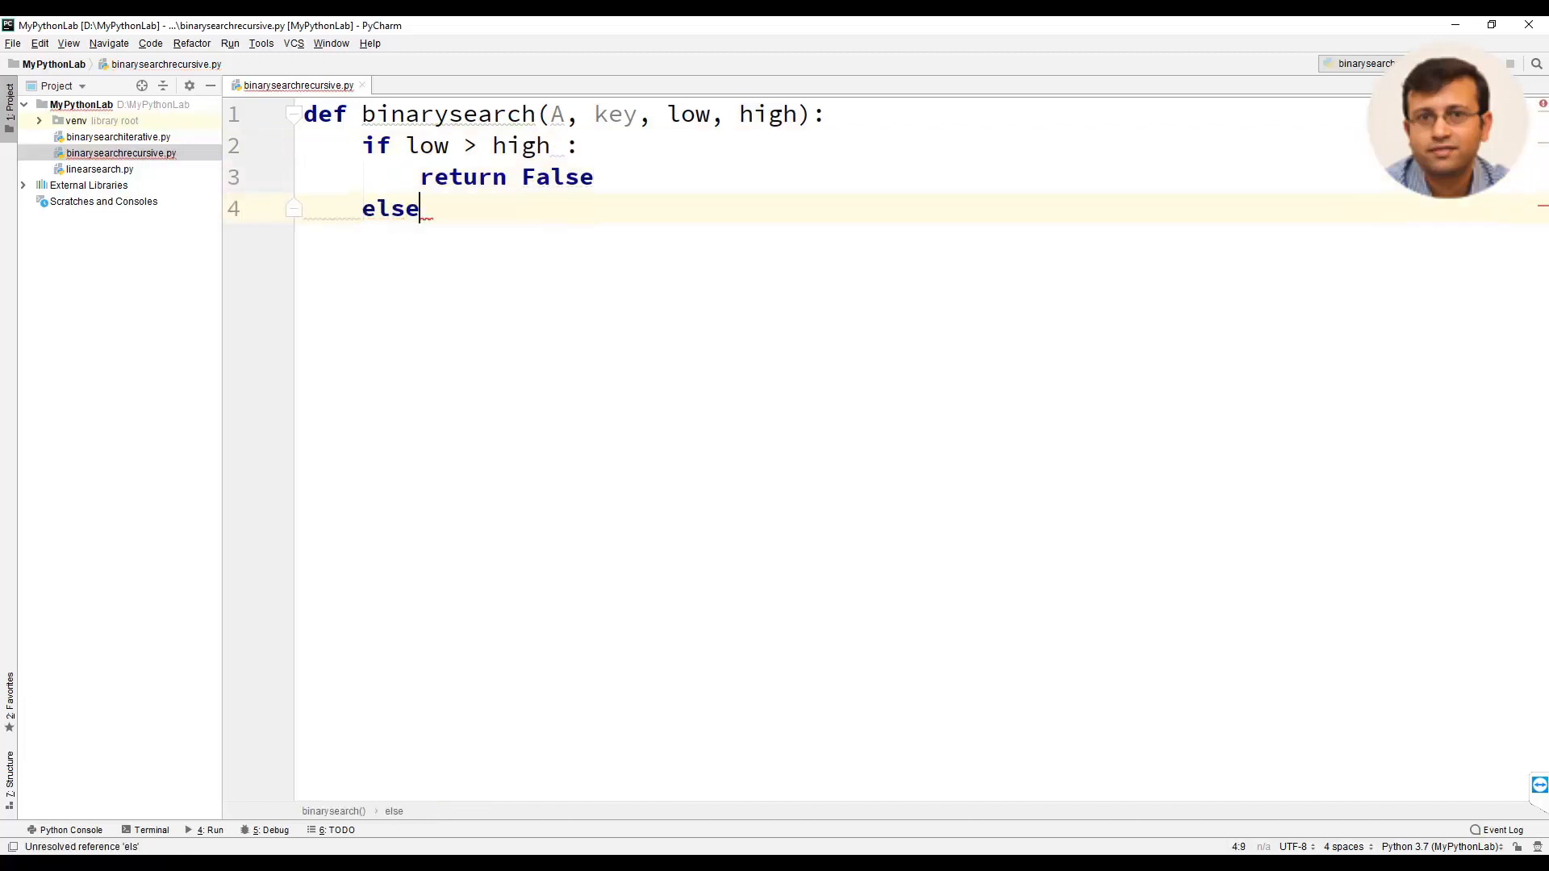
type(":")
type("mid = (low + high) ")
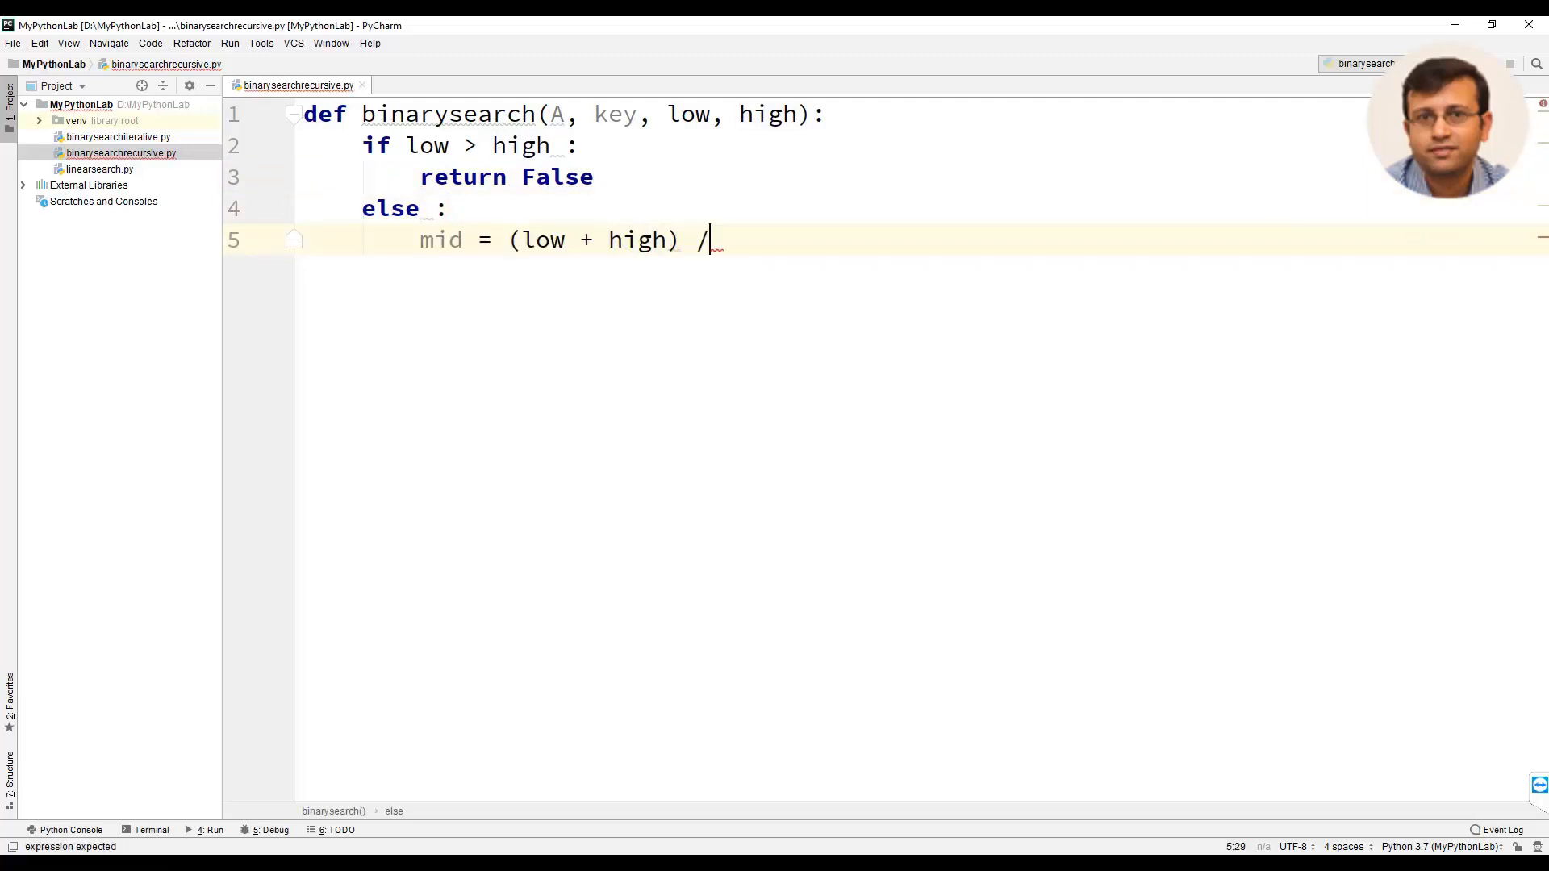
type("/ 2")
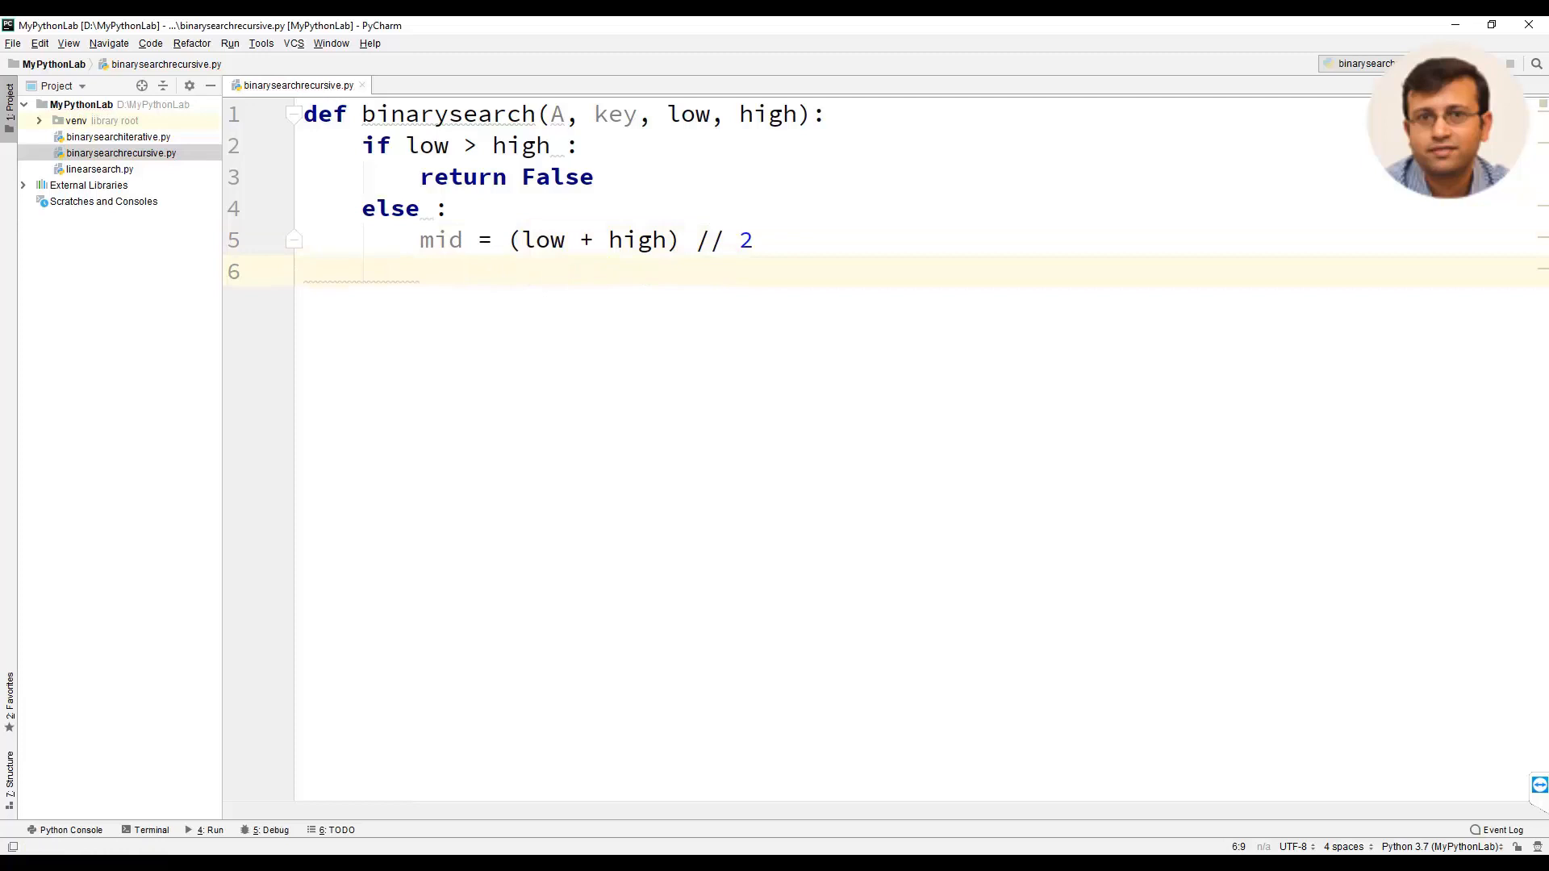
type("if ke")
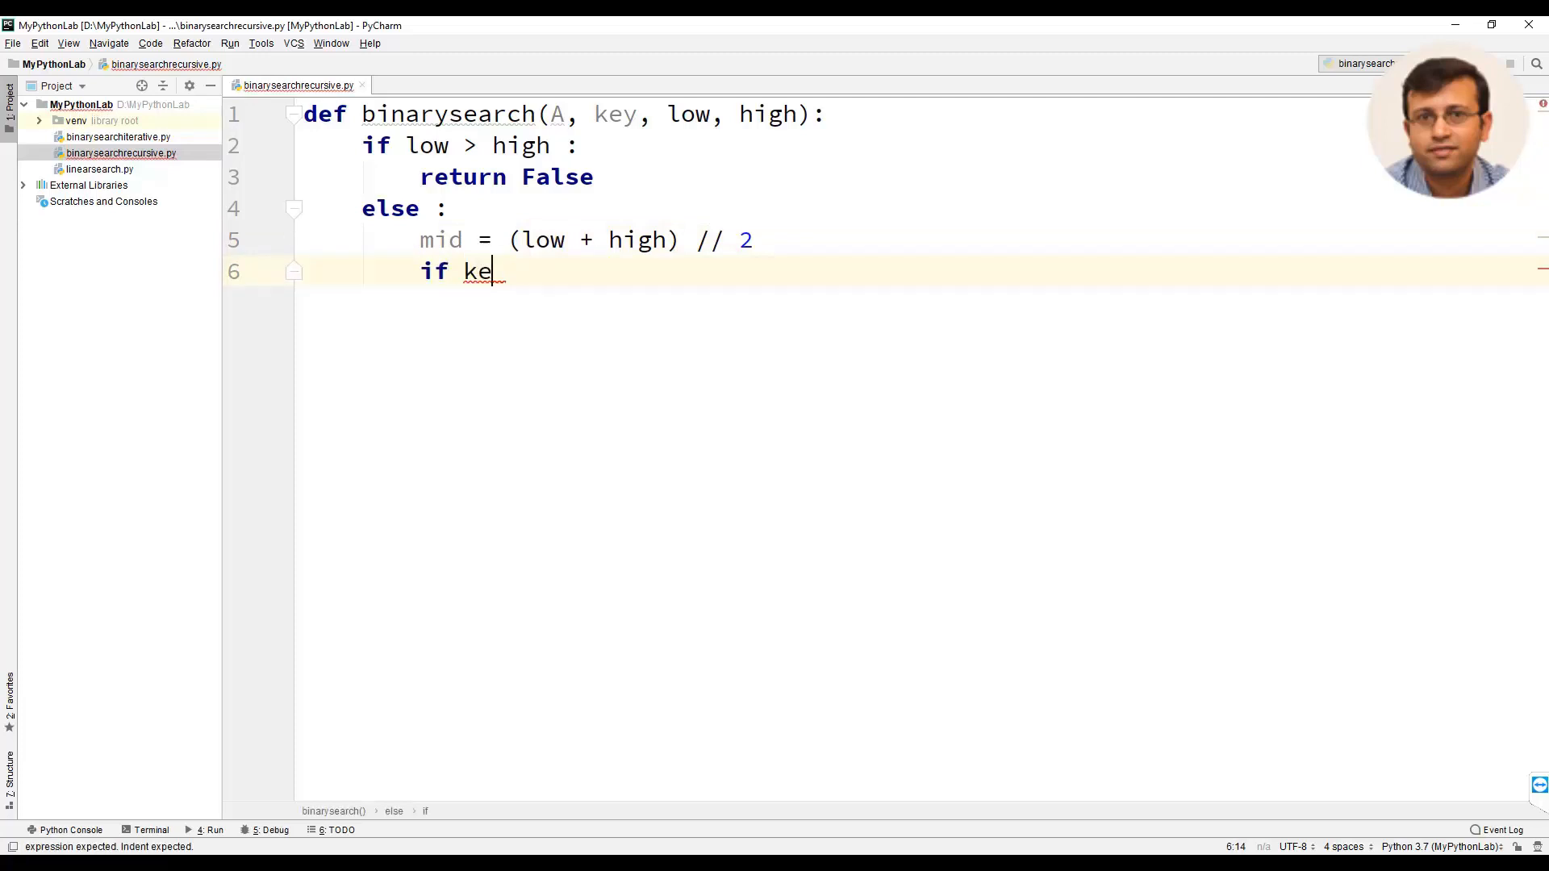
- Return True when key == A[mid], and start an elif key < A[mid] return line
type("y == A[mid]:")
type("ret")
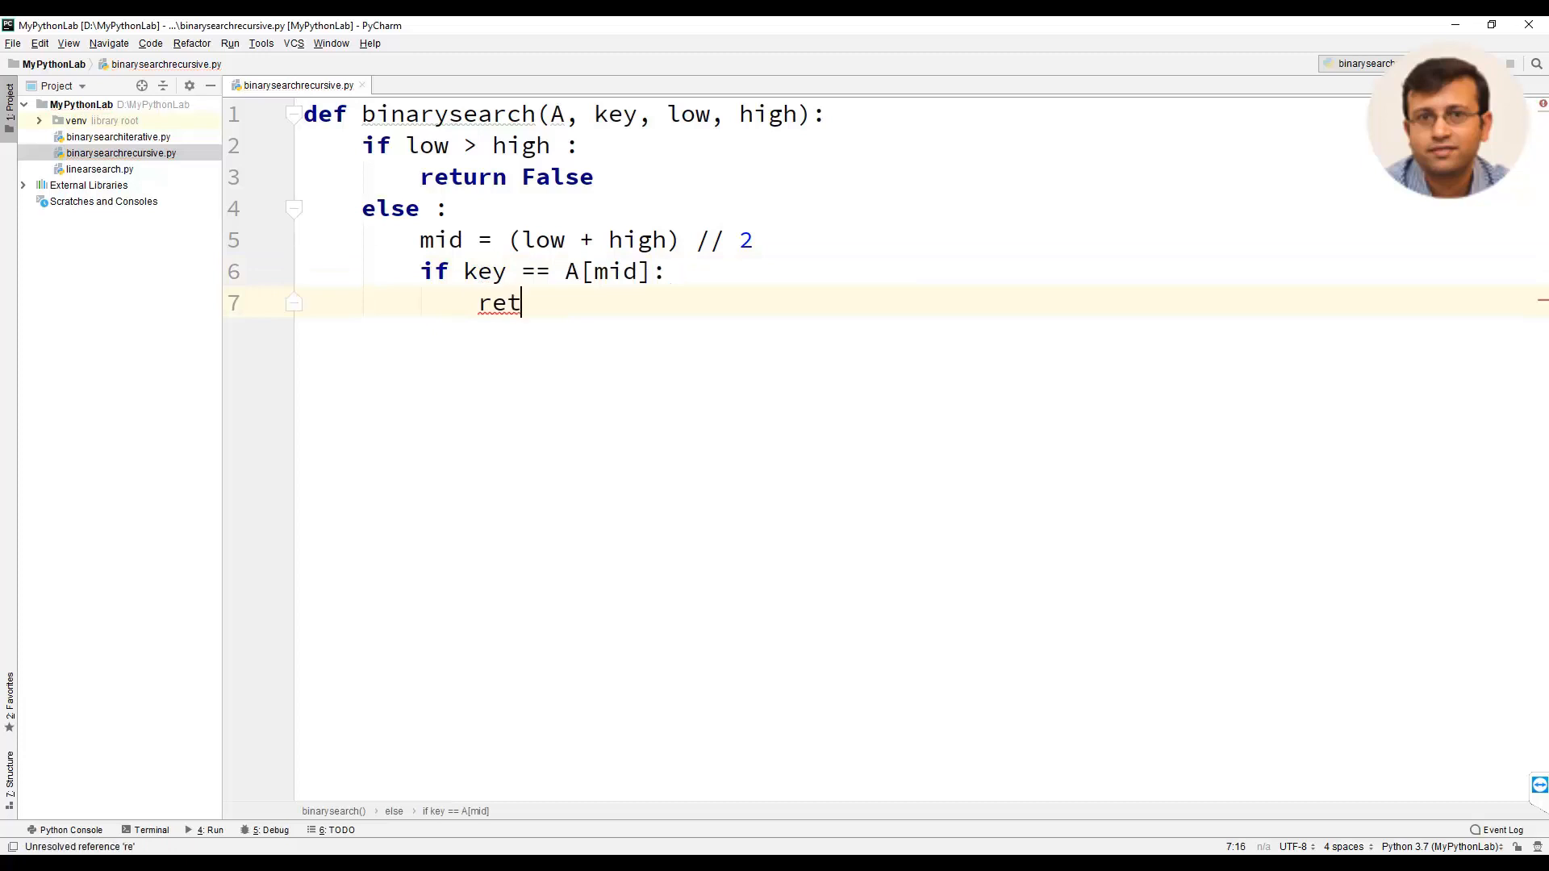
type("urn True")
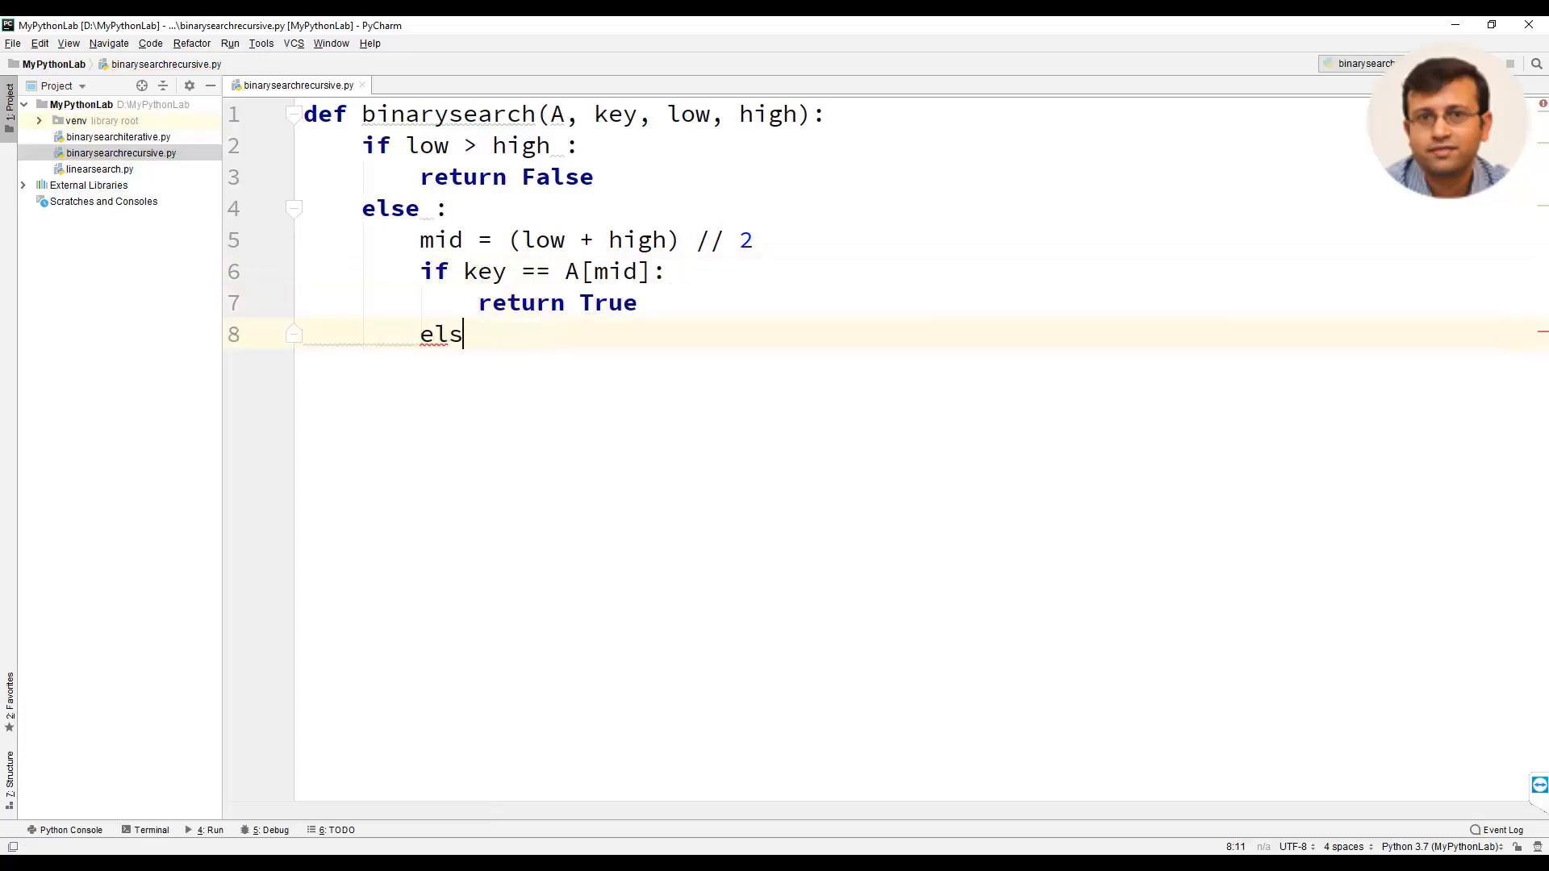
type("i")
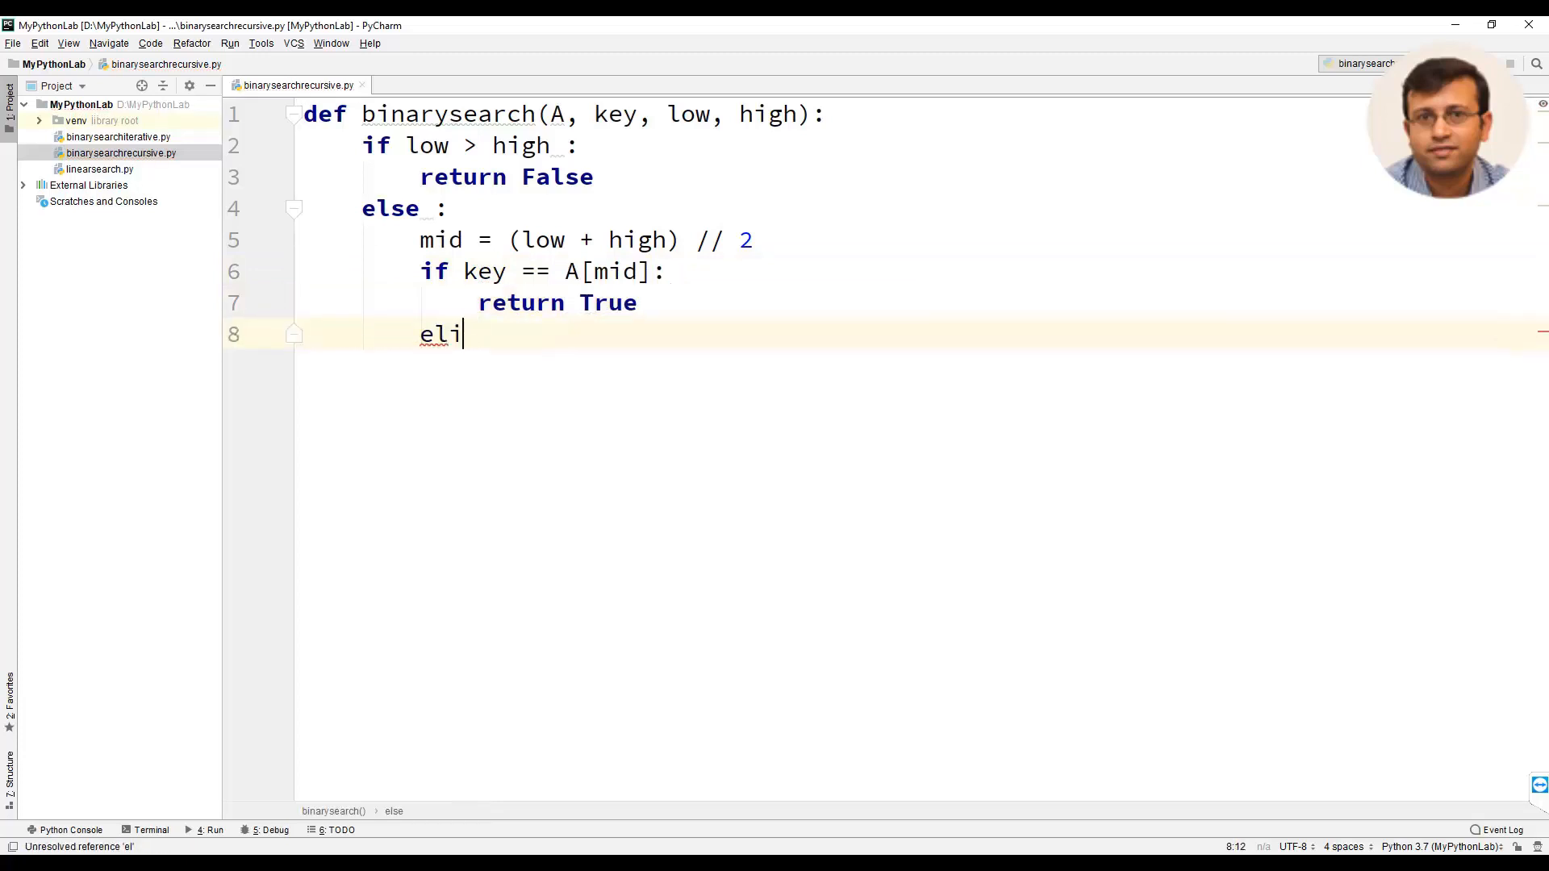
type("f key < A[mid] :")
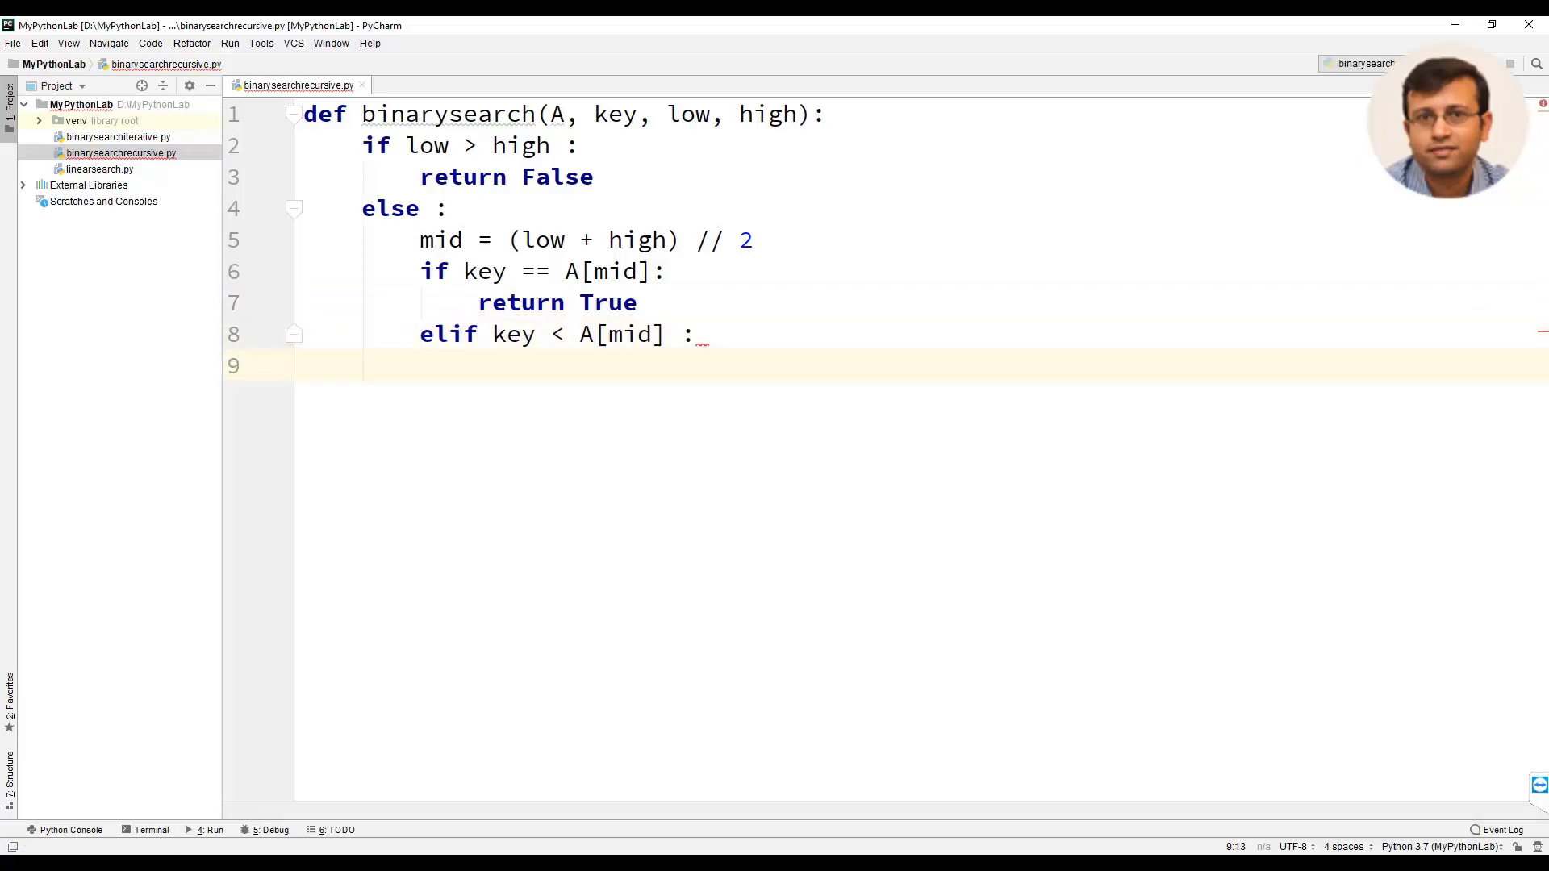
type("return bi")
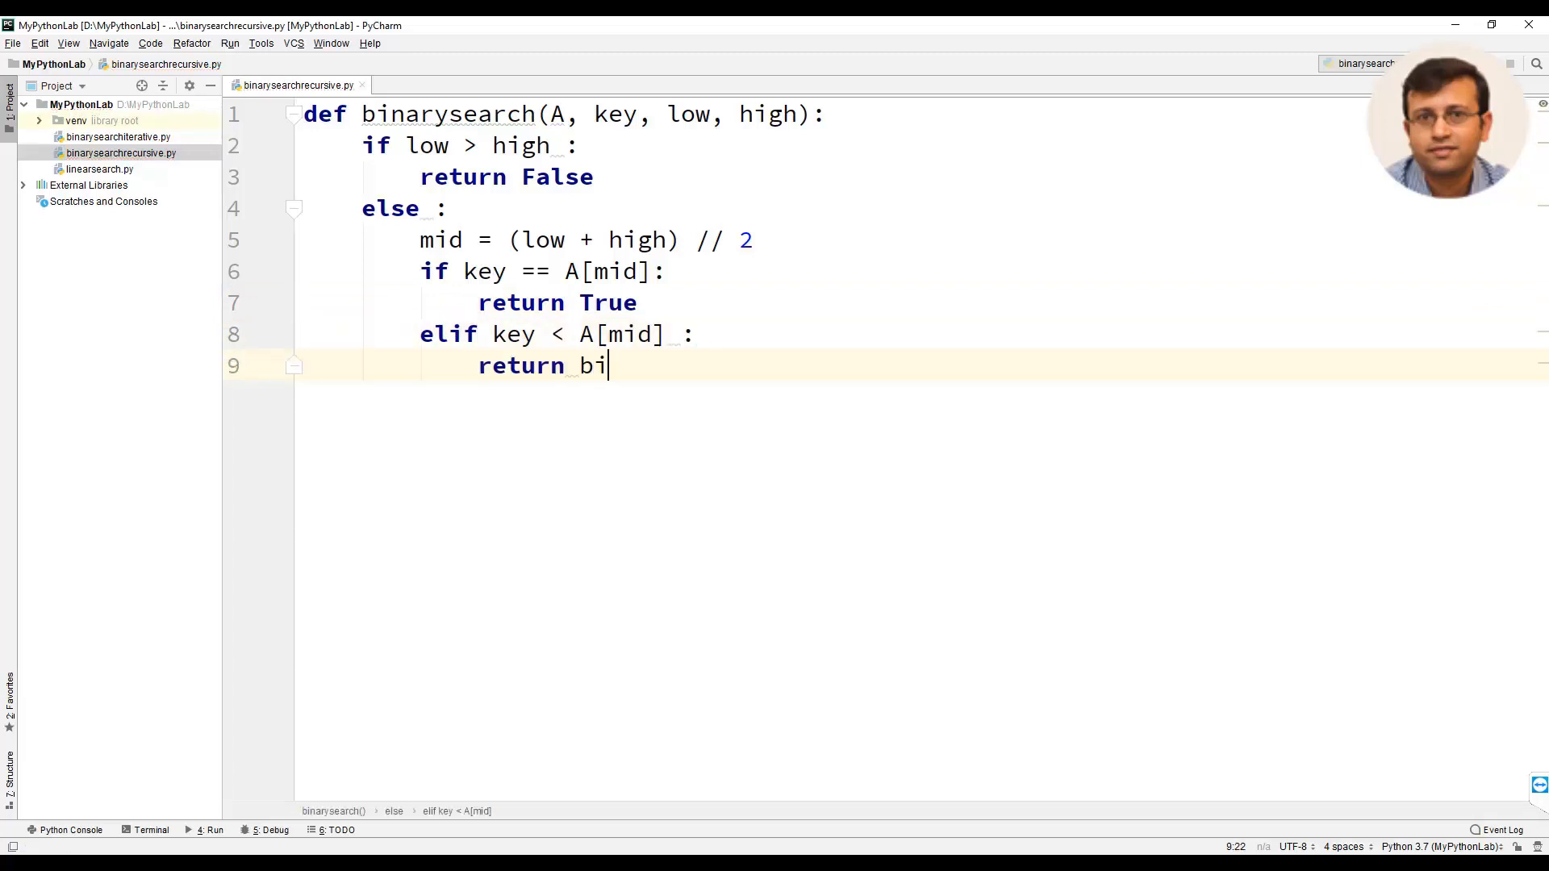
- Complete the elif branch with return binarysearch(A, key, low, mid-1)
type("narysearch(")
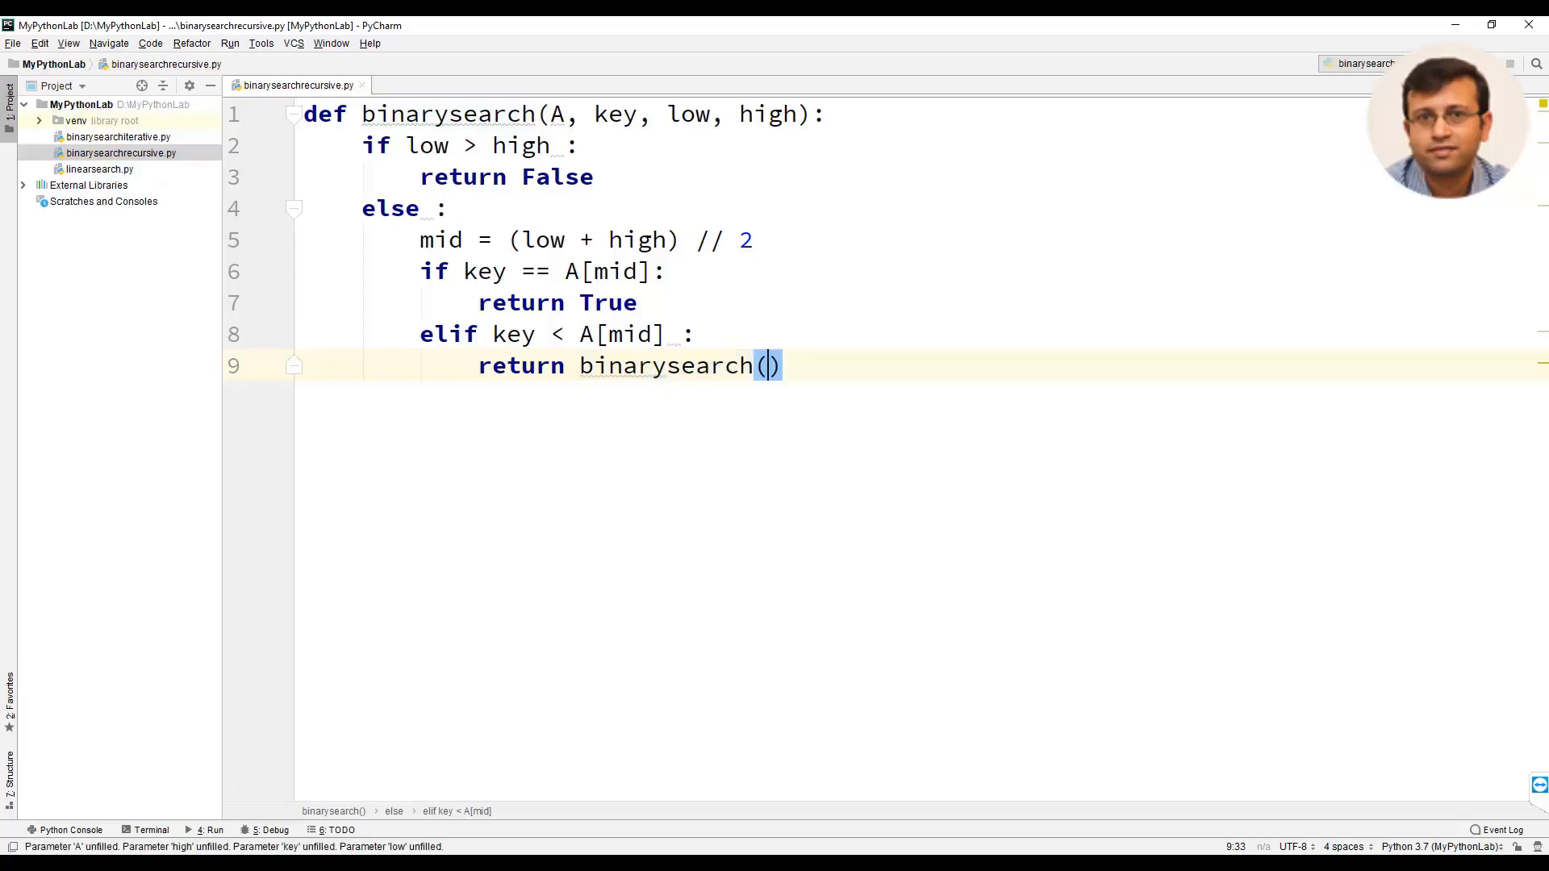
type("A, k")
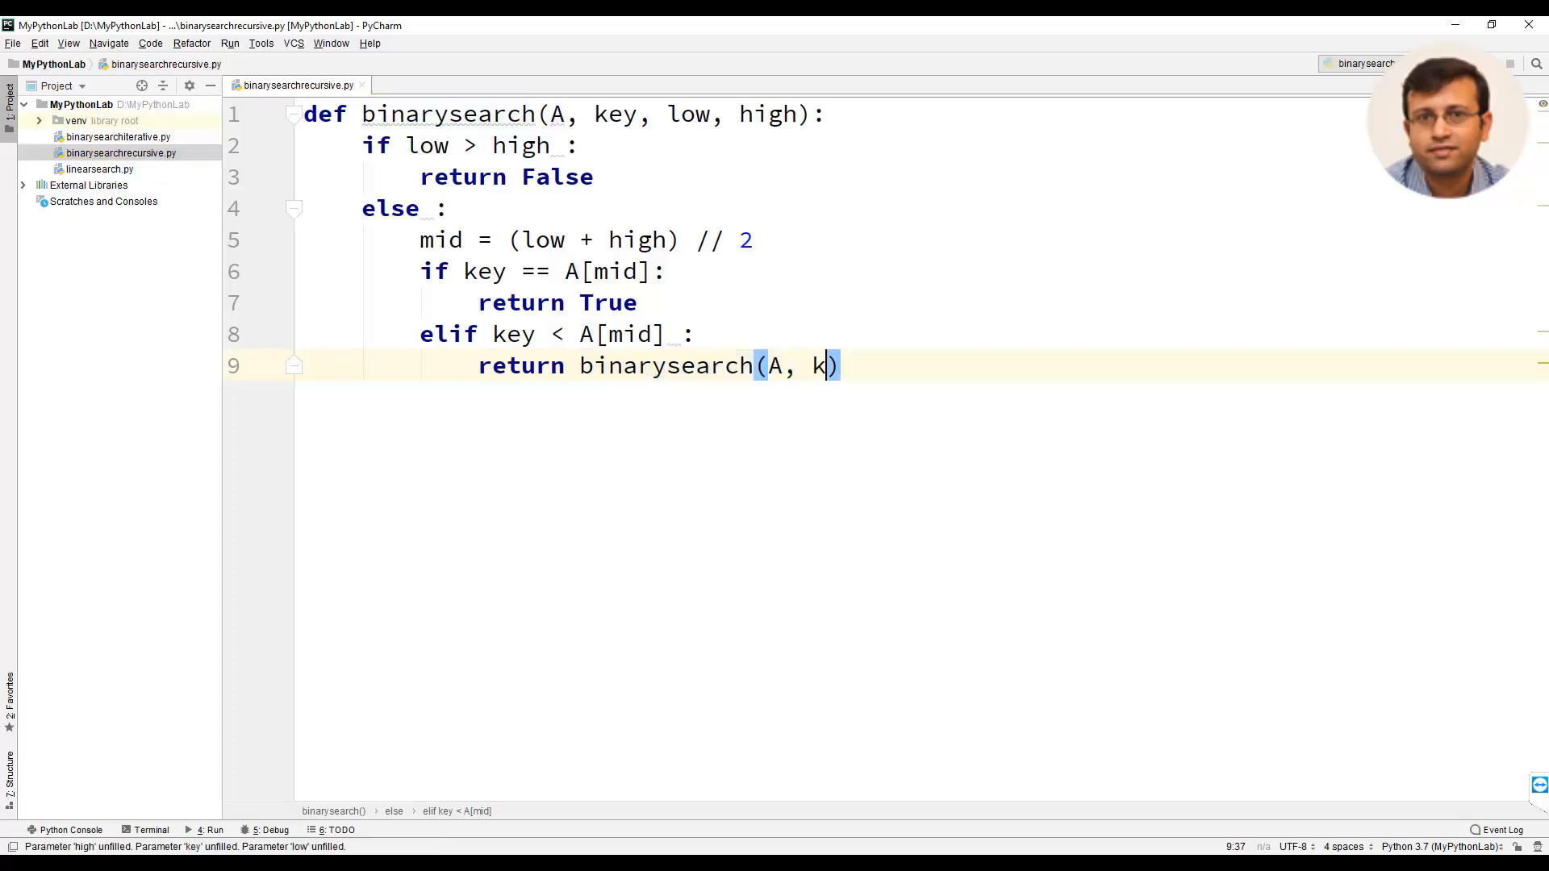
type("ey,")
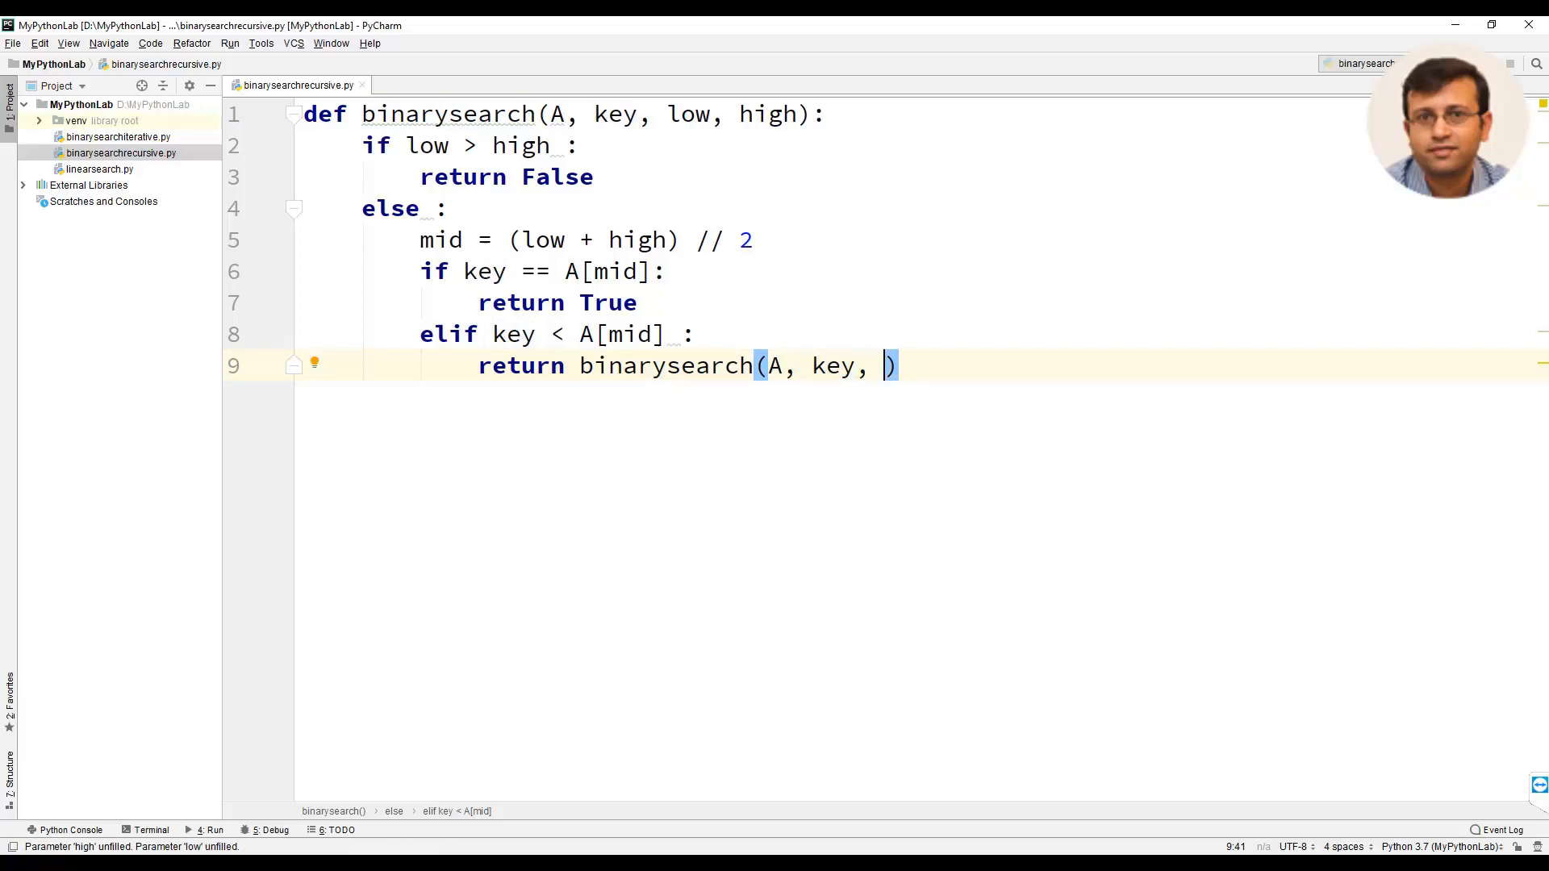
type("low, mid-")
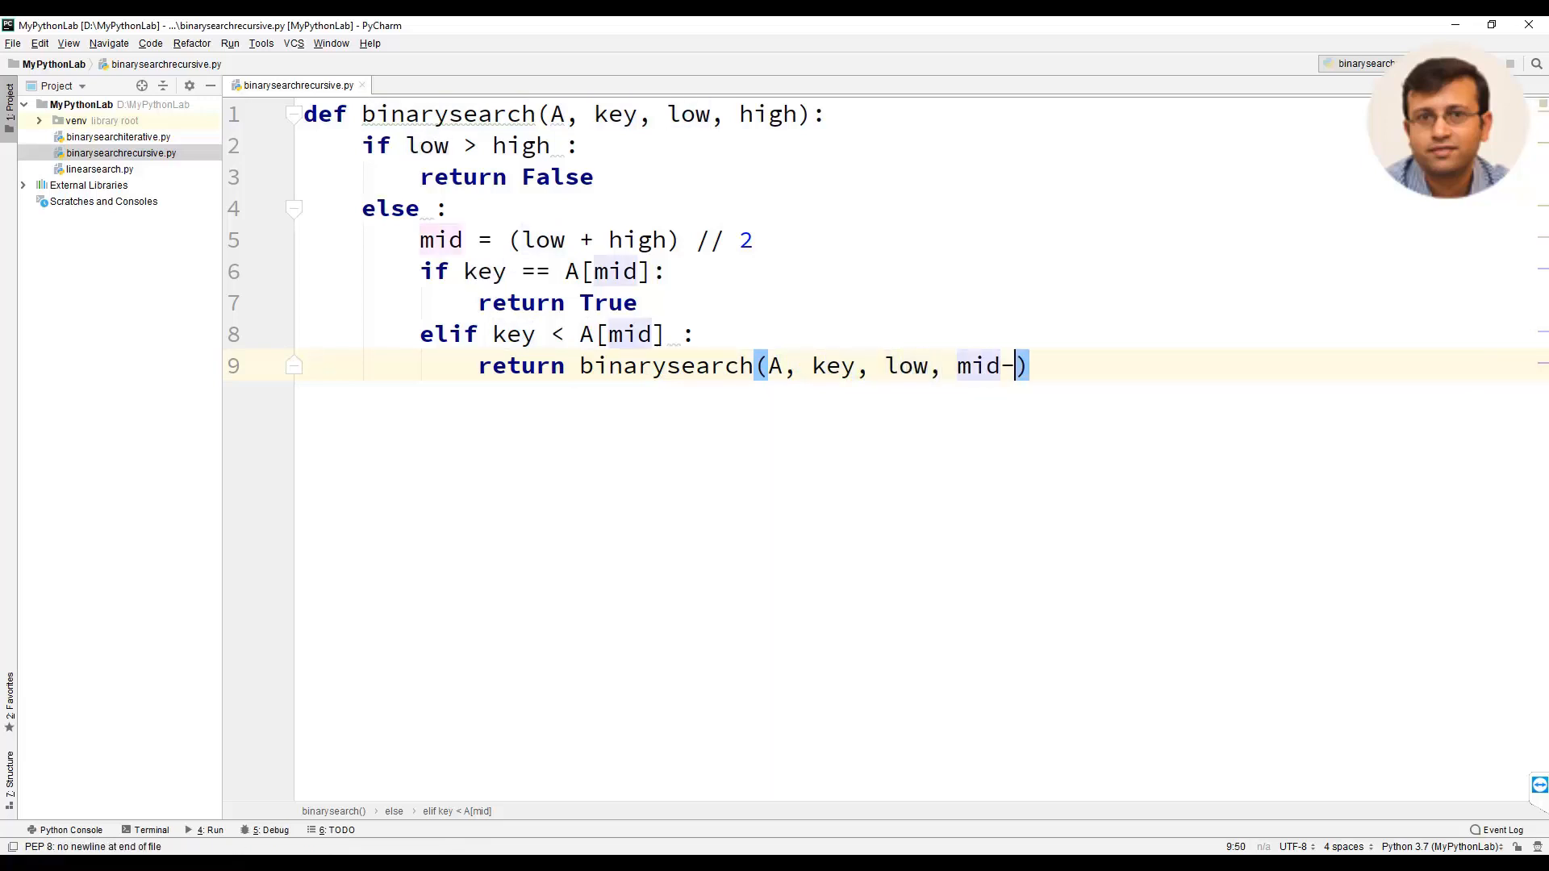
type("1")
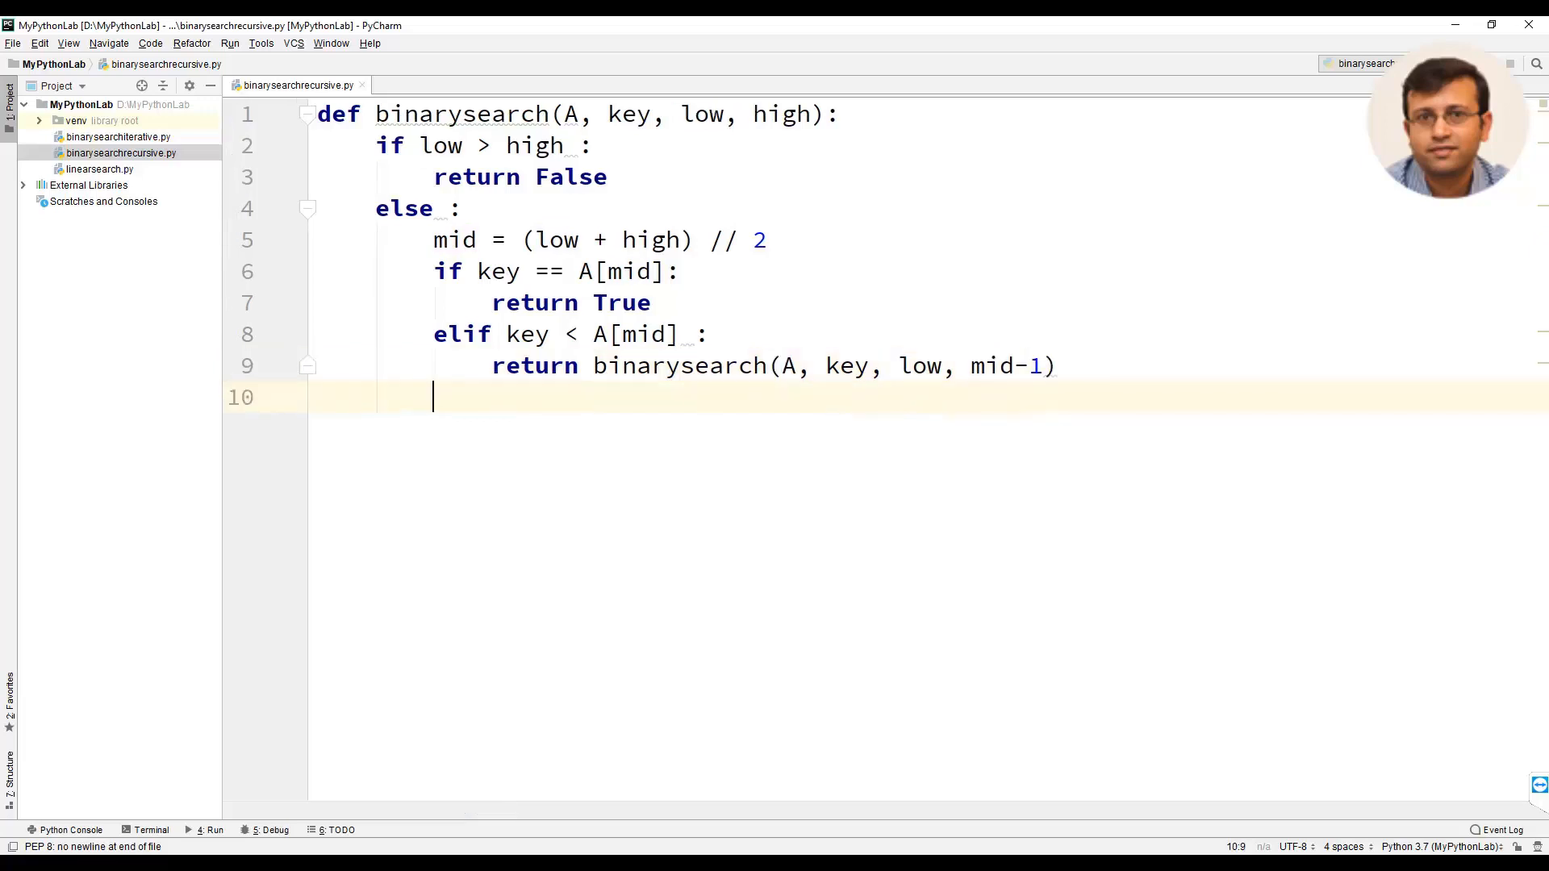
- Add the else branch returning binarysearch(A, key, mid+1, high)
type("els")
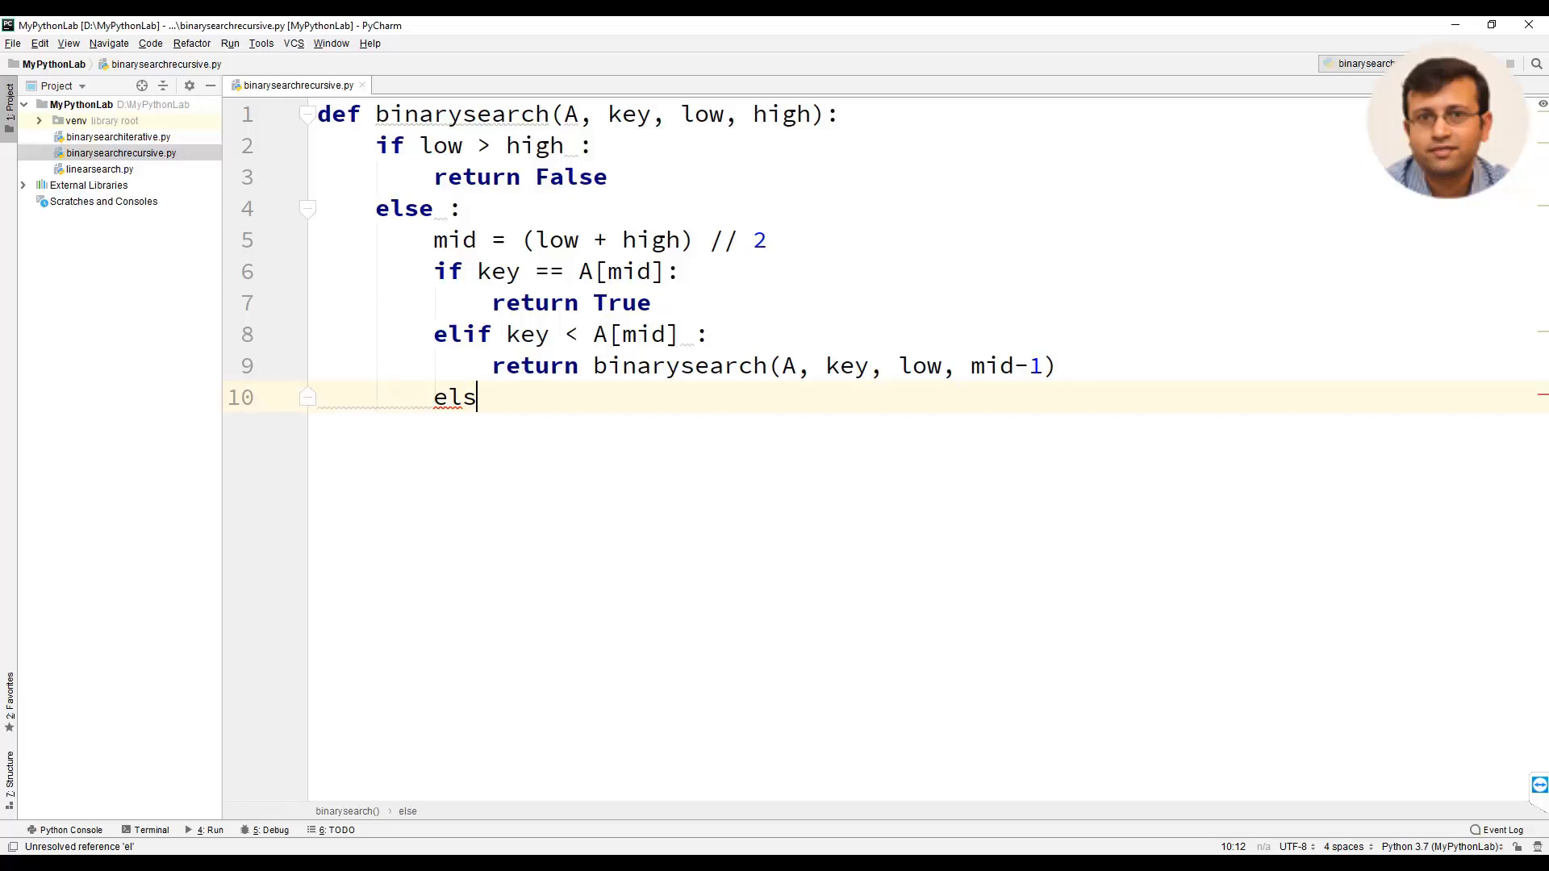
type("e:")
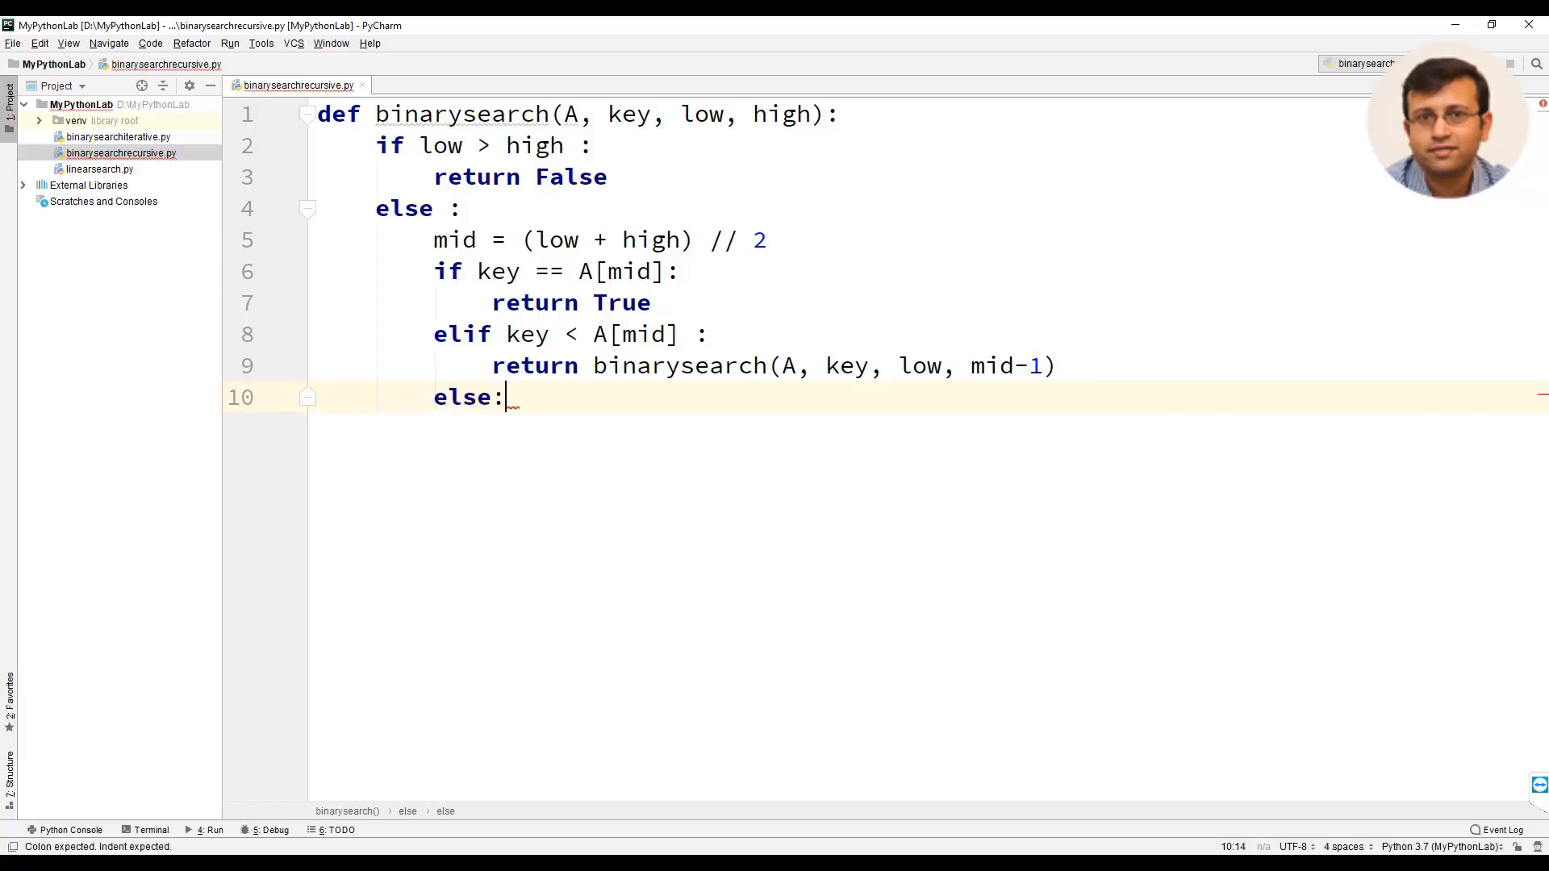
type("re")
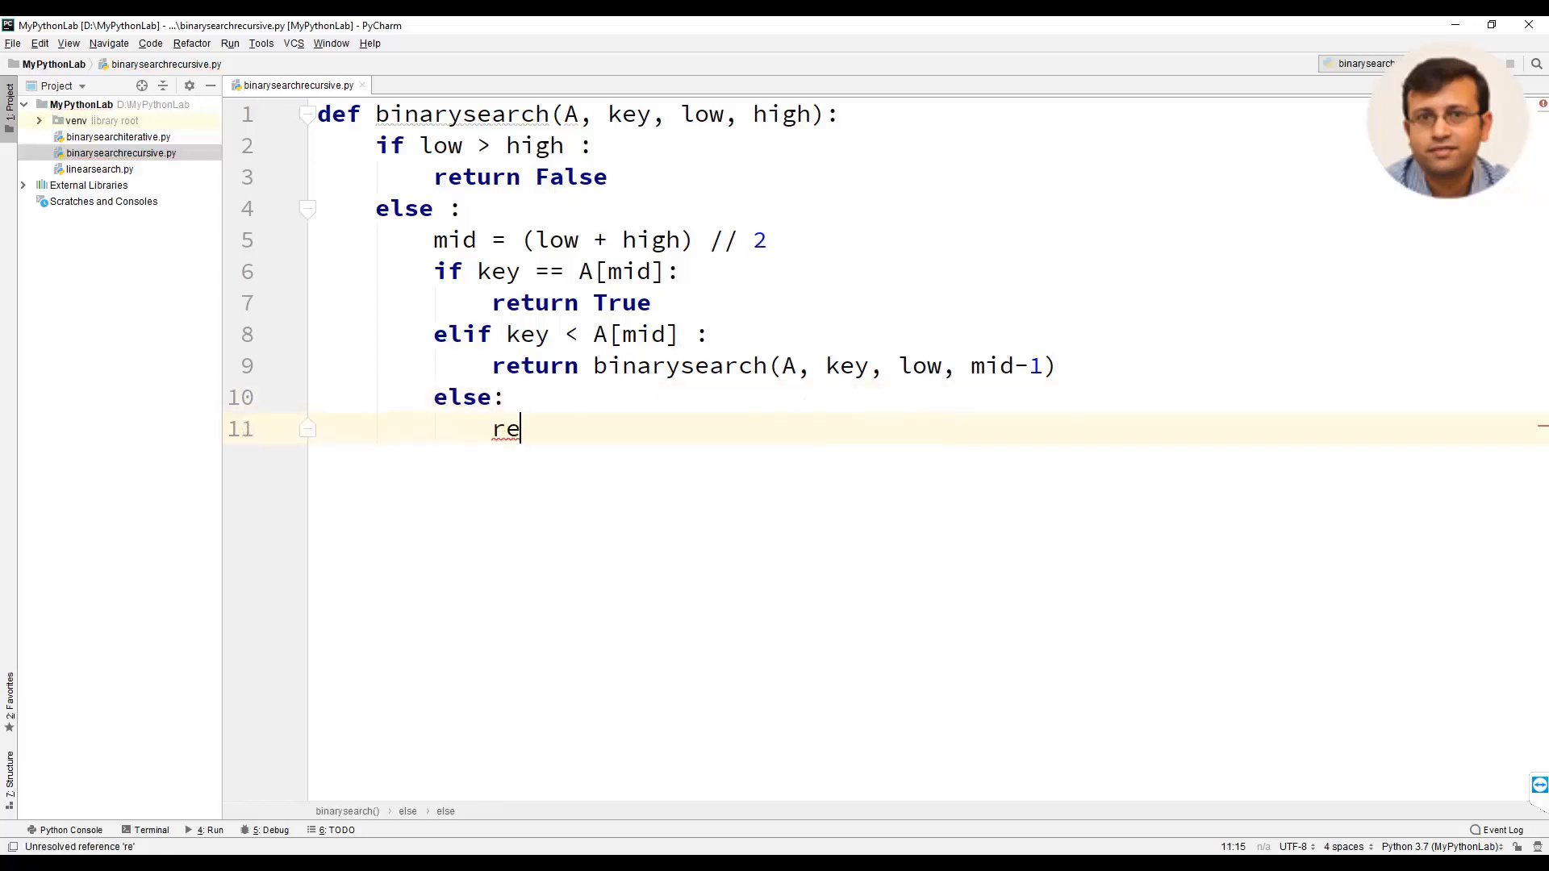
type("turn bi")
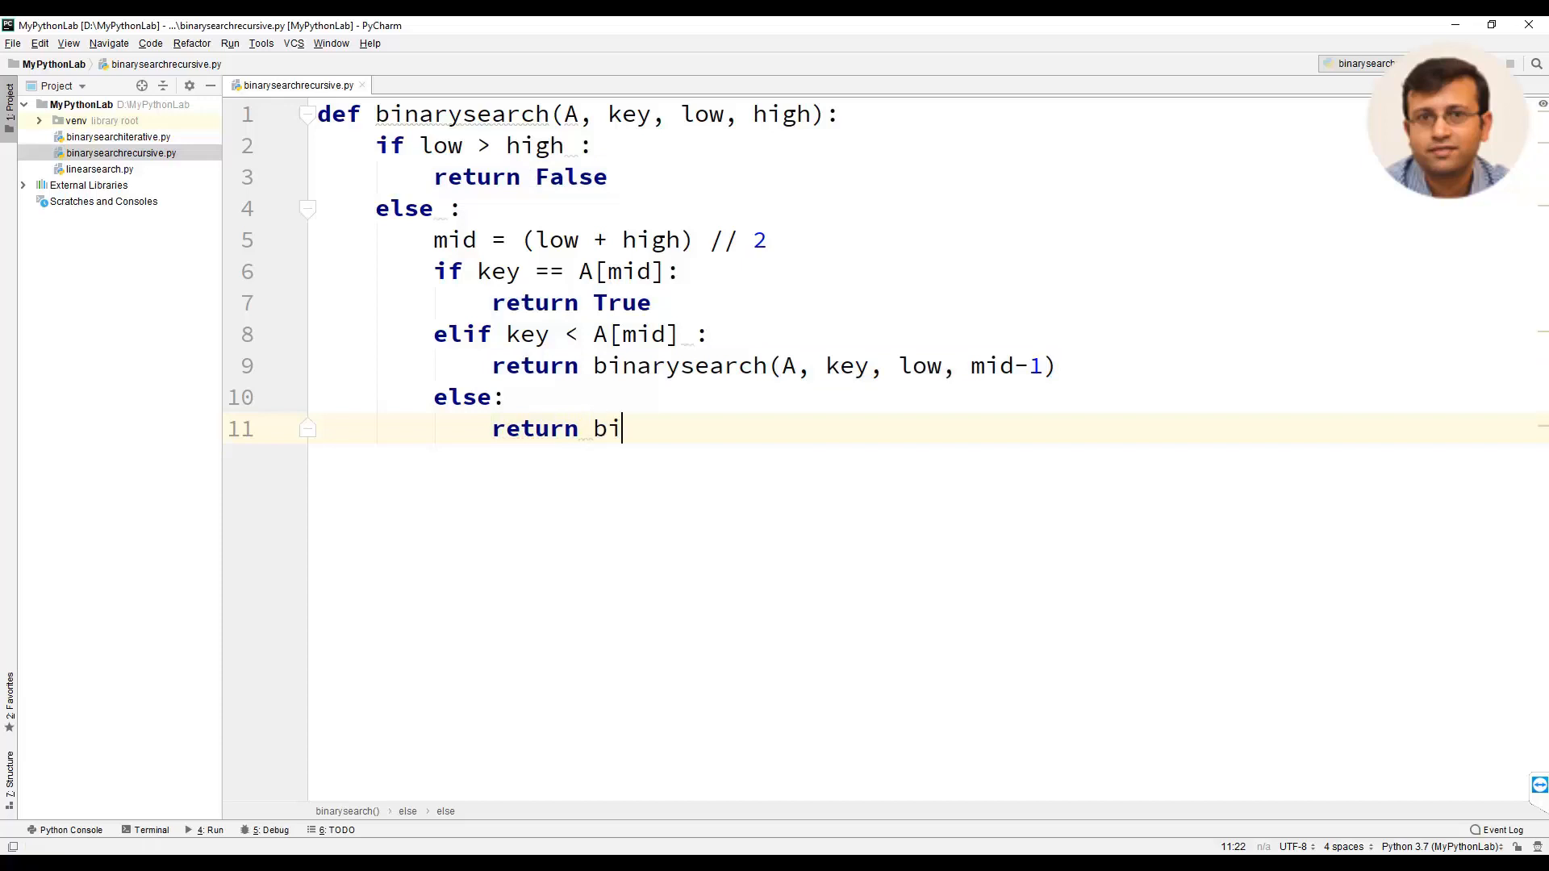
type("narysearch")
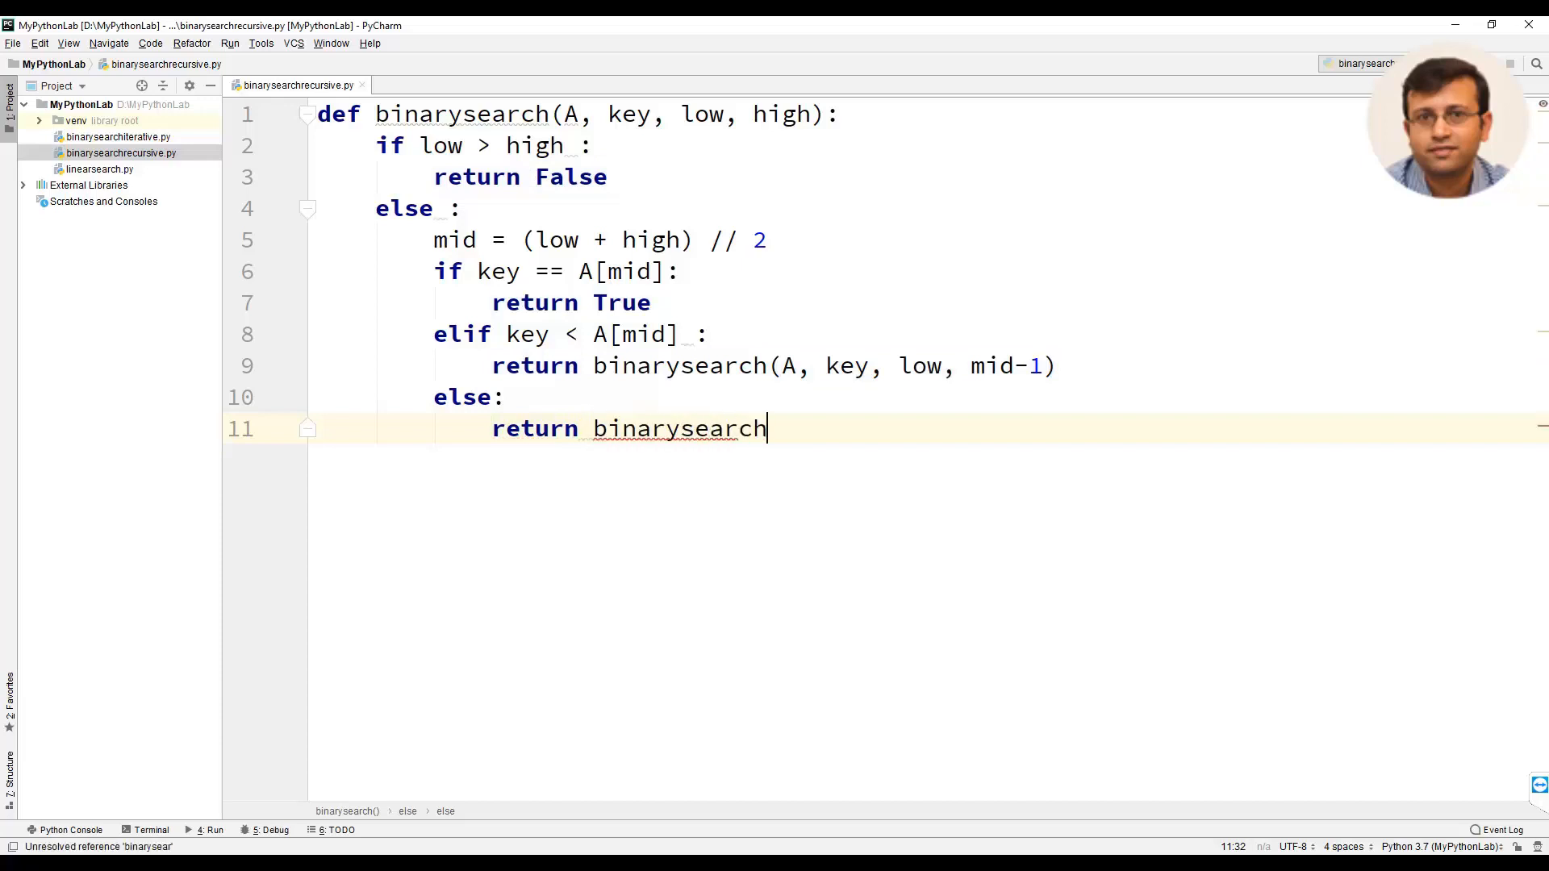
type("(A")
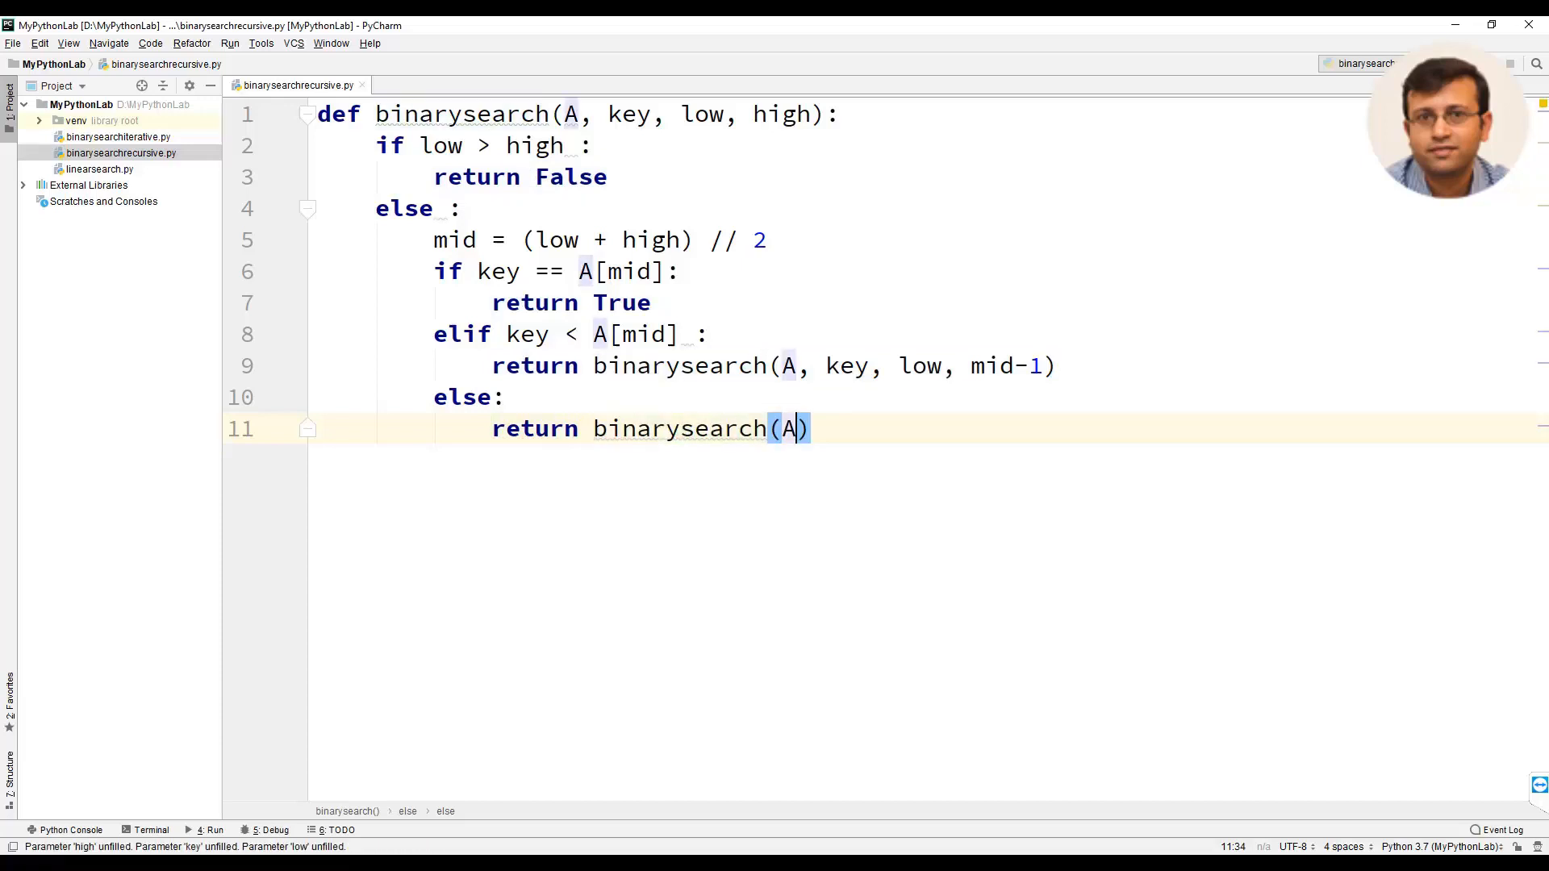
type(", key,")
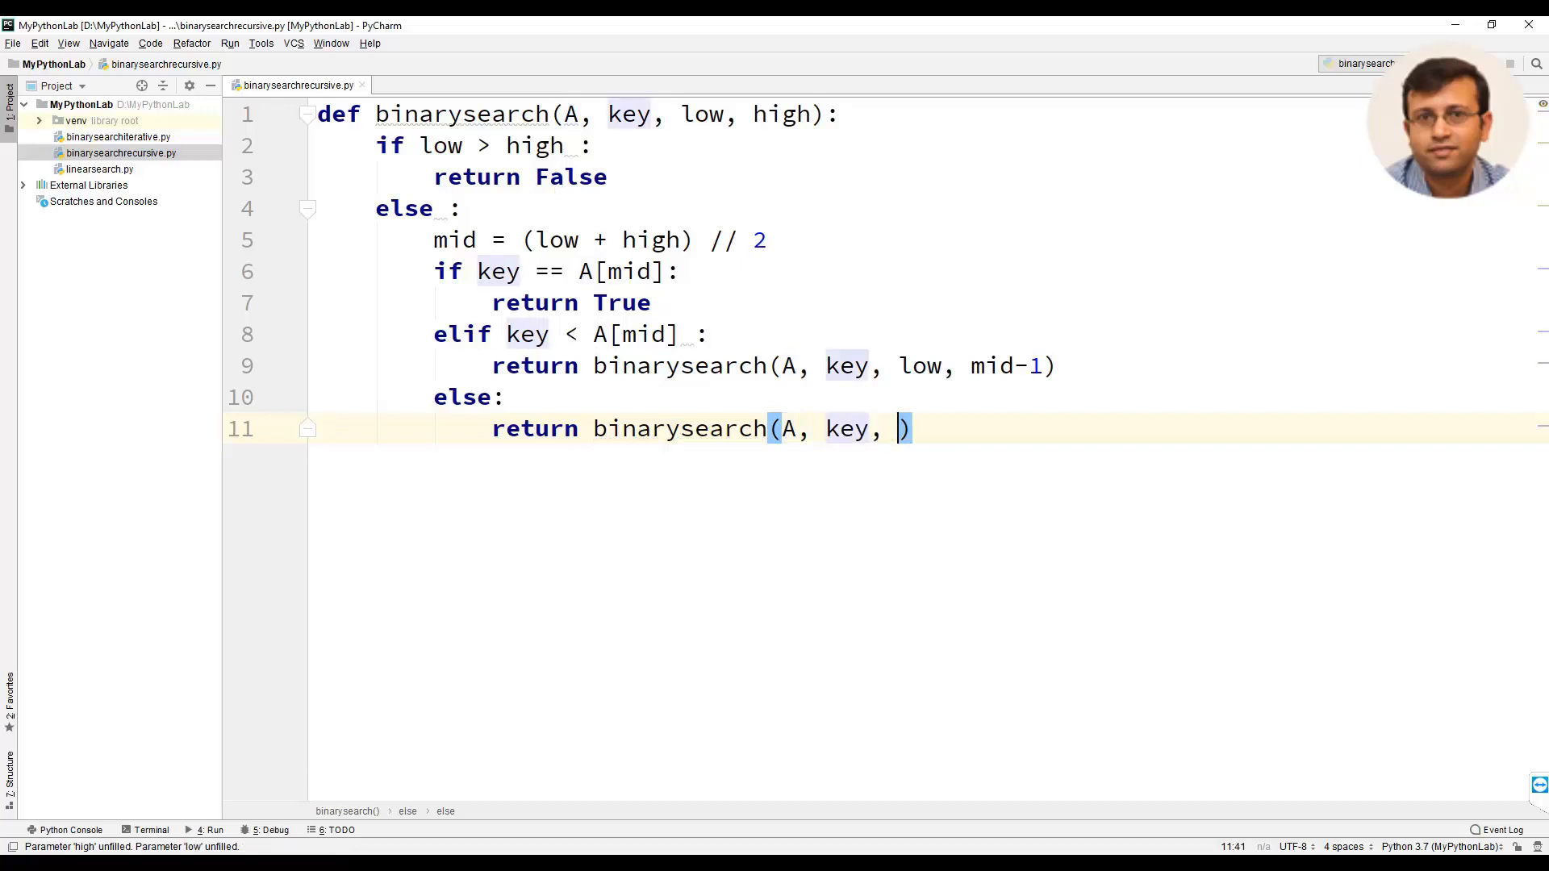
type("low,")
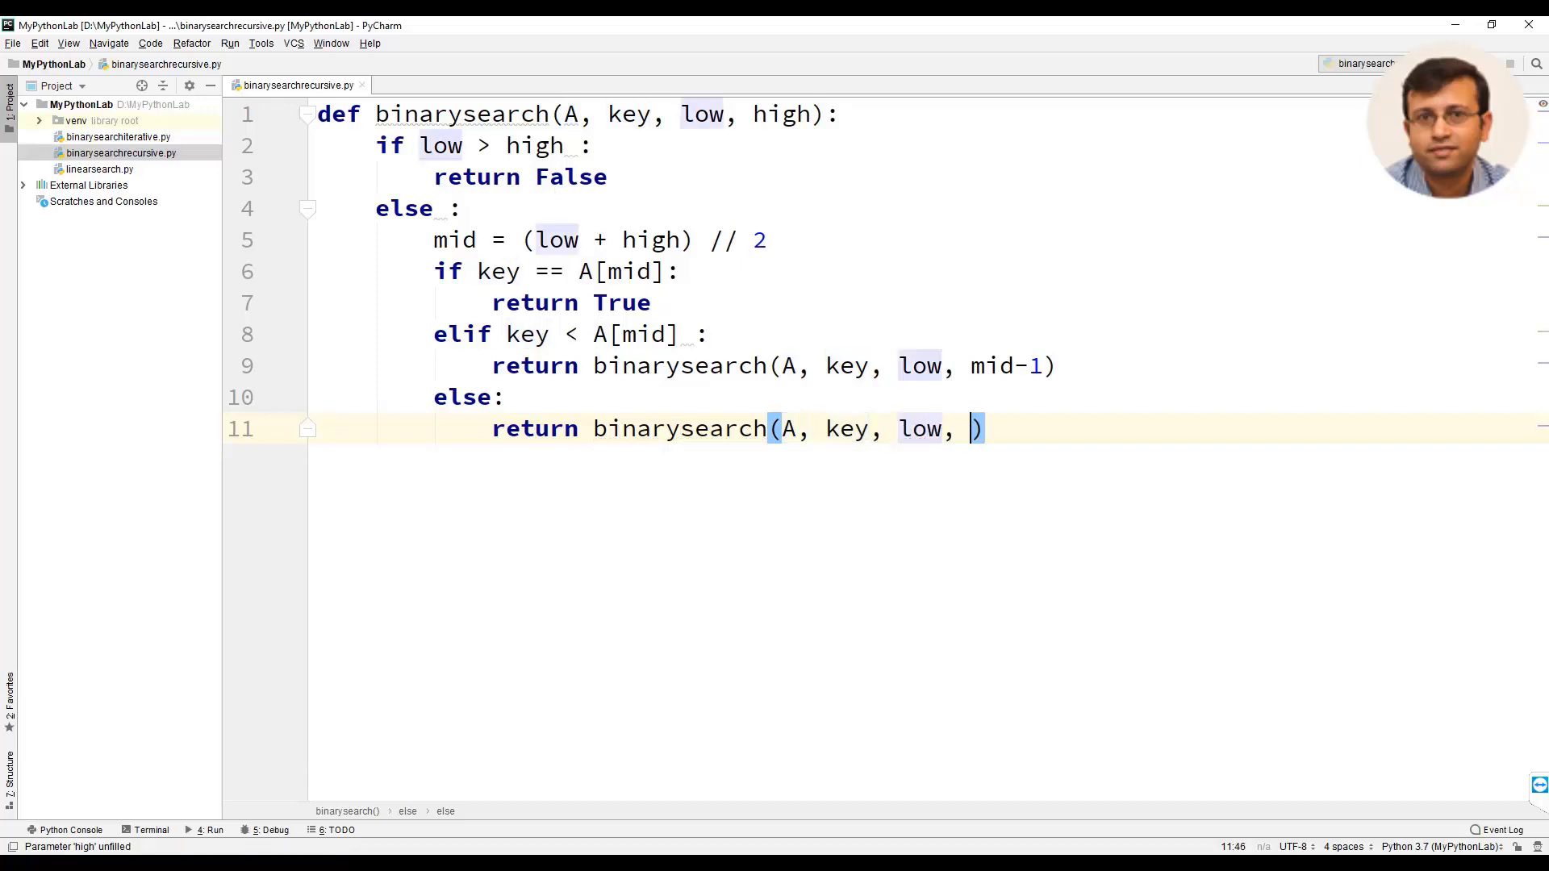
key("Backspace")
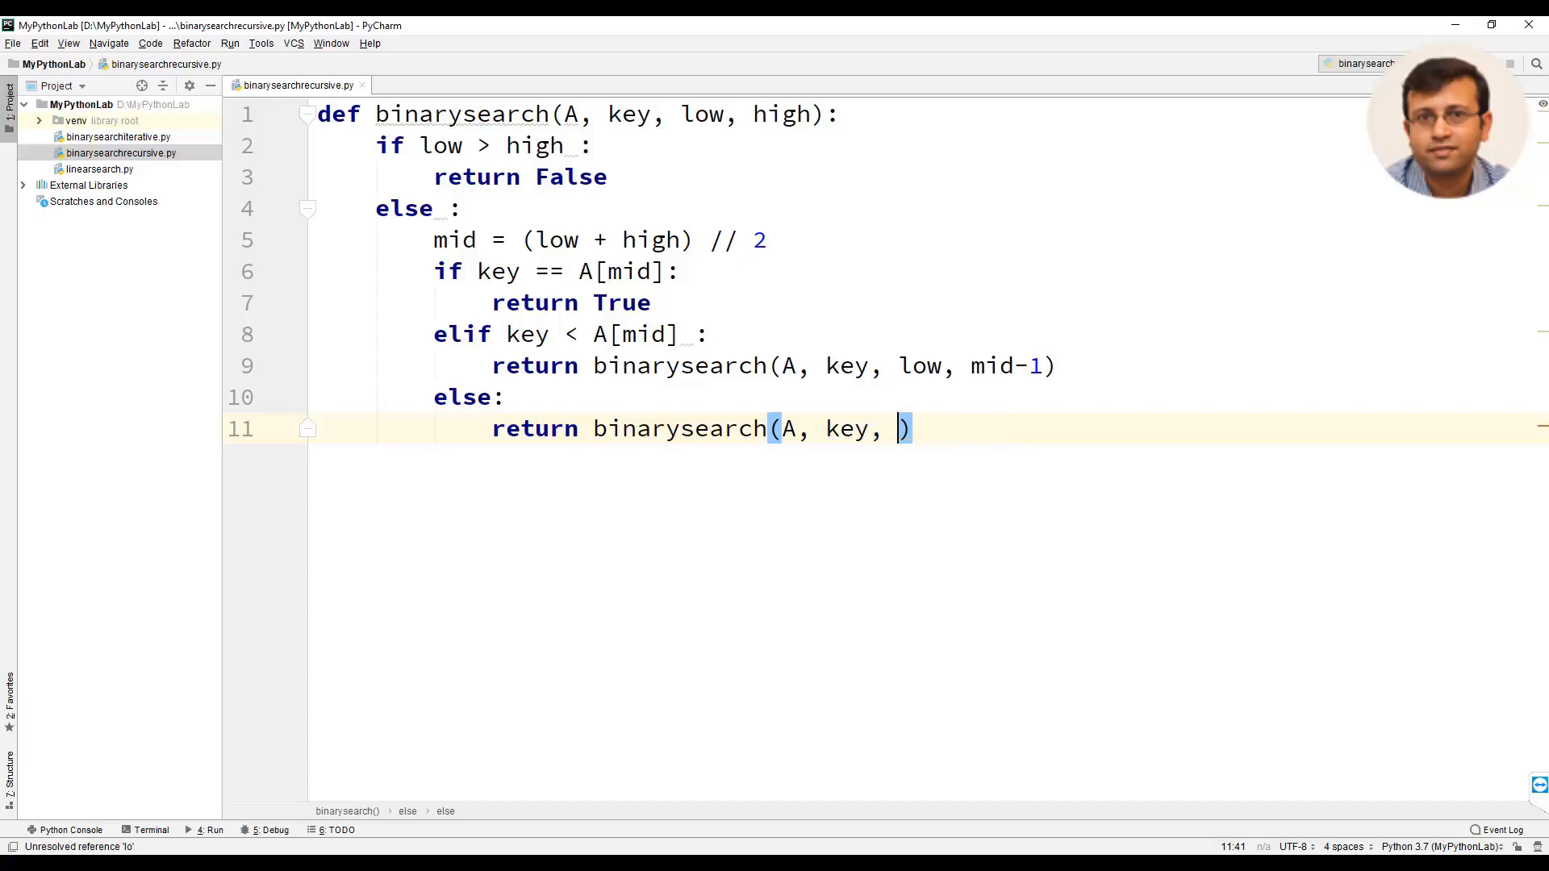
type("mid+1, high")
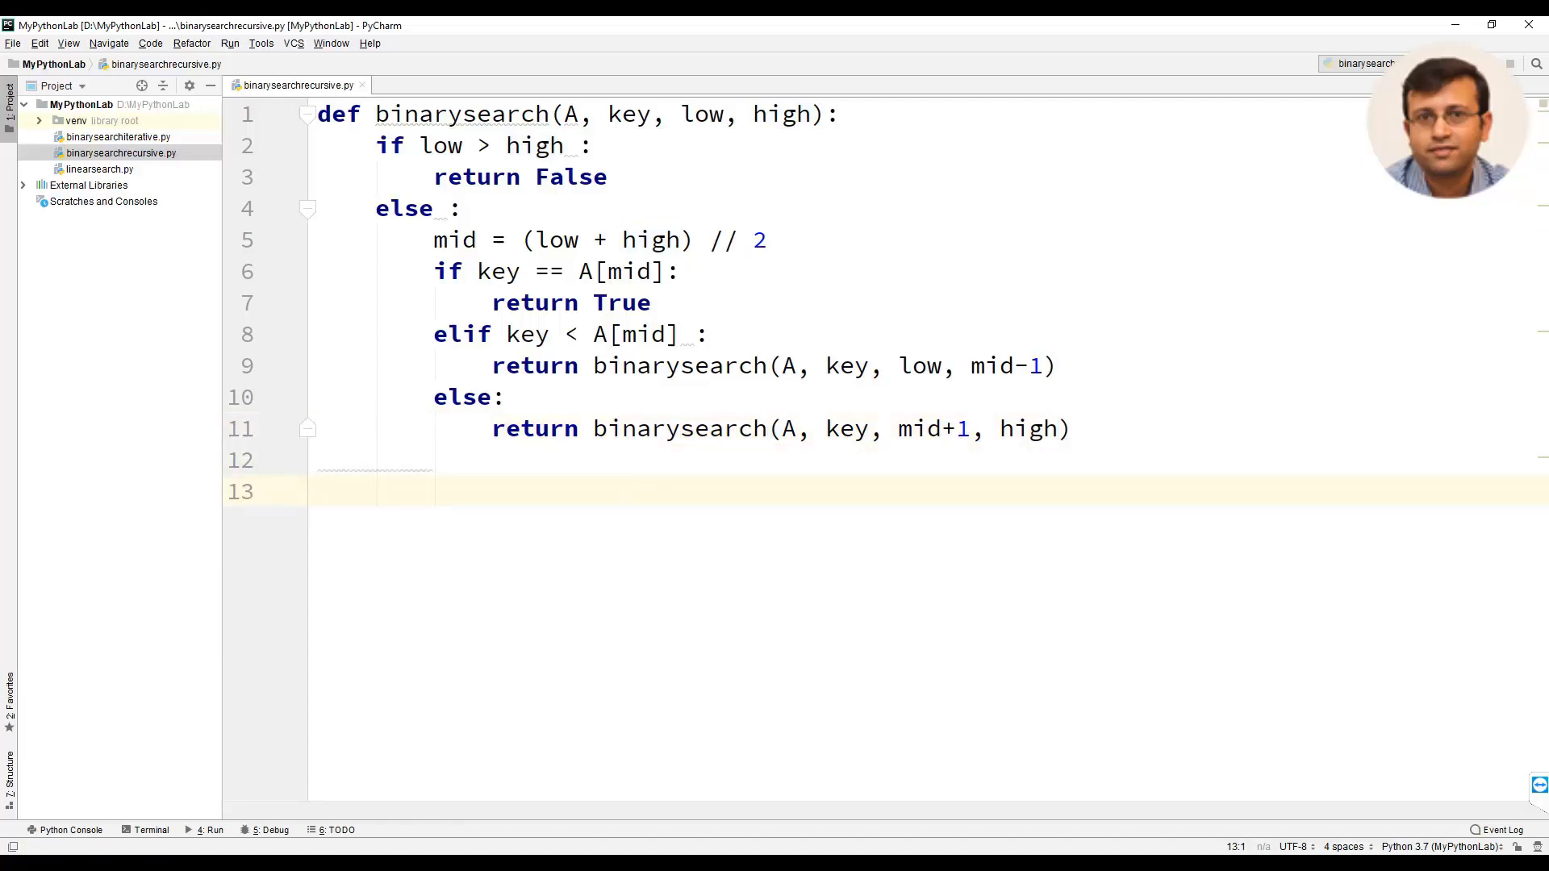
- Define the test list A = [15, 21, 47, 84, 96]
type("A =")
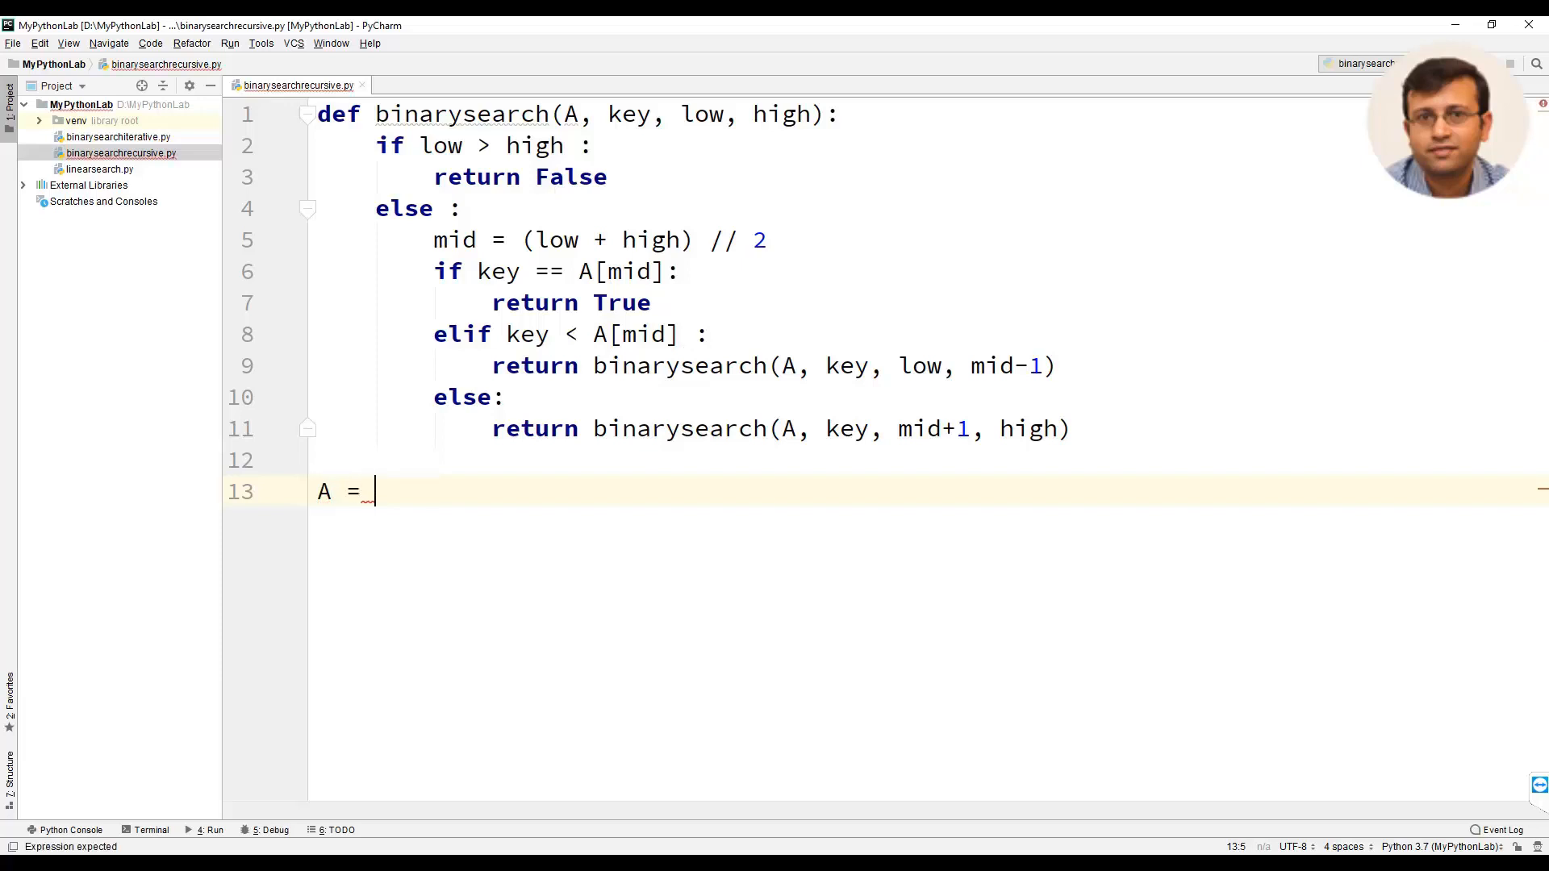
type("[15]")
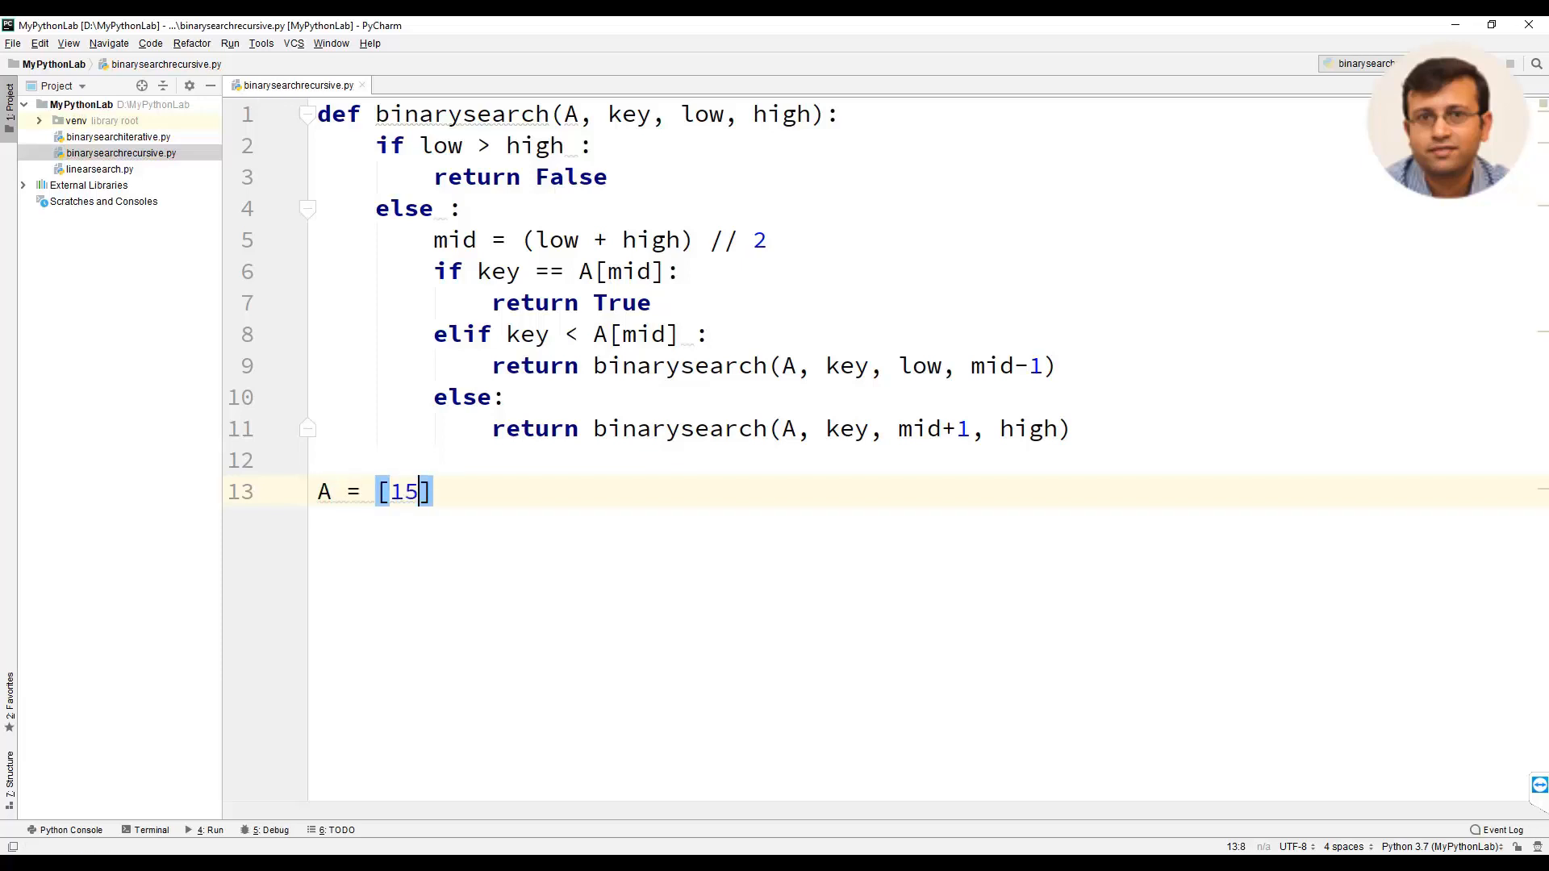
type(", 21,")
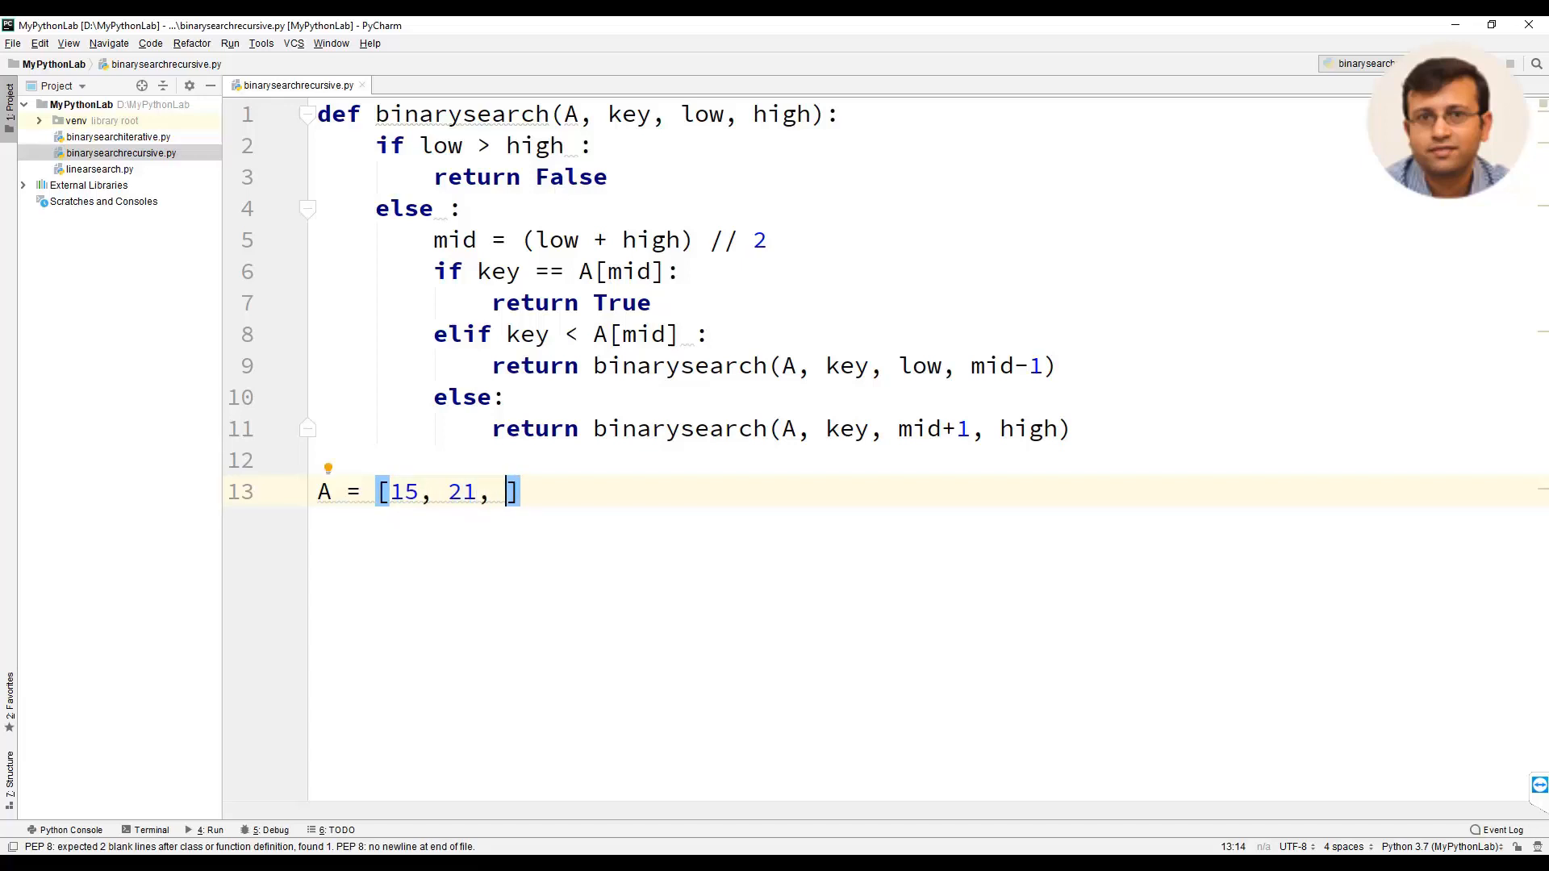
type("47, 84, 96]")
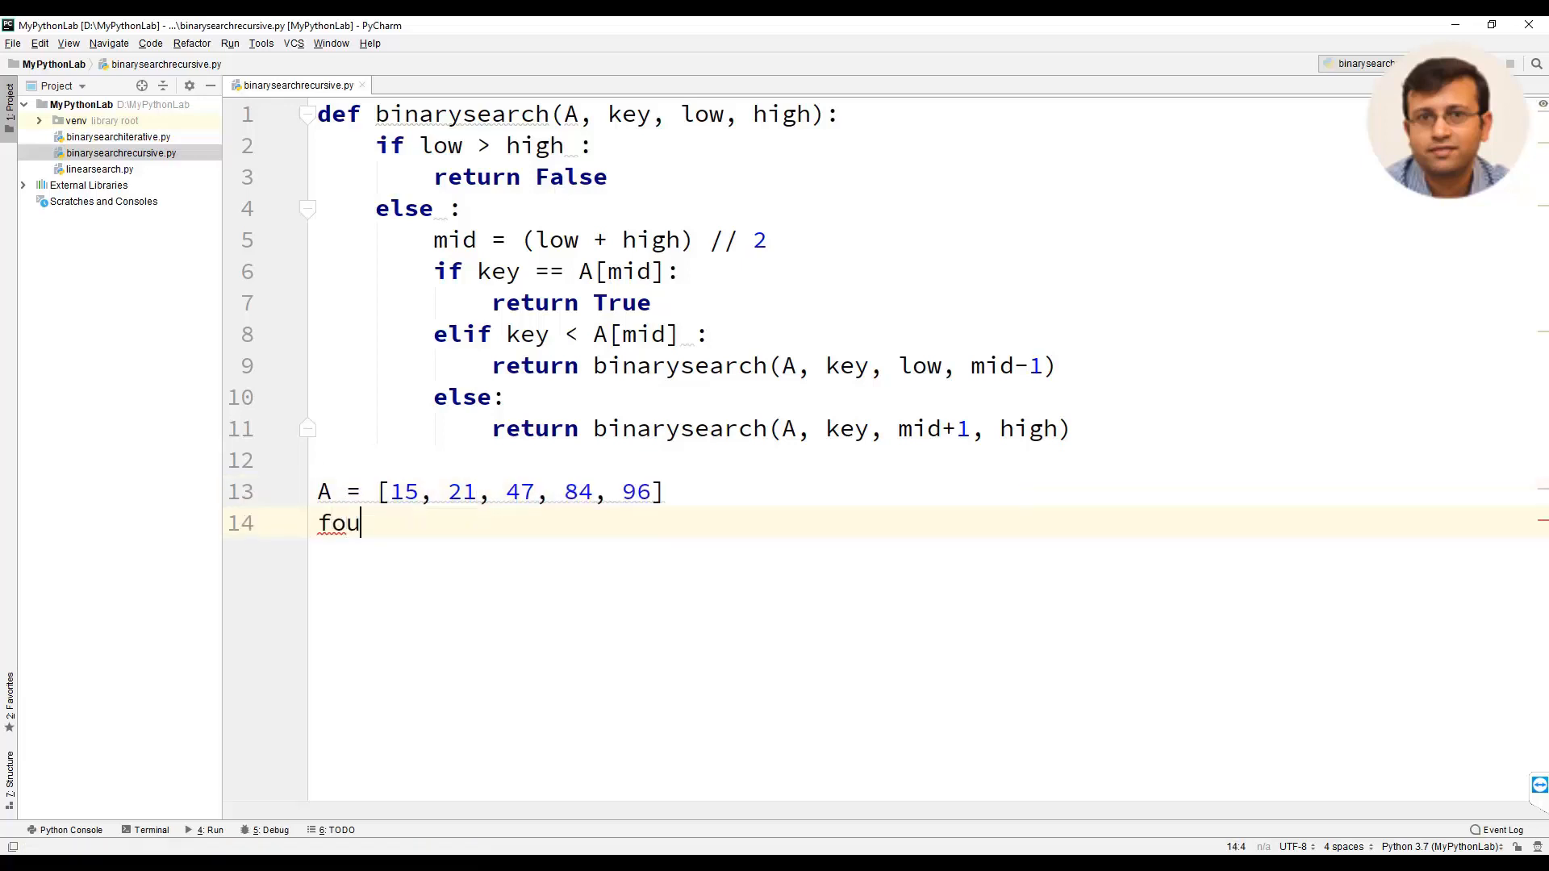
- Call found = binarysearch(A,84,0,5), fix the 'binray' typo, and print('The Element 84: ', found)
type("nd =")
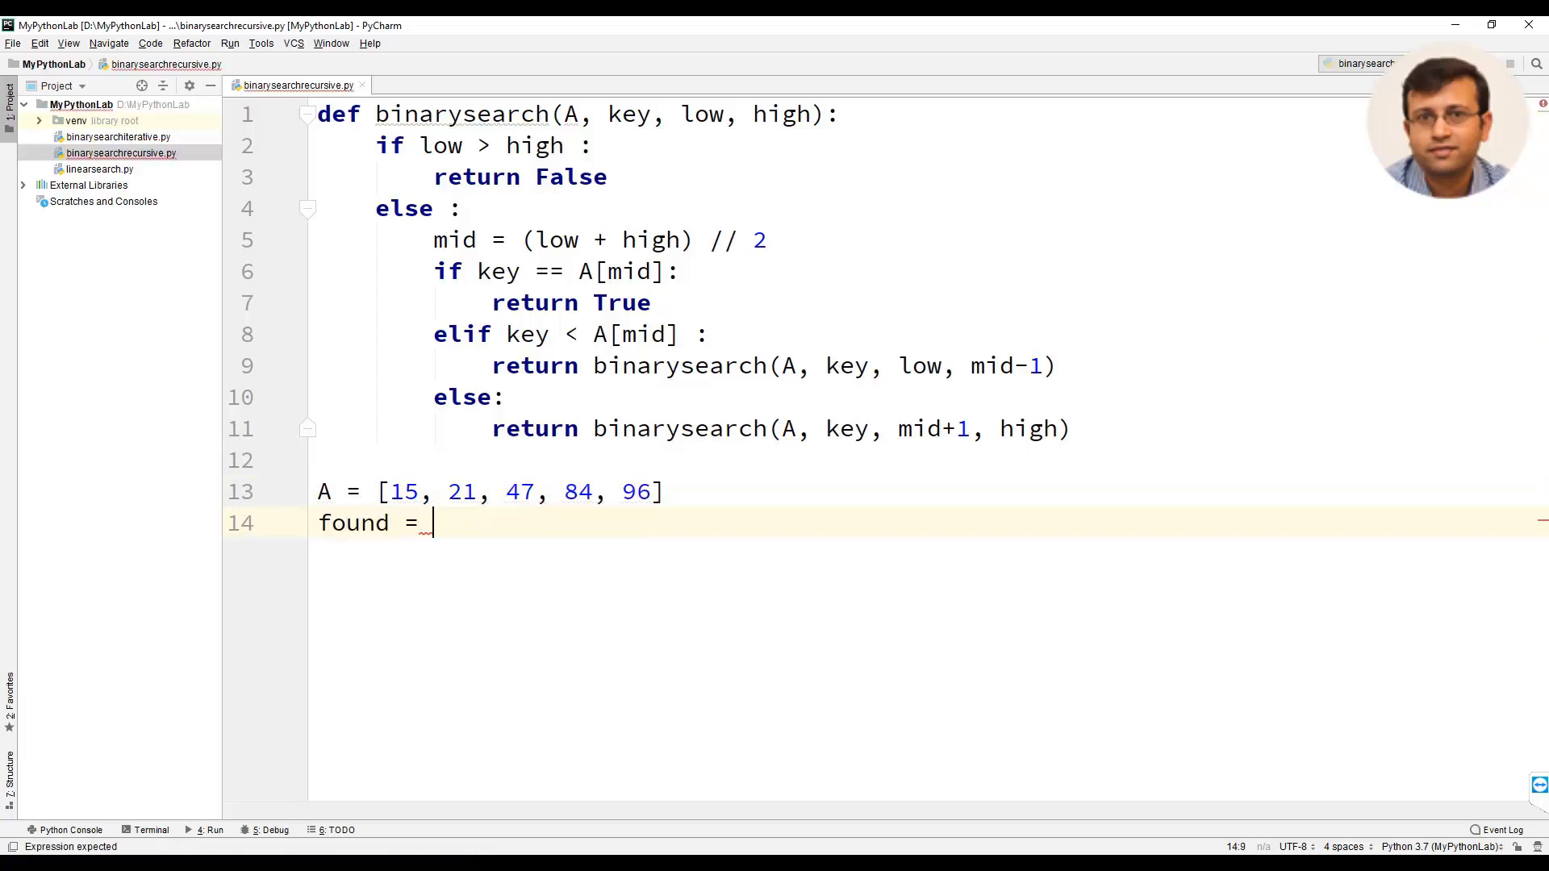
type("binray")
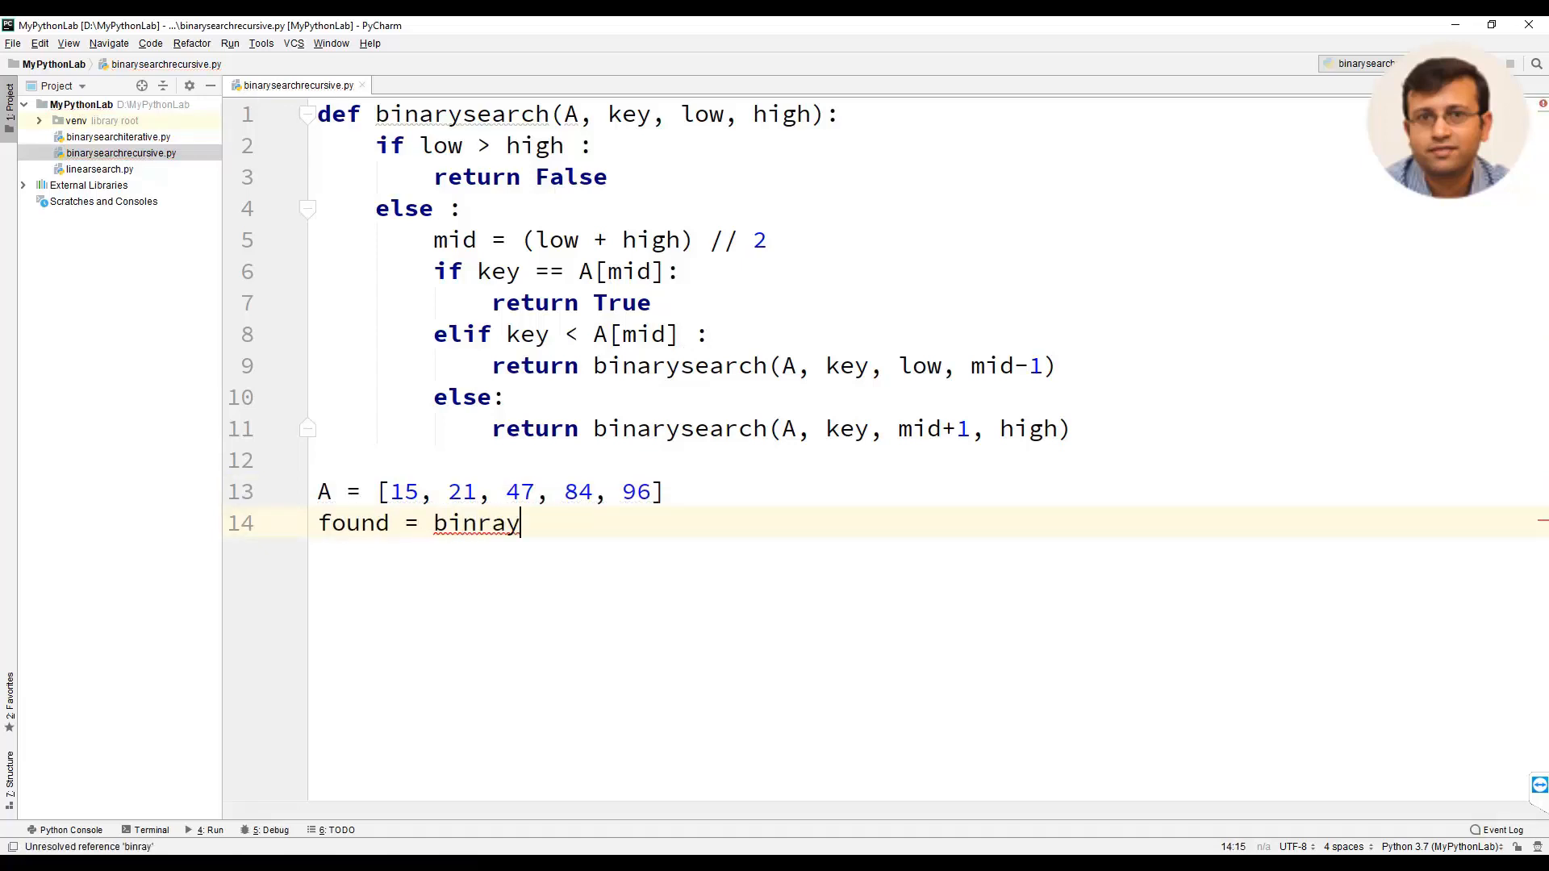
type("search(A,")
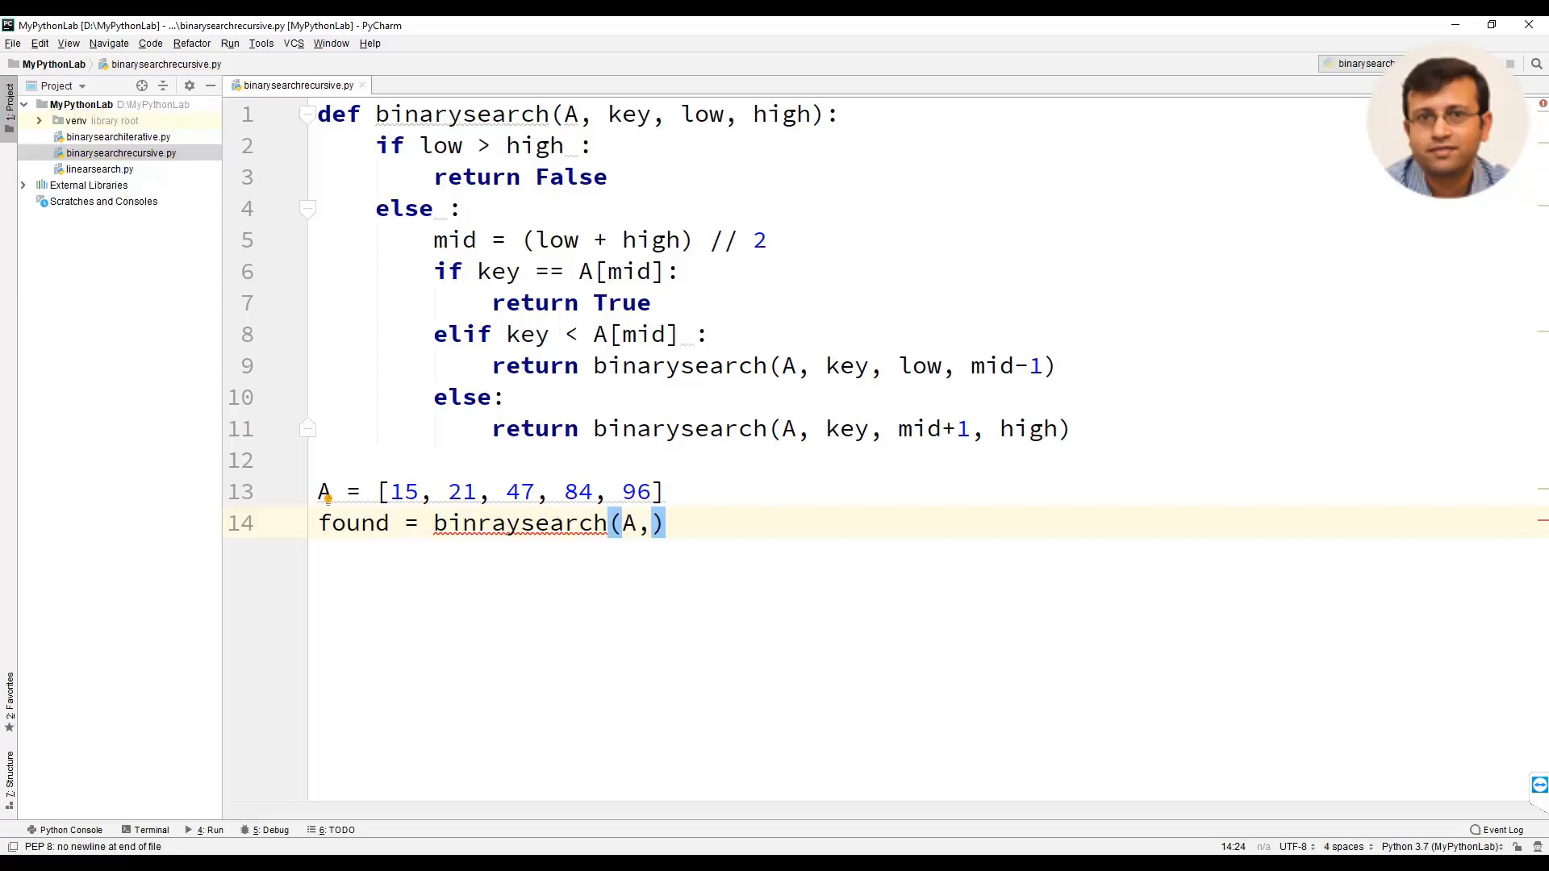
type("84,")
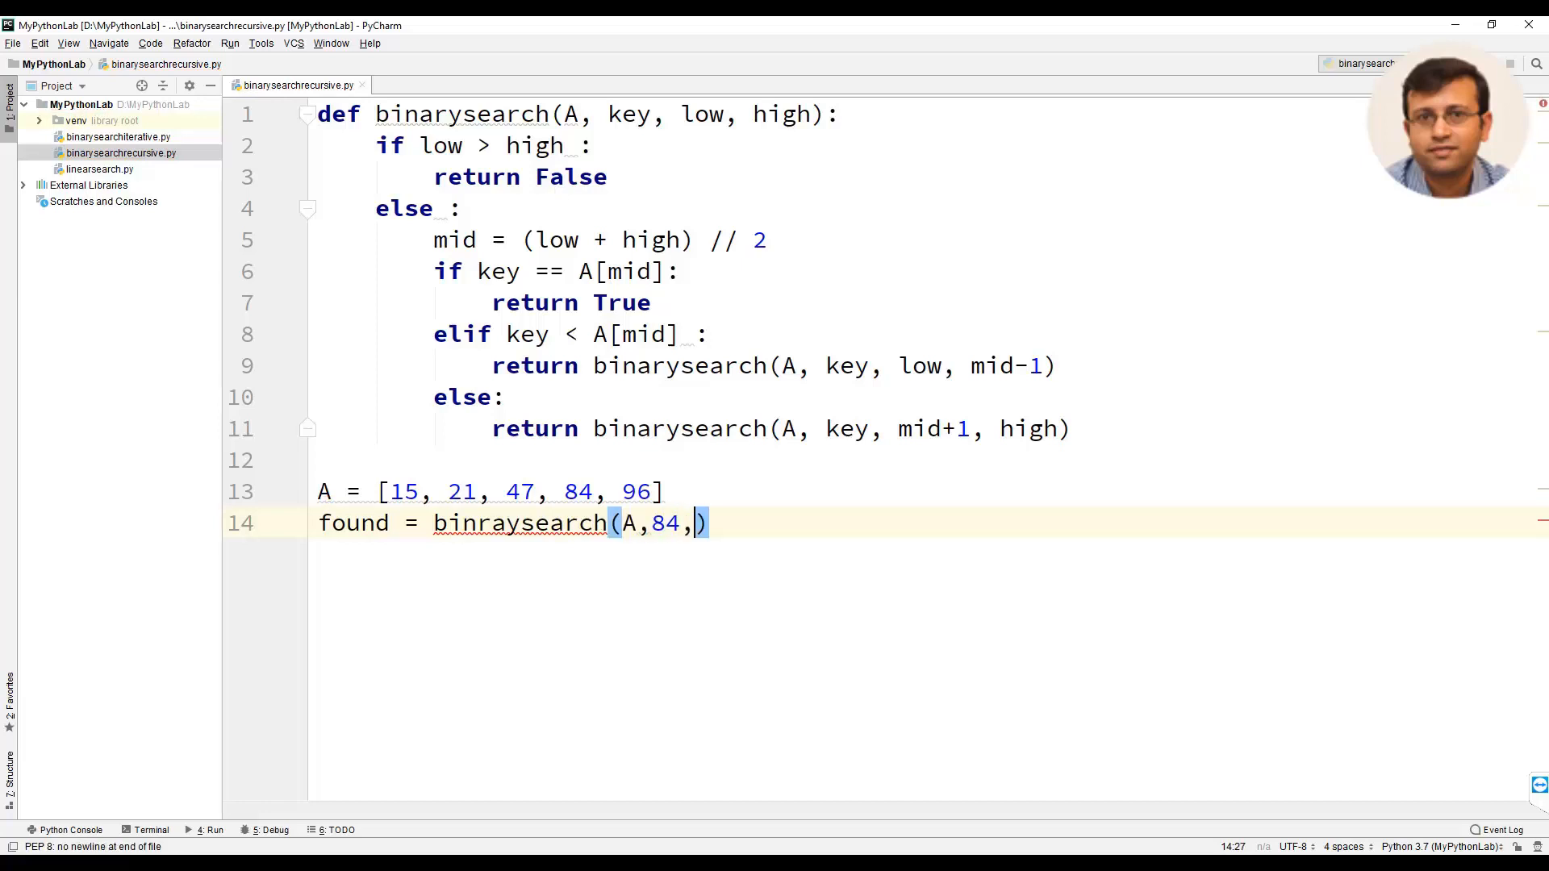
type("0,5")
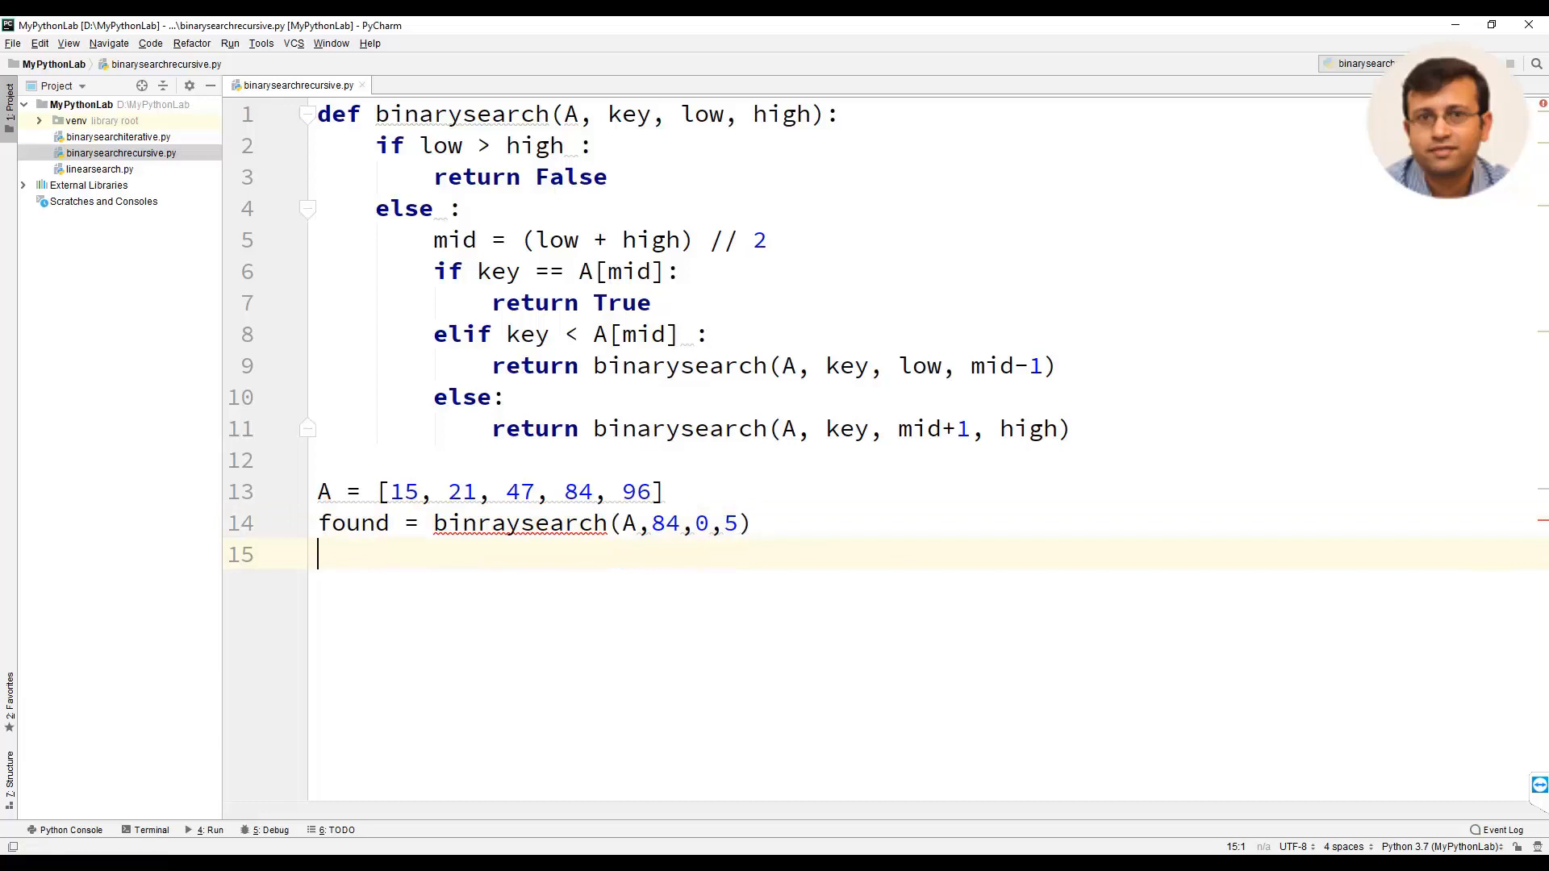
left_click(336, 523)
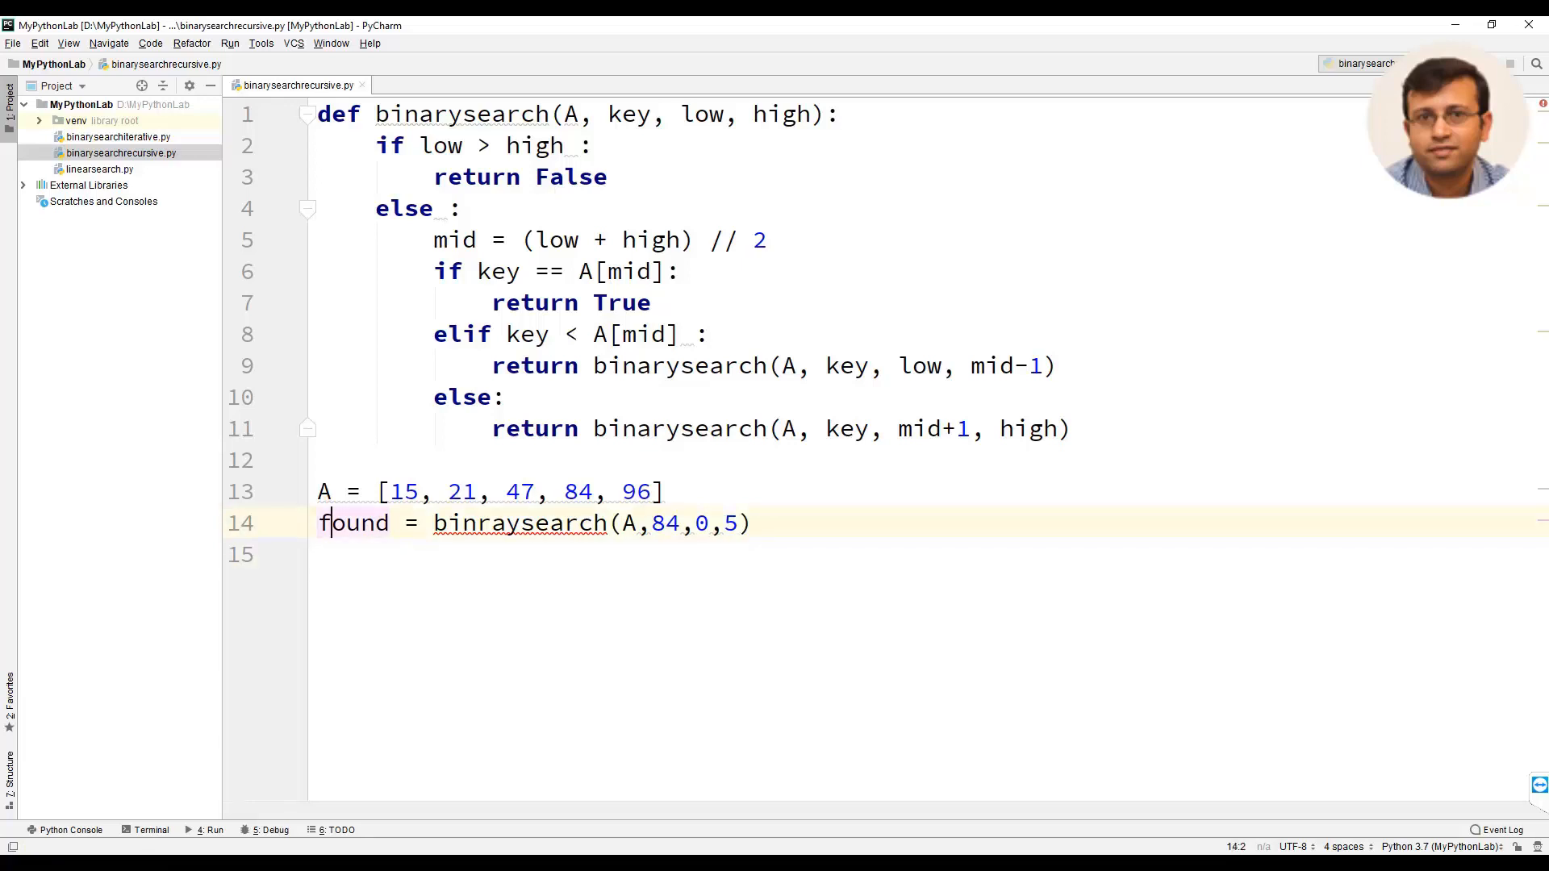
type("print('The Element 84: ', found)")
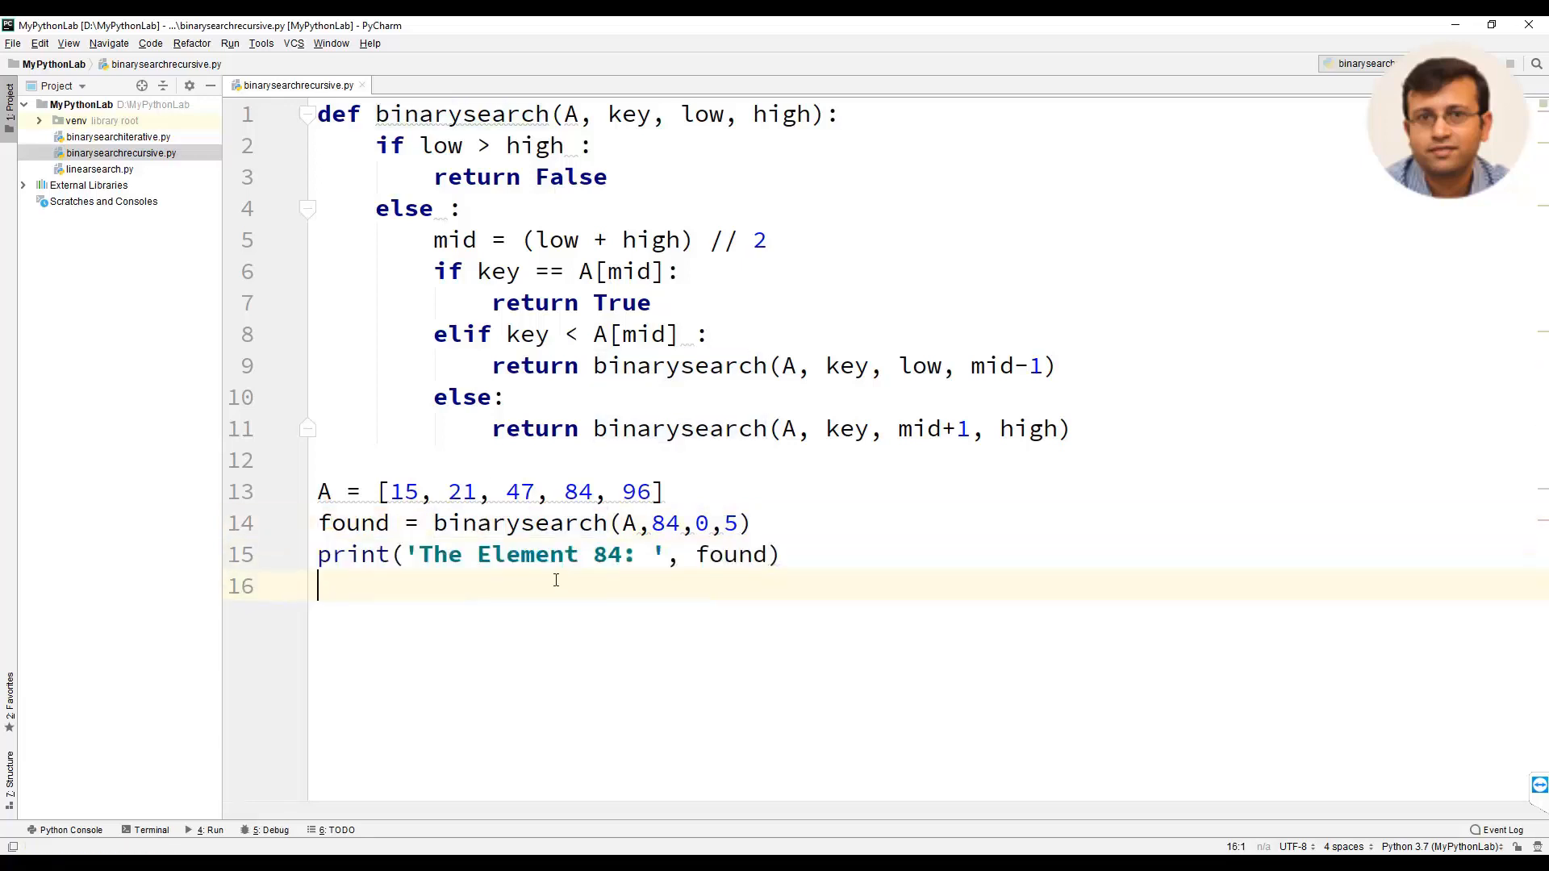
- Run the binarysearchrecursive configuration, printing 'The Element 84: True', then select 84 in the call
left_click(229, 42)
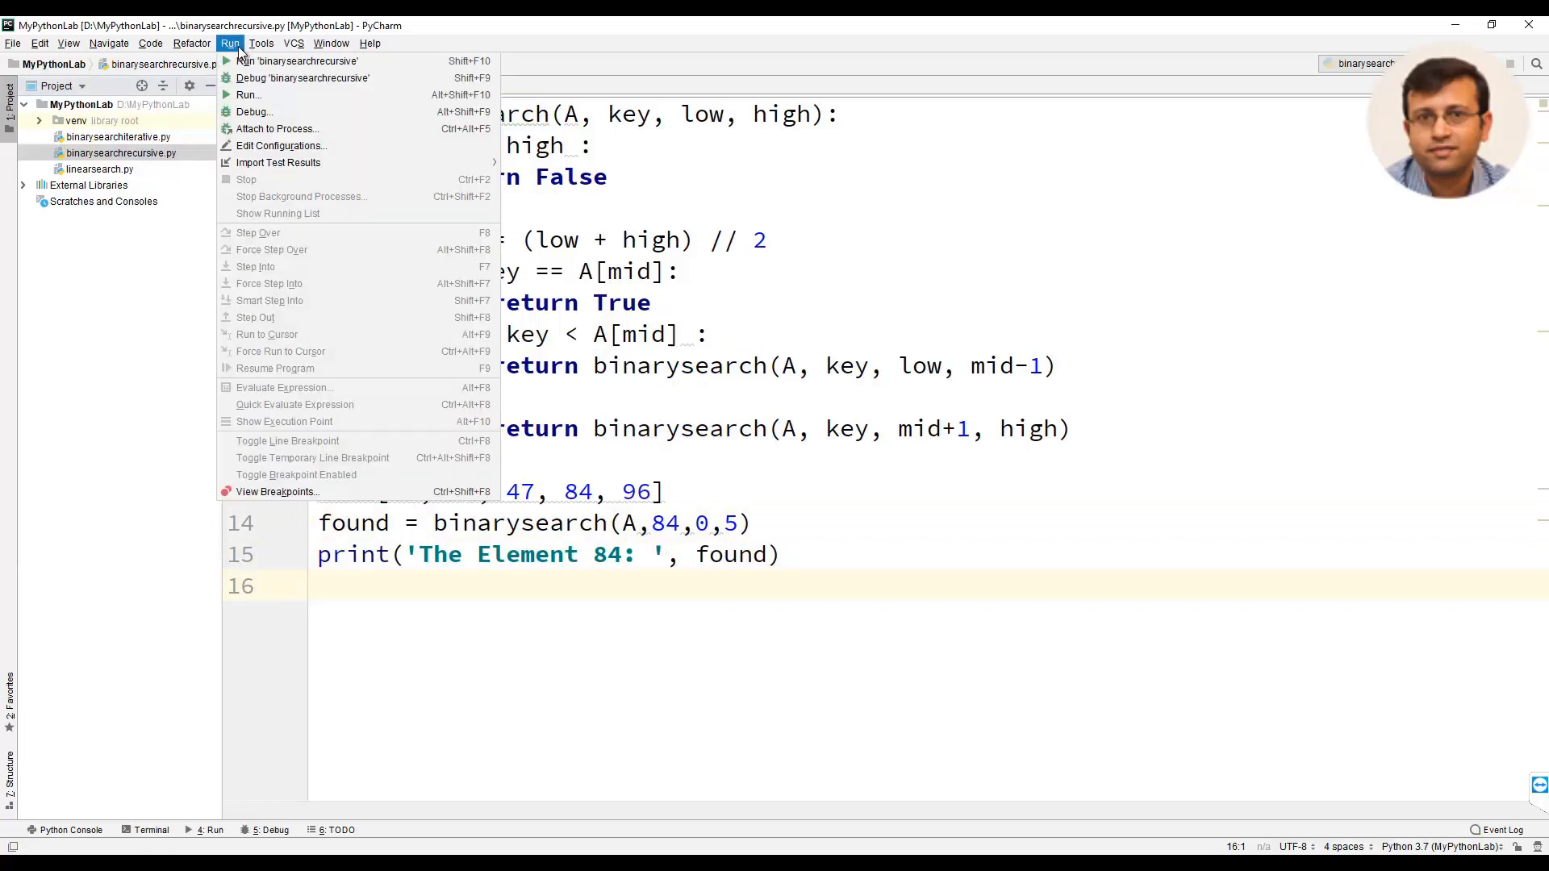
mouse_move(247, 94)
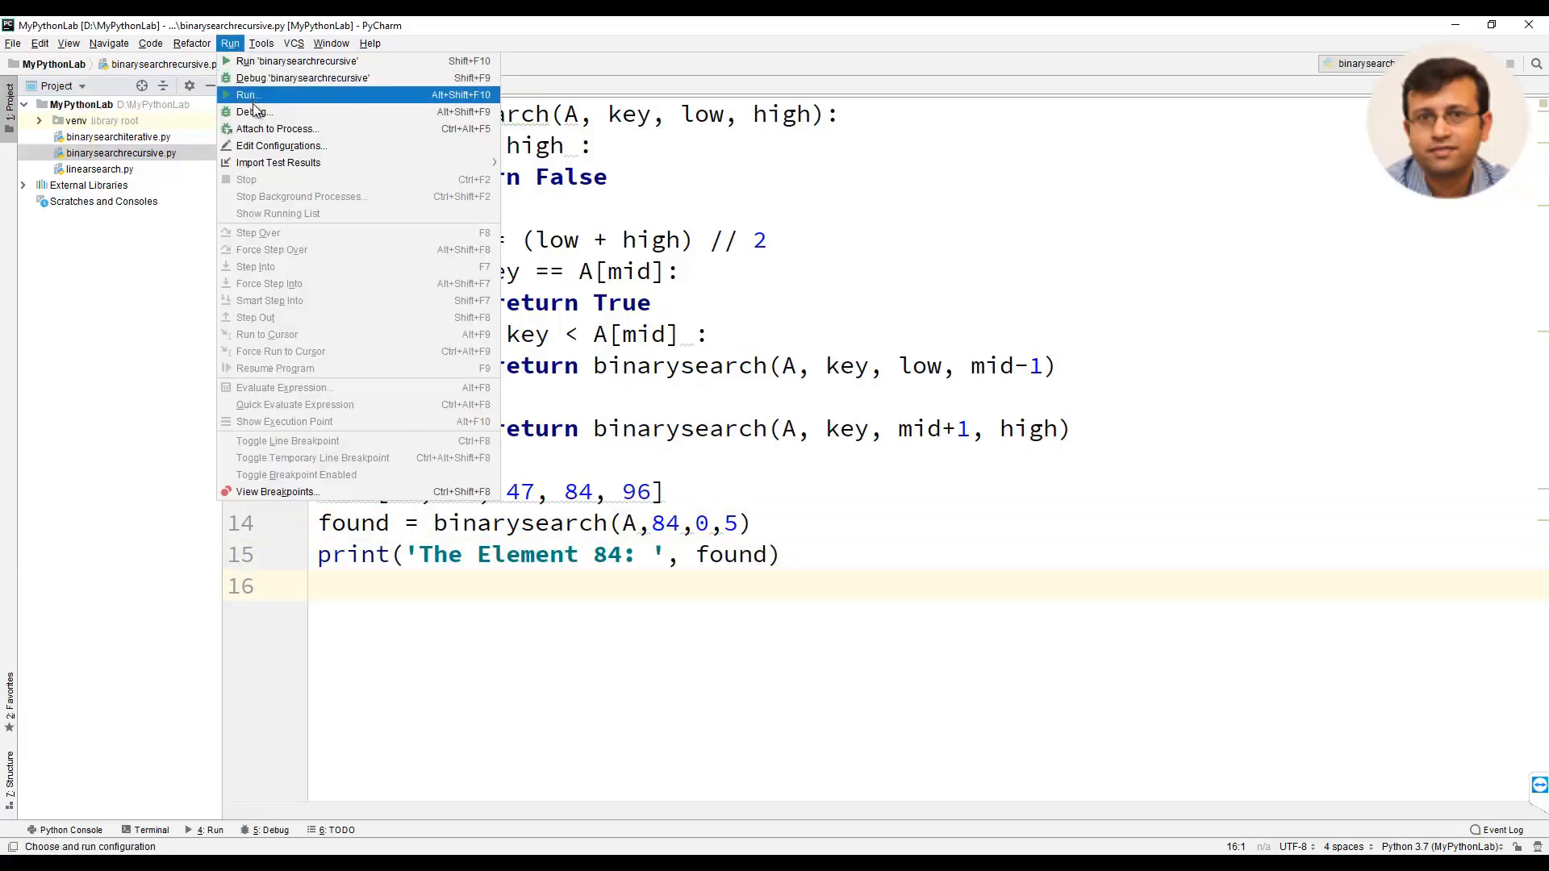
mouse_move(276, 94)
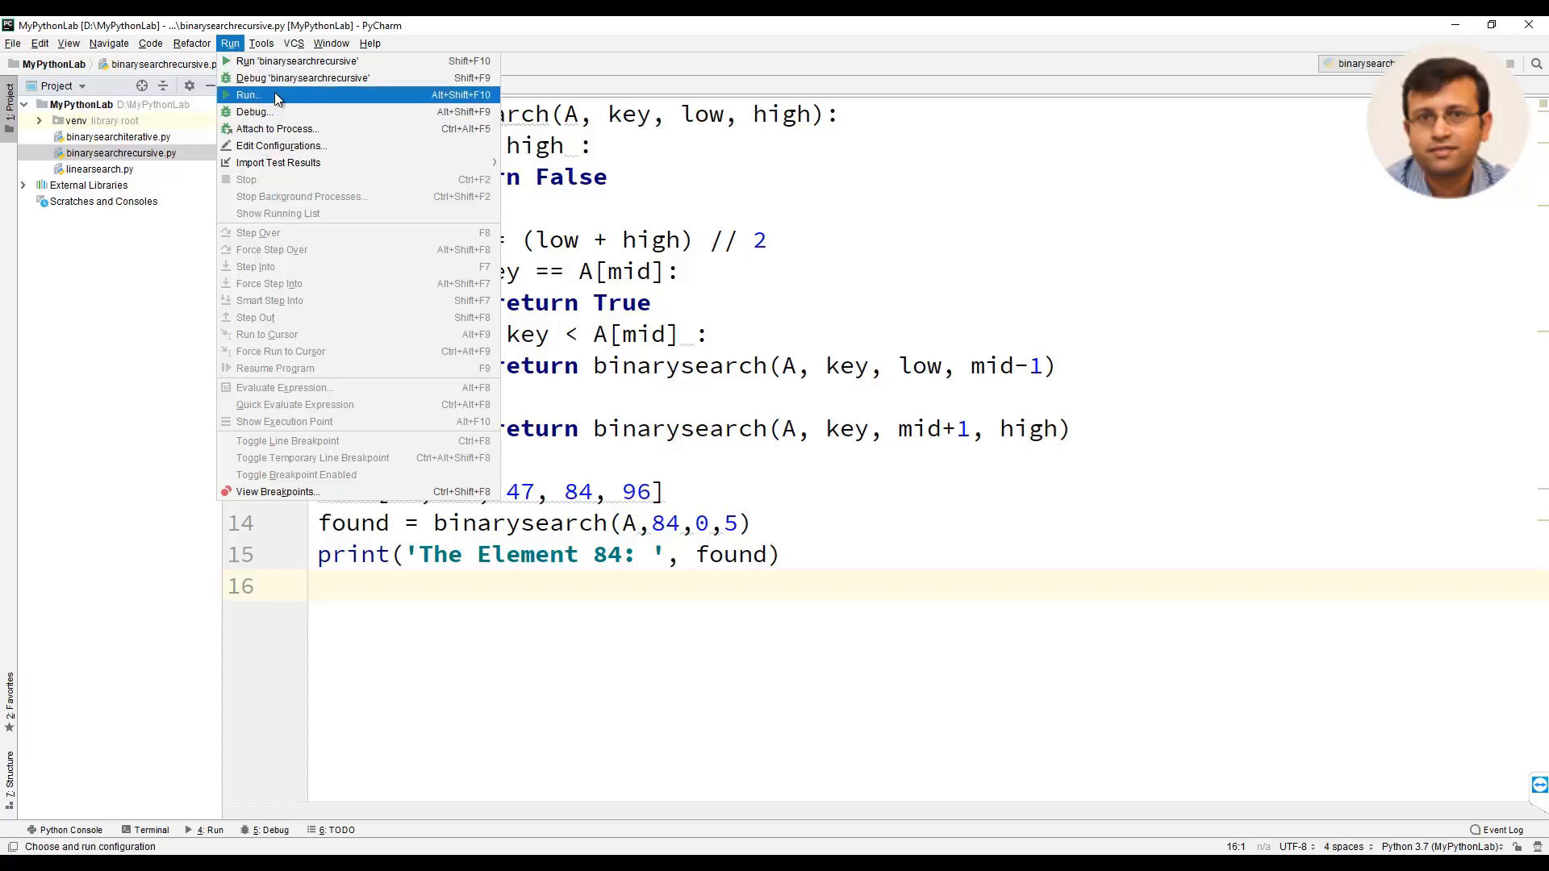
left_click(249, 96)
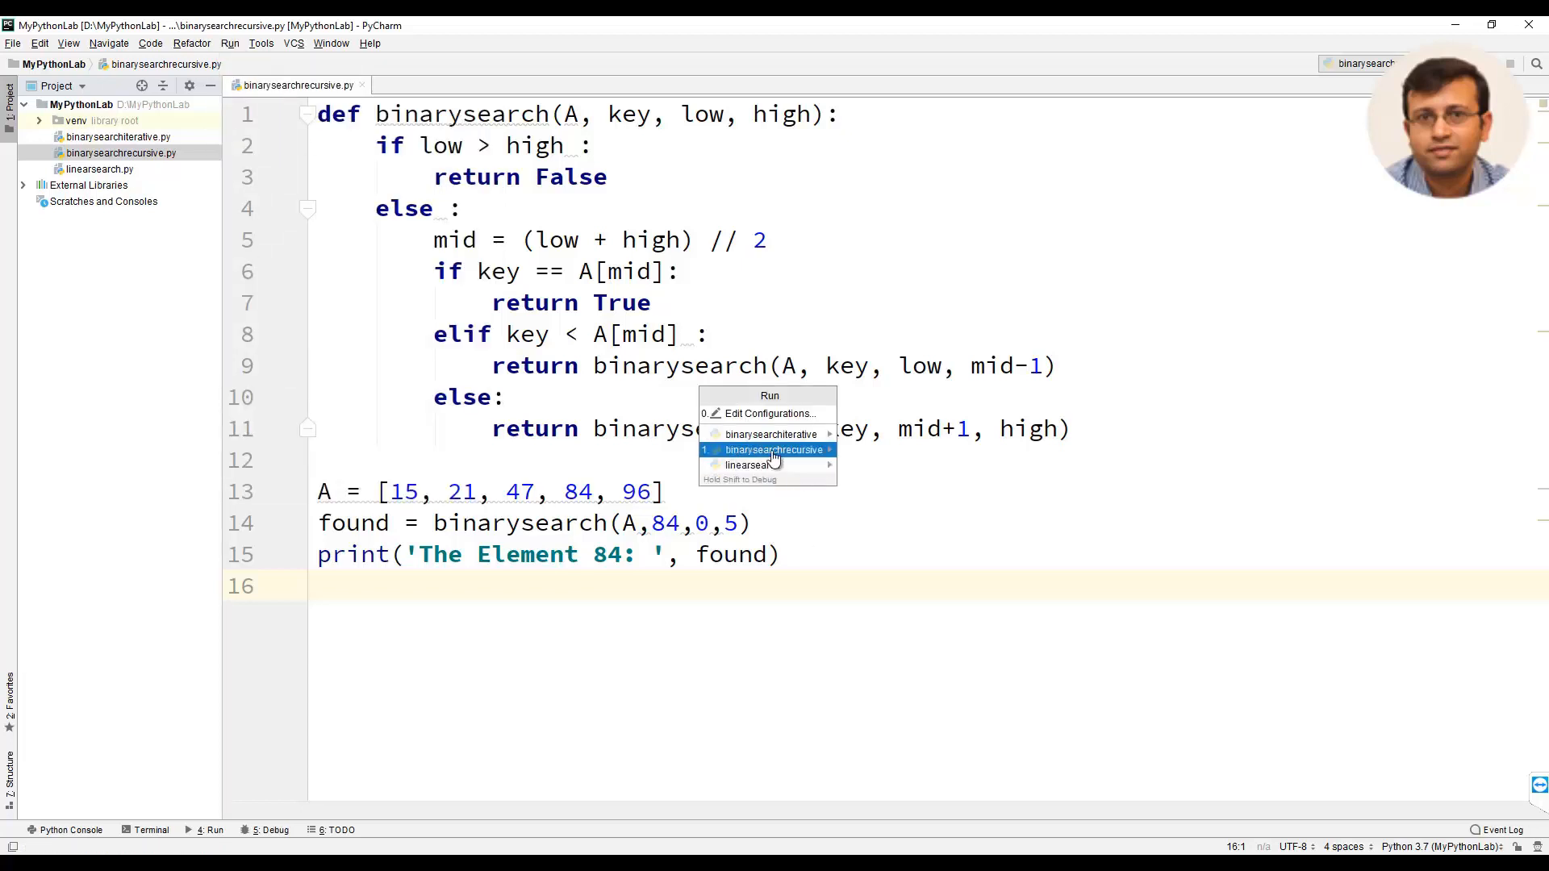
left_click(776, 449)
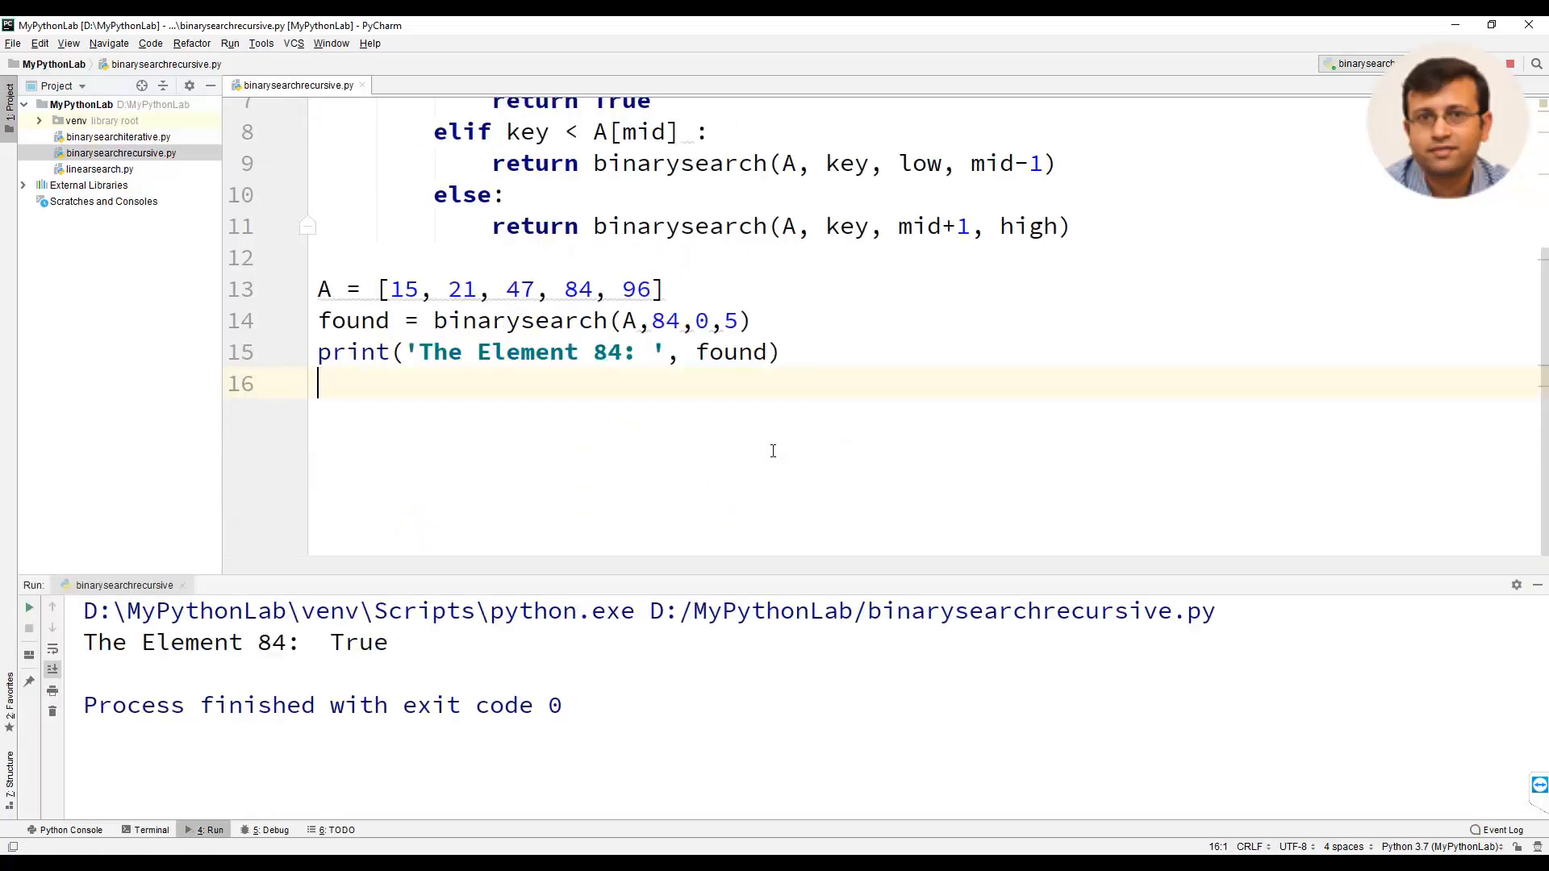
double_click(360, 642)
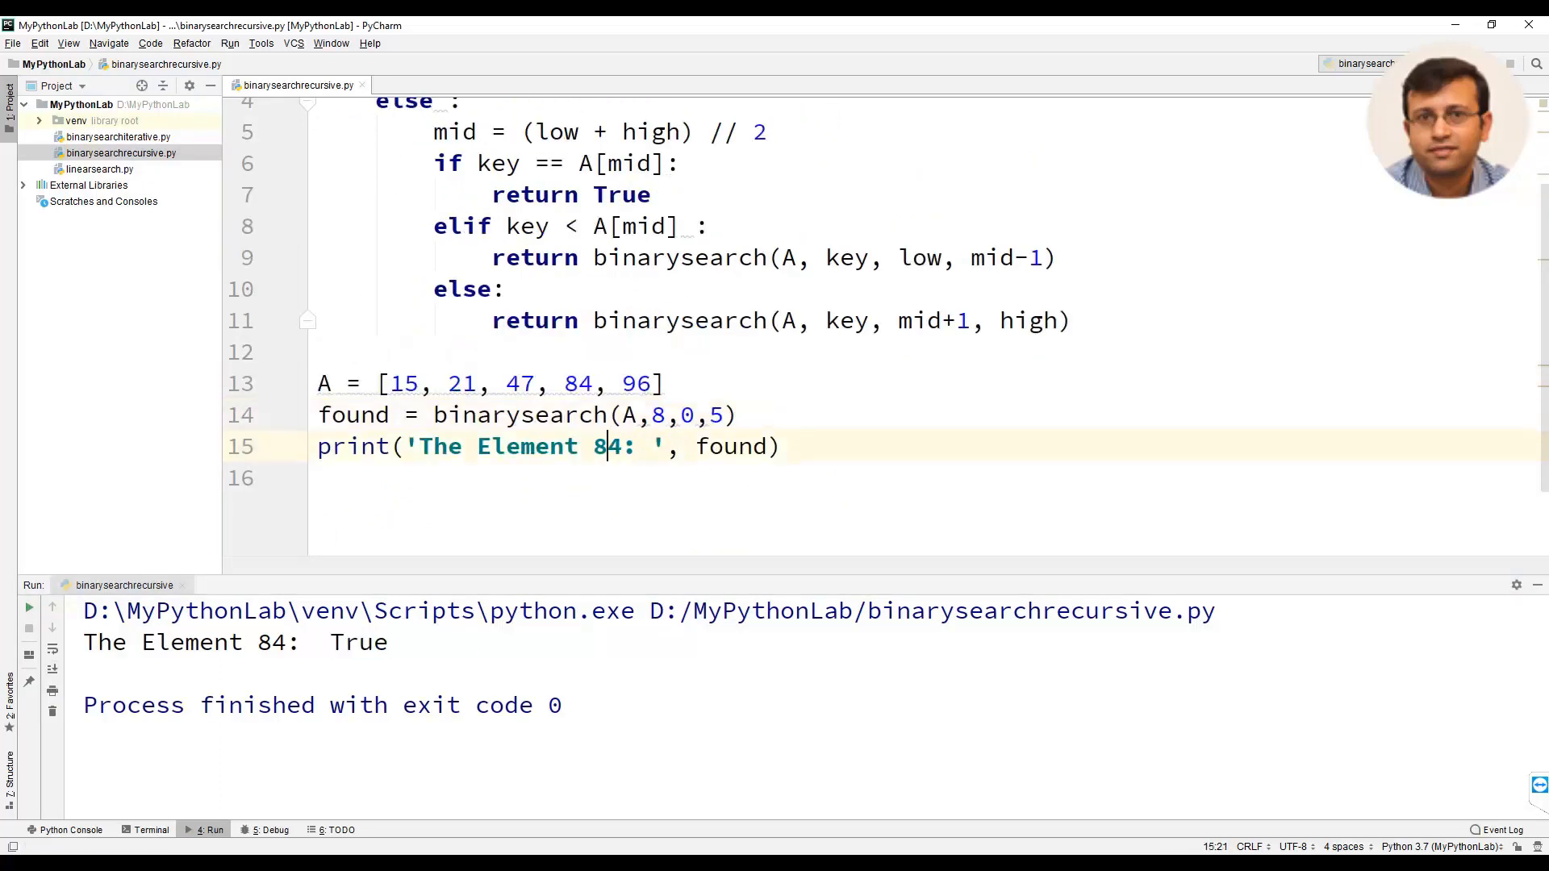
- Change the searched value and label to 8, rerun, and highlight the False output
key("Backspace")
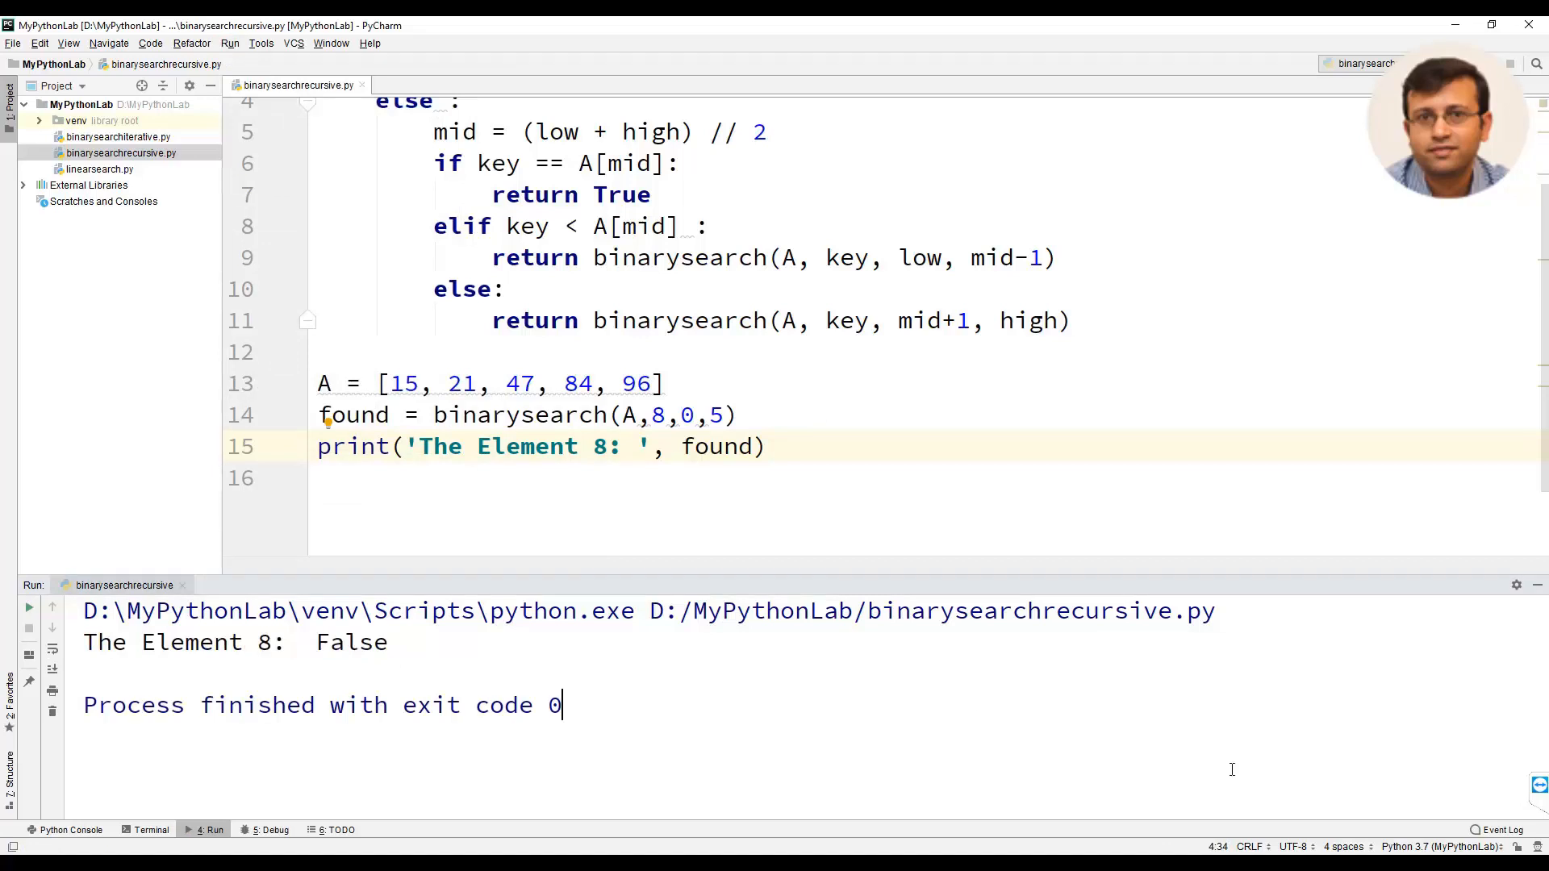
double_click(351, 643)
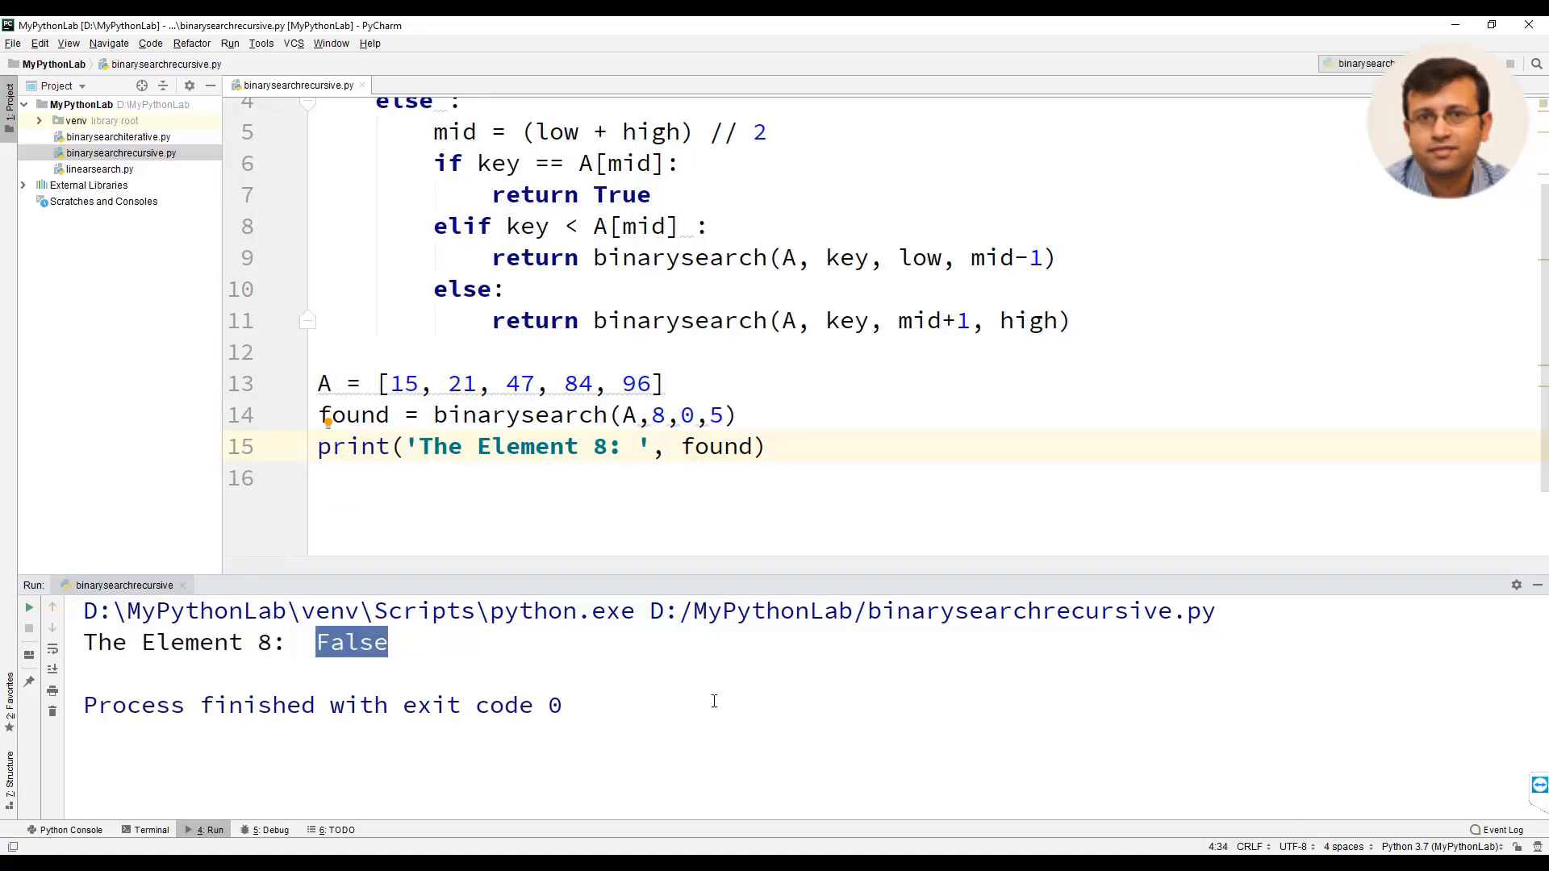